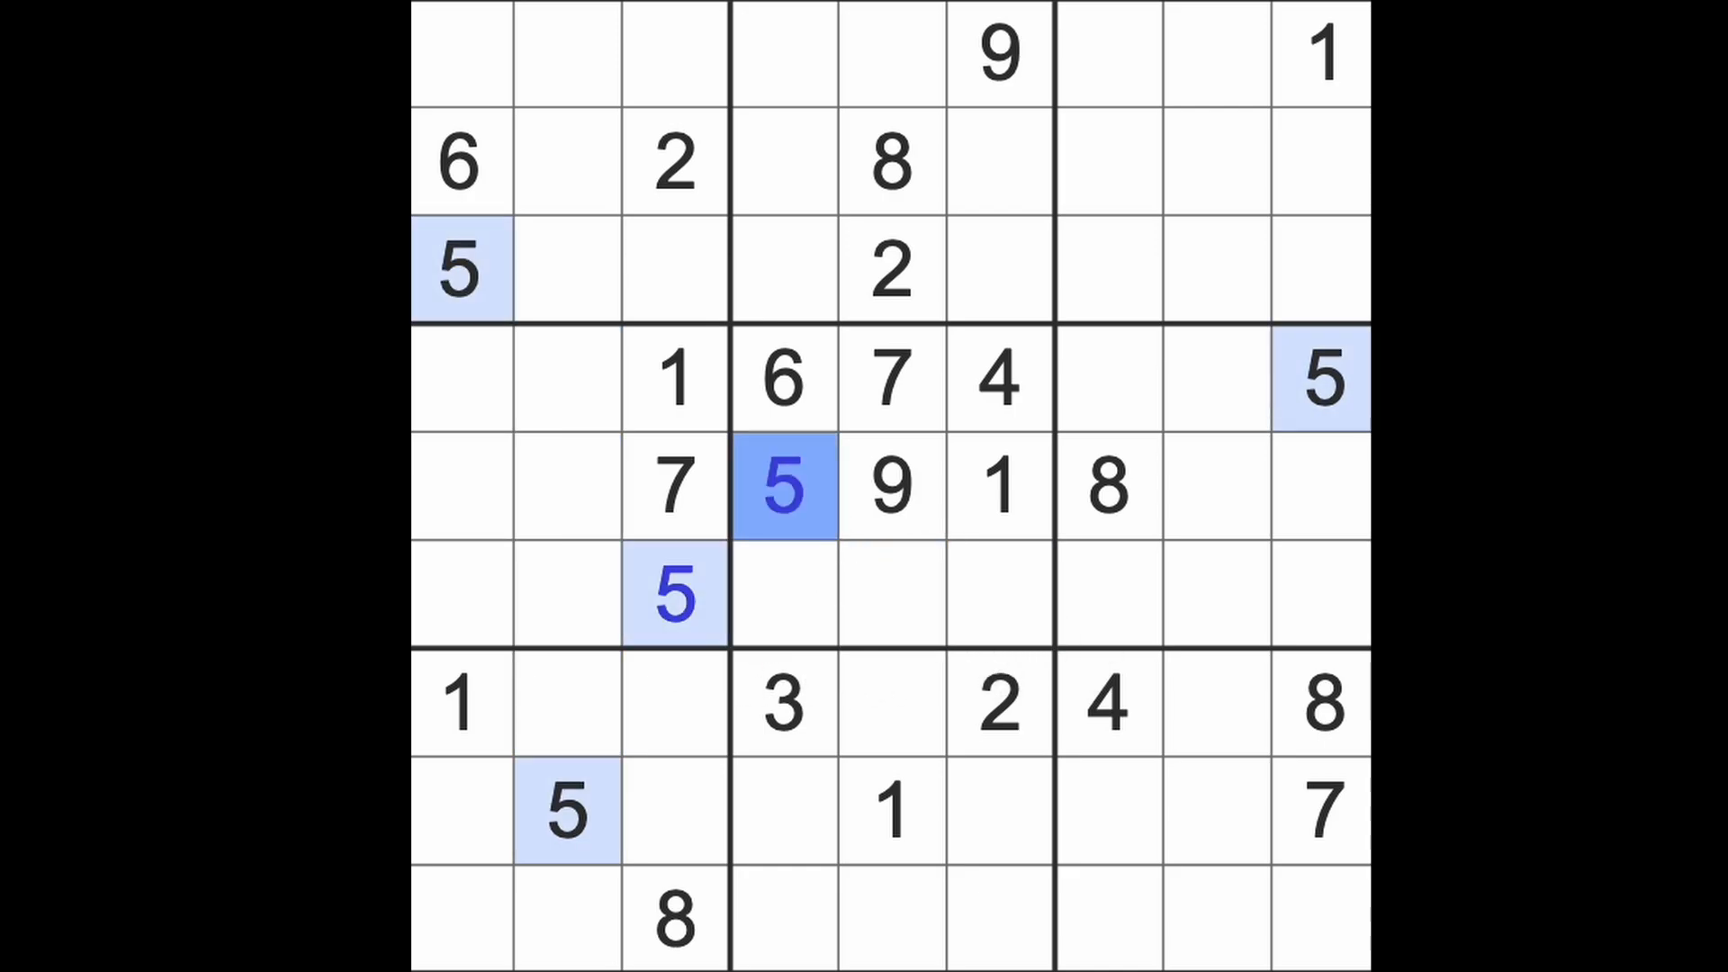
Enter 2, 3 and 8 in row 6, columns 4–6, and 8 at row 8, column 4.
click(997, 702)
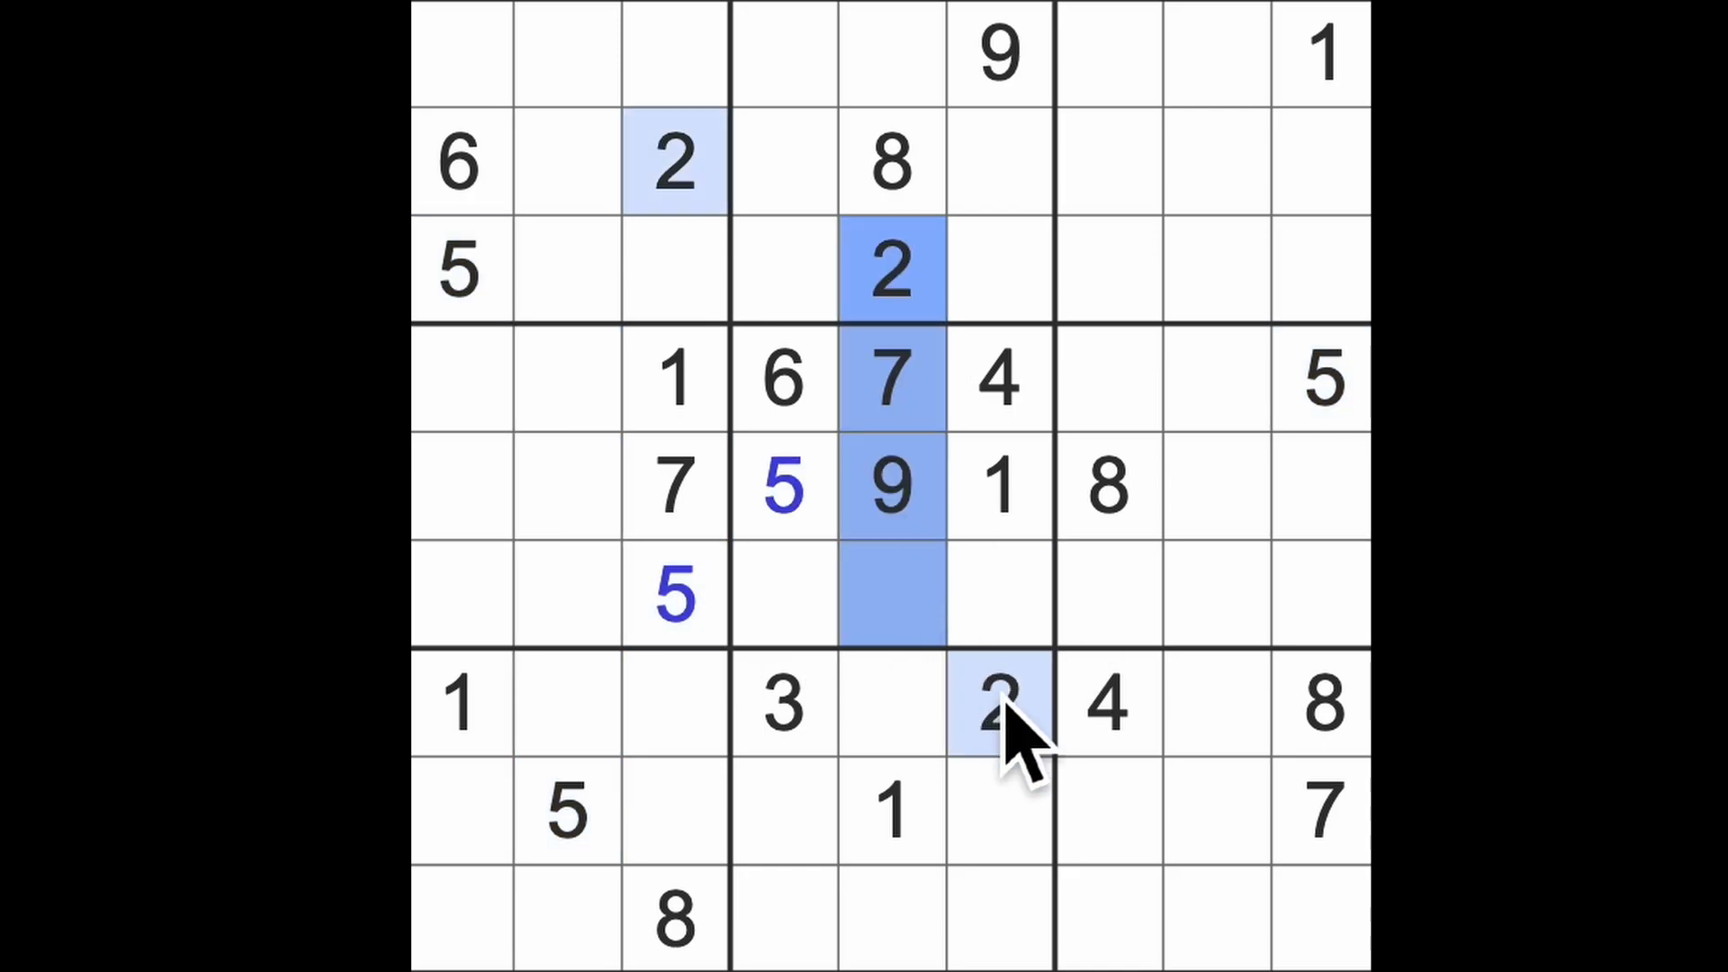
click(782, 595)
text(2)
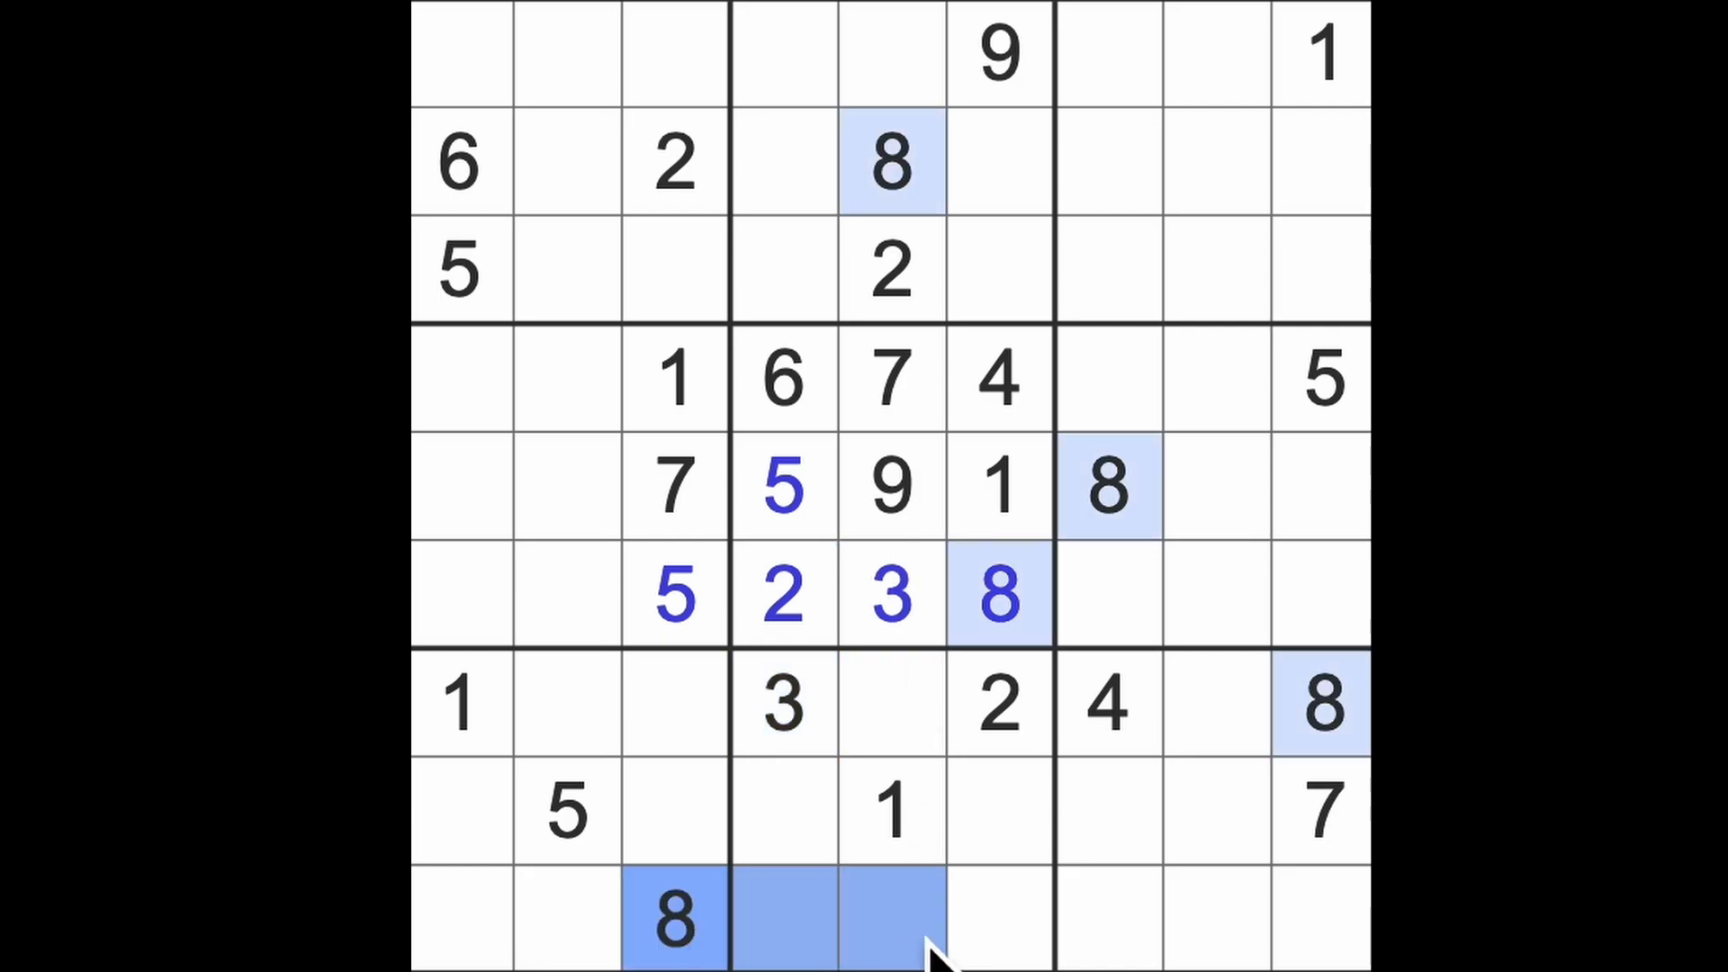
click(997, 703)
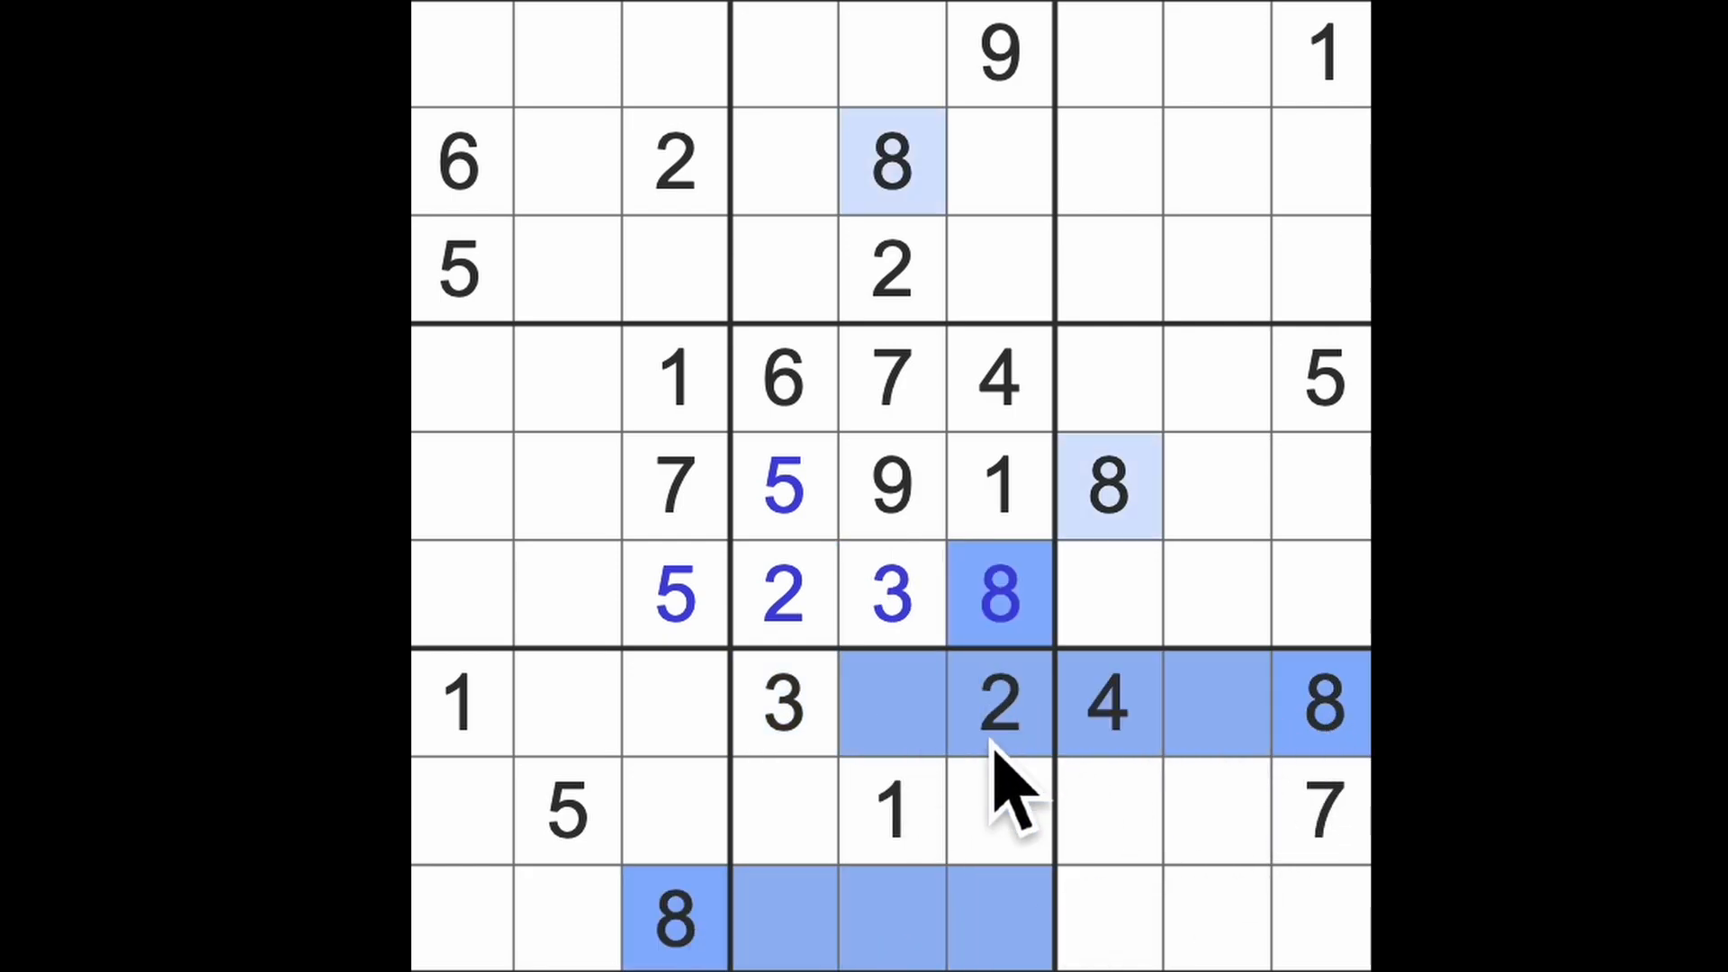
click(782, 810)
text(8)
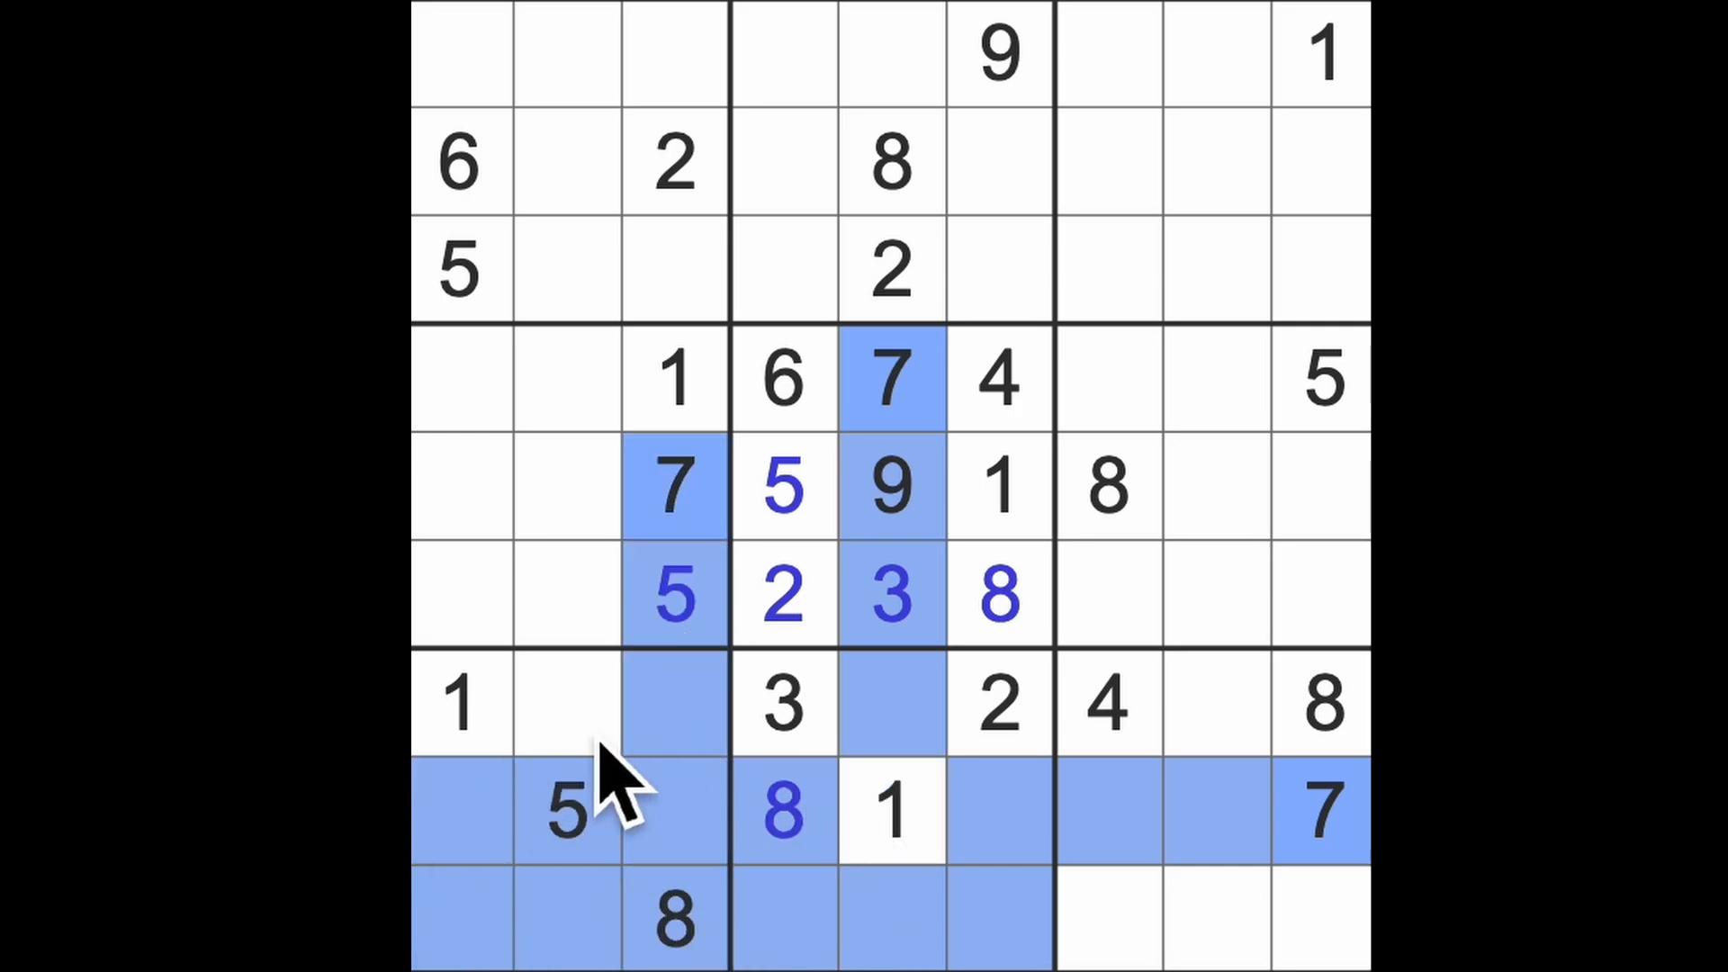
Enter 7 at row 7, column 2 and 7 in the top-left corner cell.
click(568, 702)
text(7)
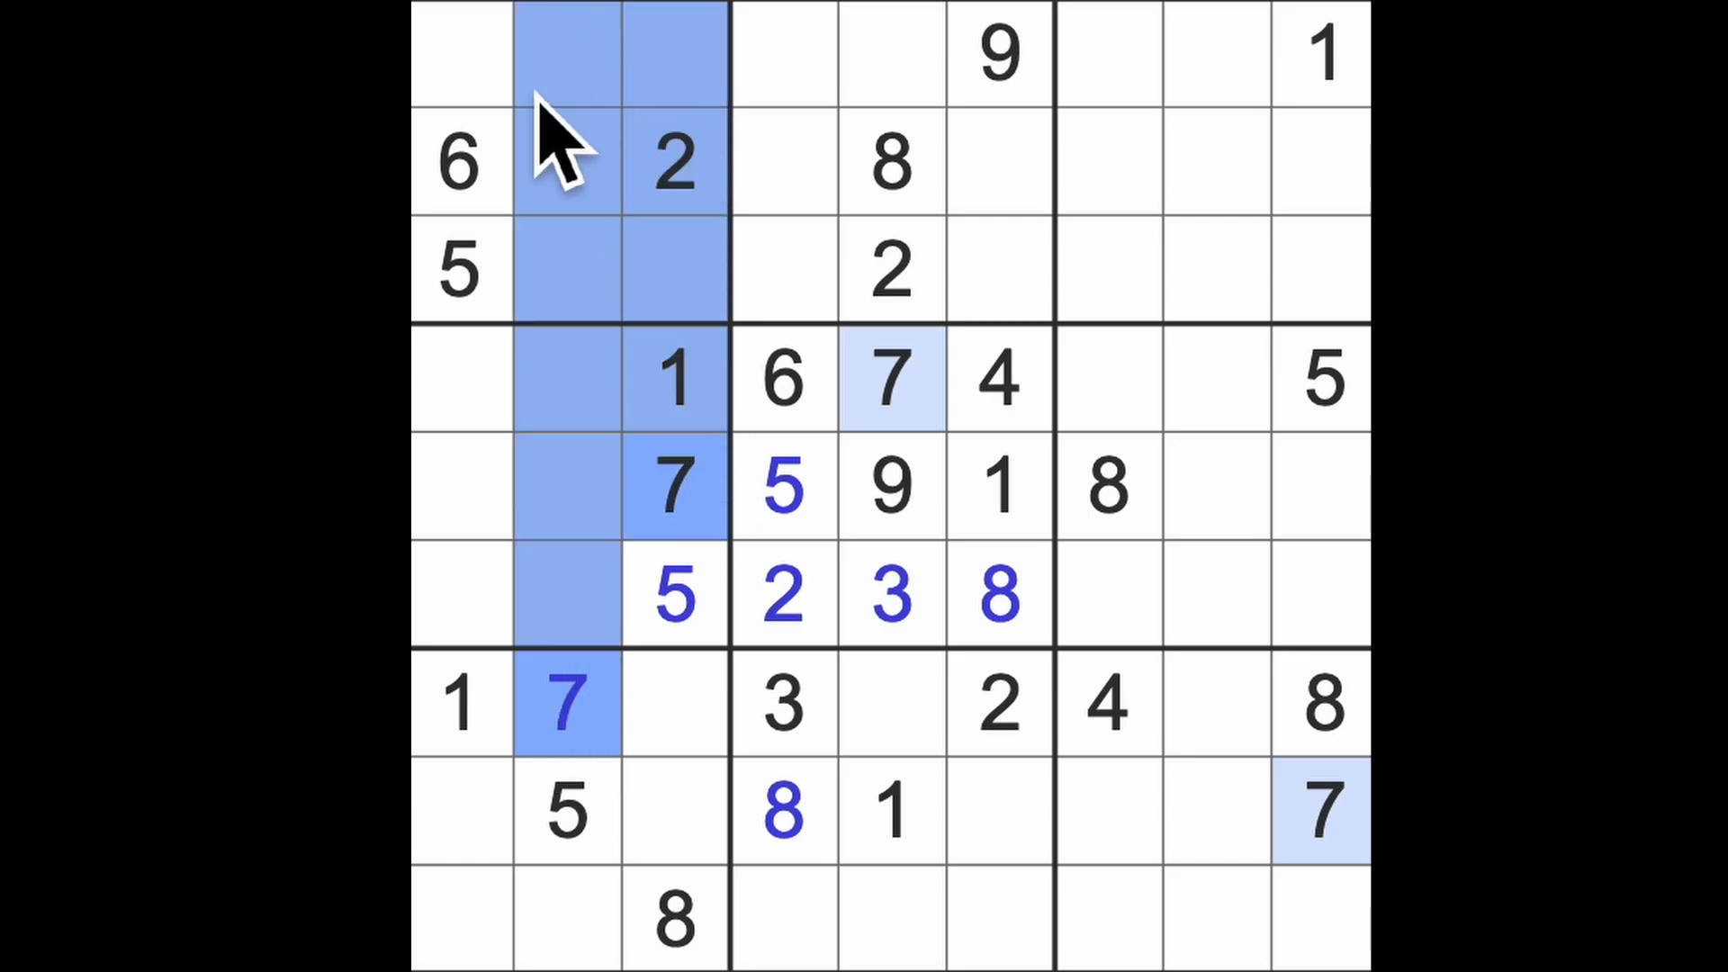
click(460, 55)
text(7)
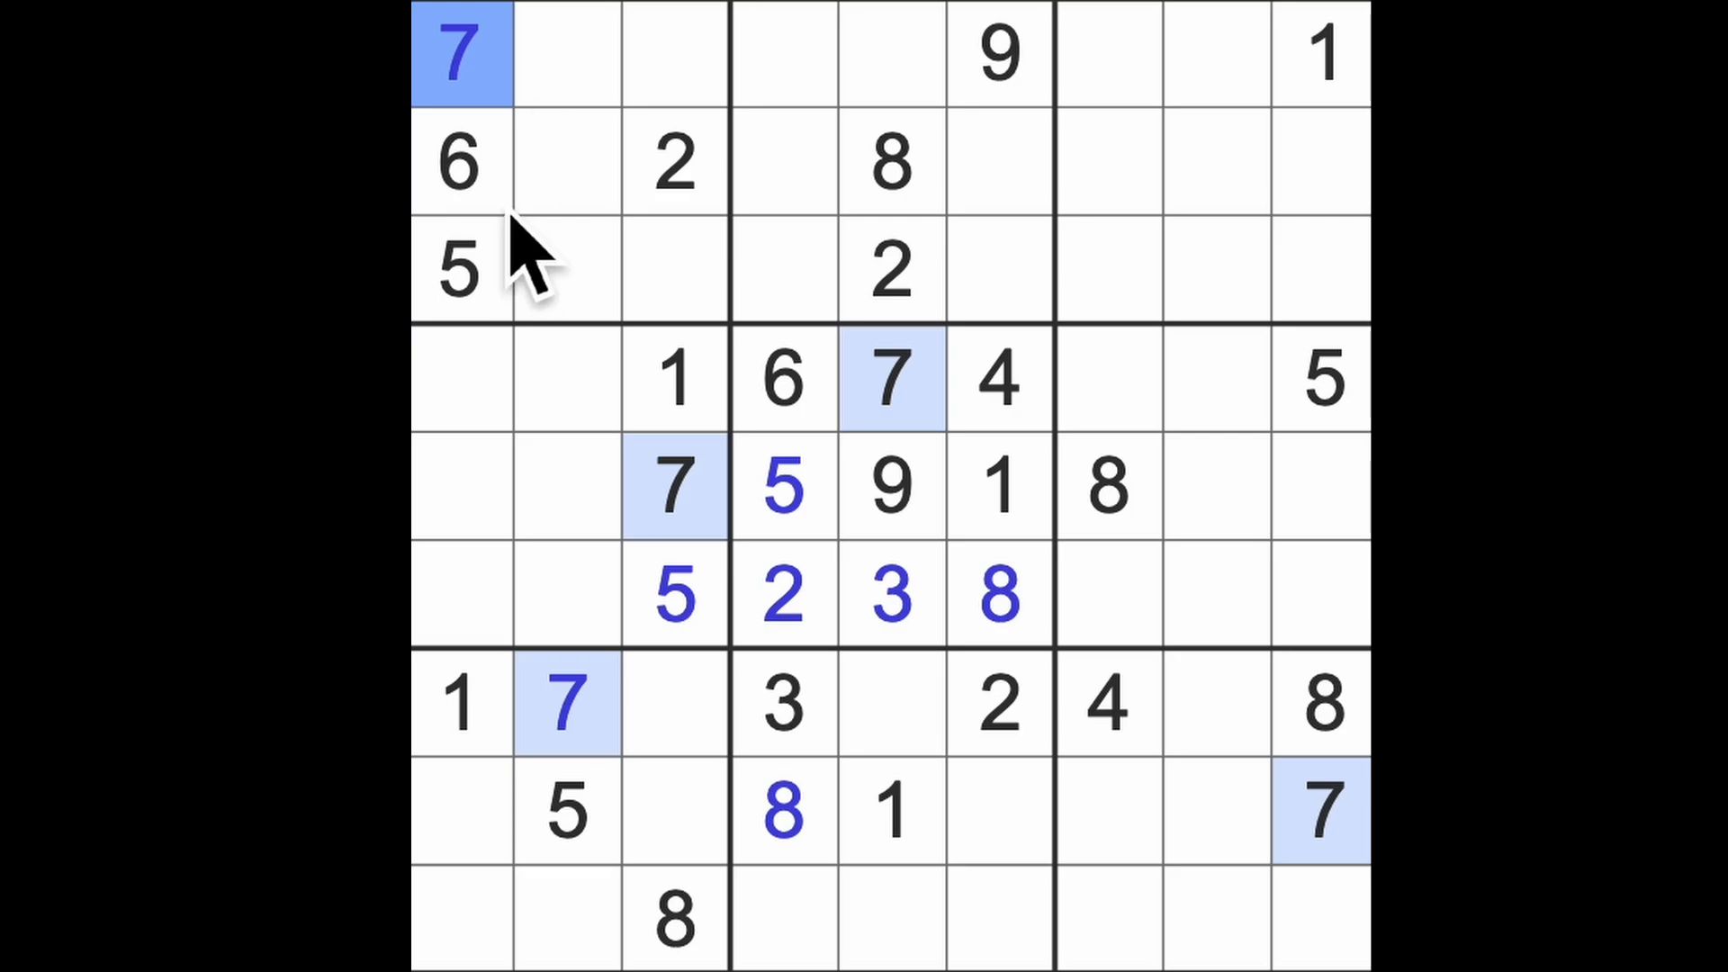
Fill the bottom-middle box's empty cells with 9, 4, 7, 5 and 6.
click(997, 53)
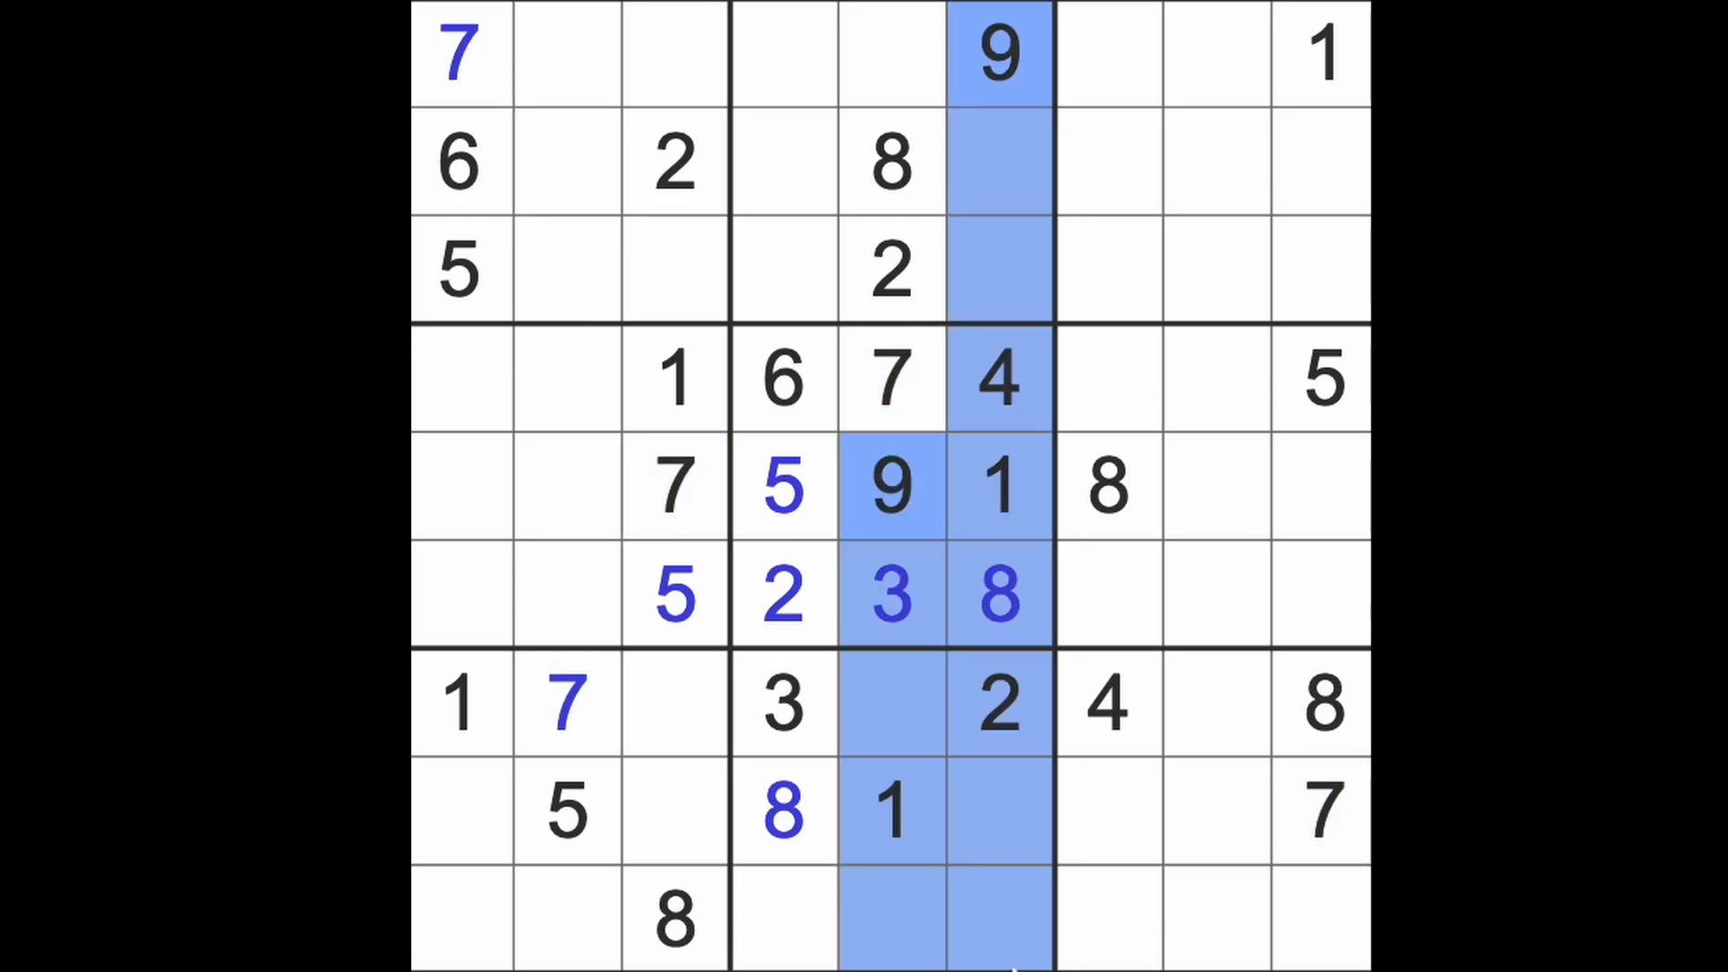
click(782, 919)
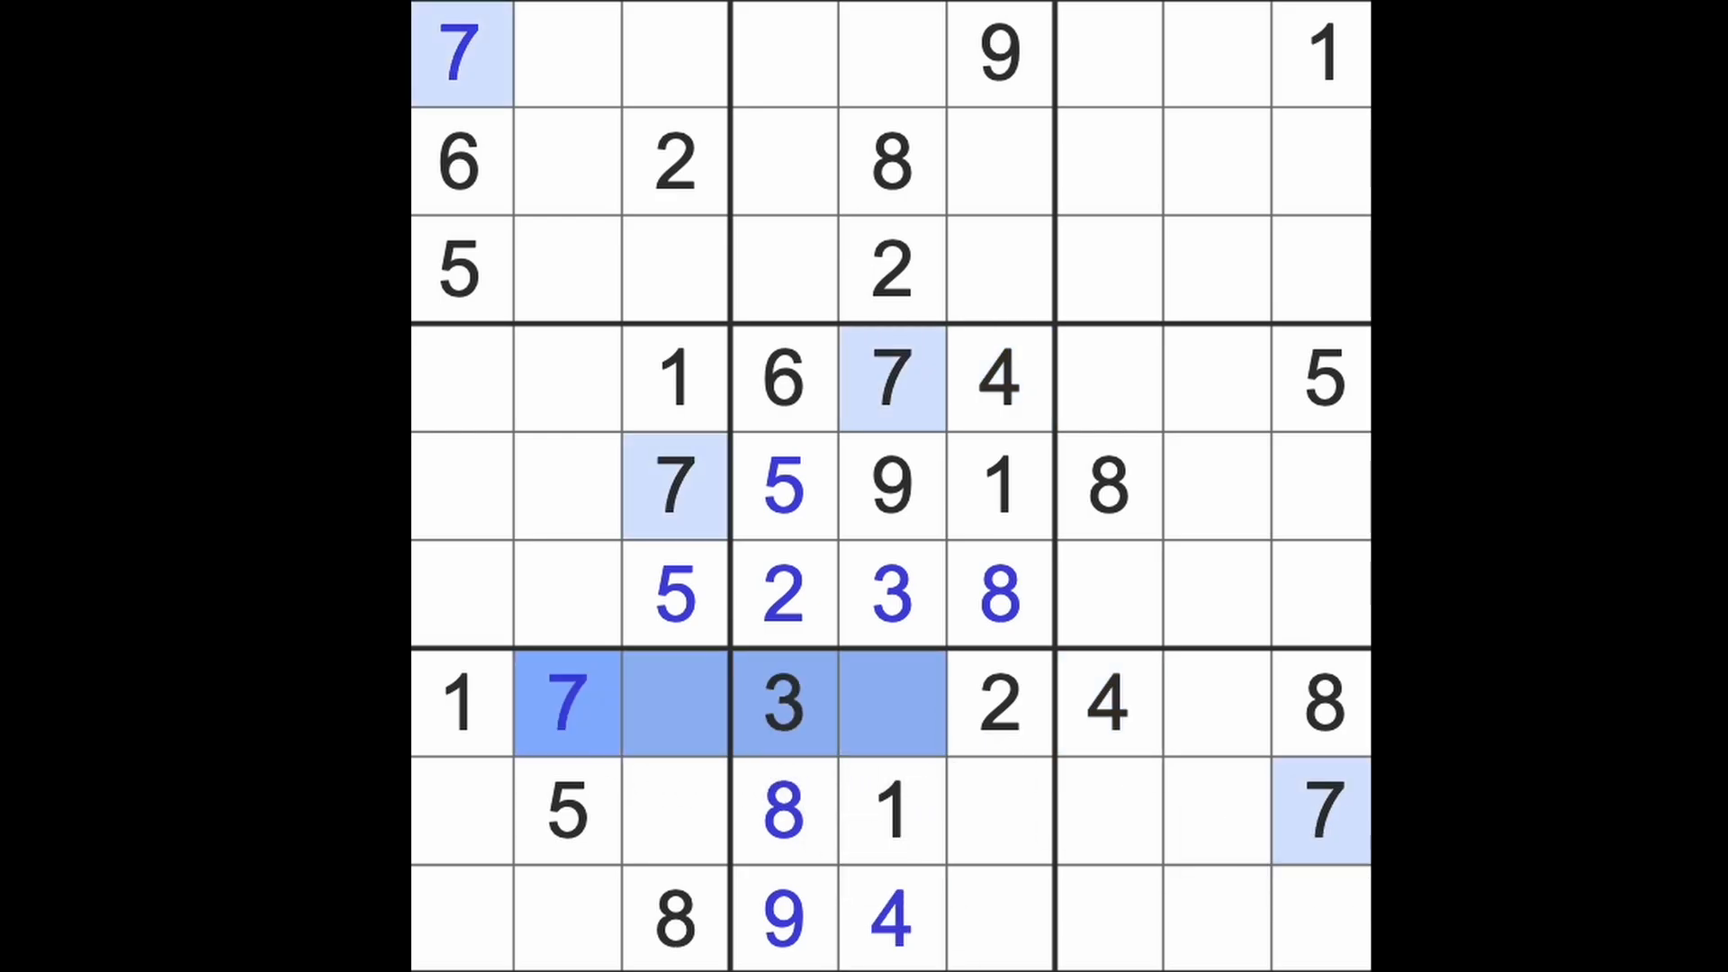
click(997, 918)
text(7)
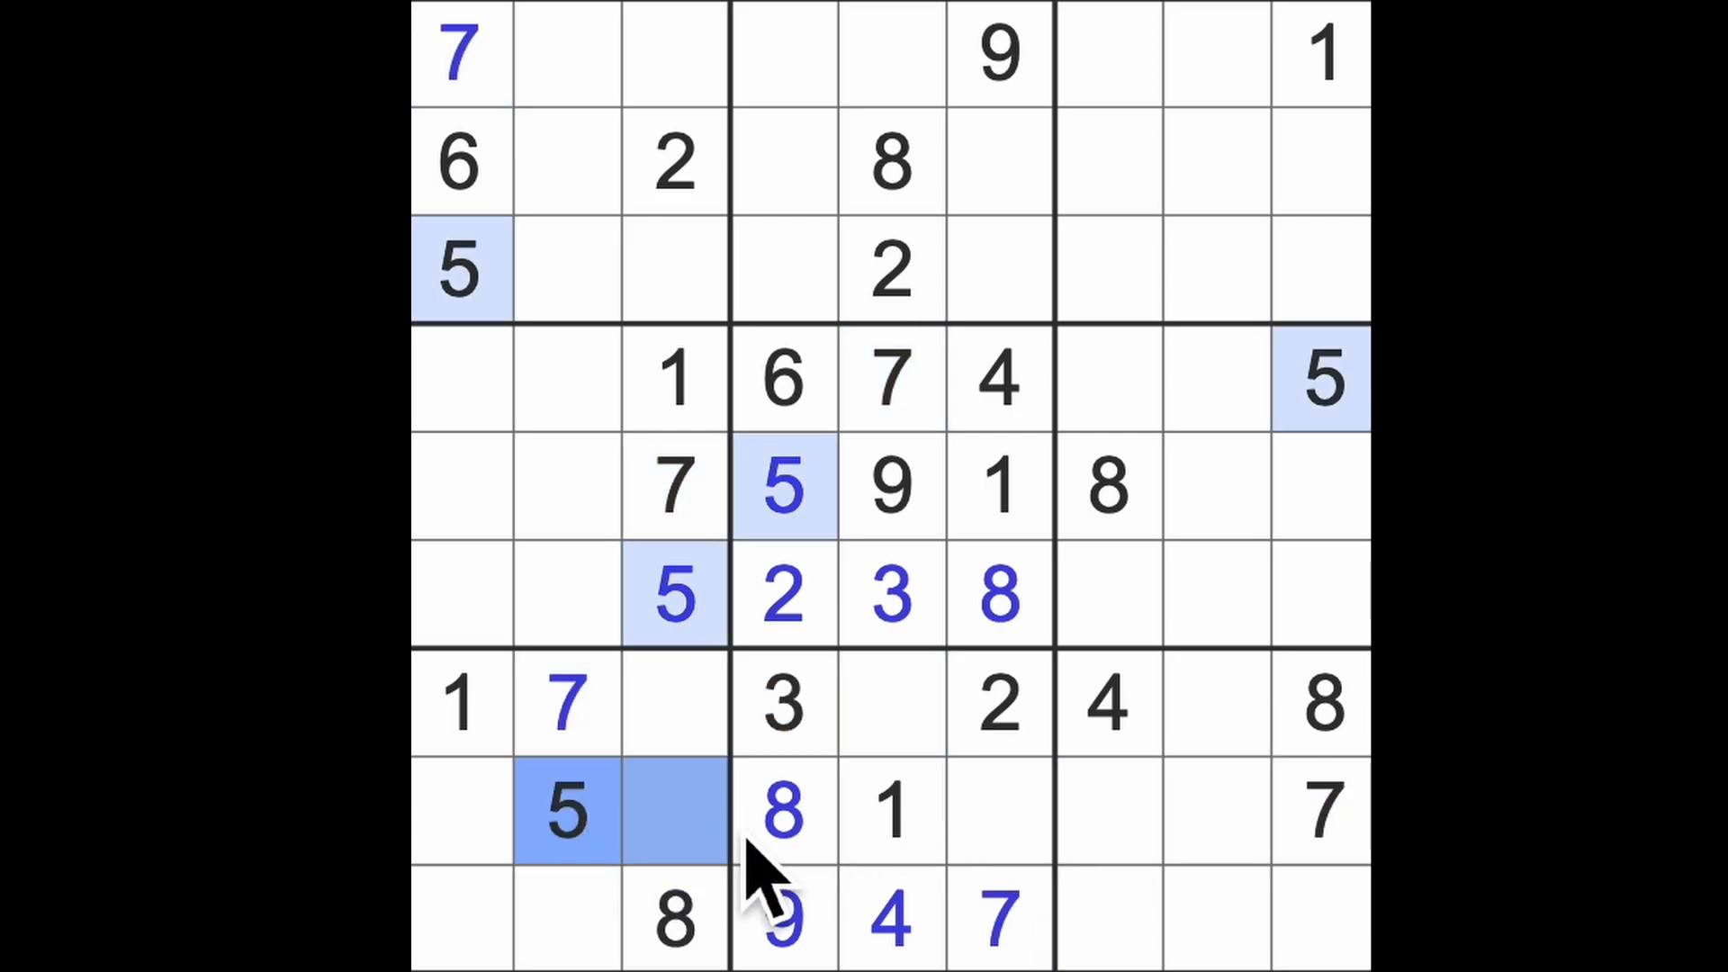
click(997, 810)
text(6)
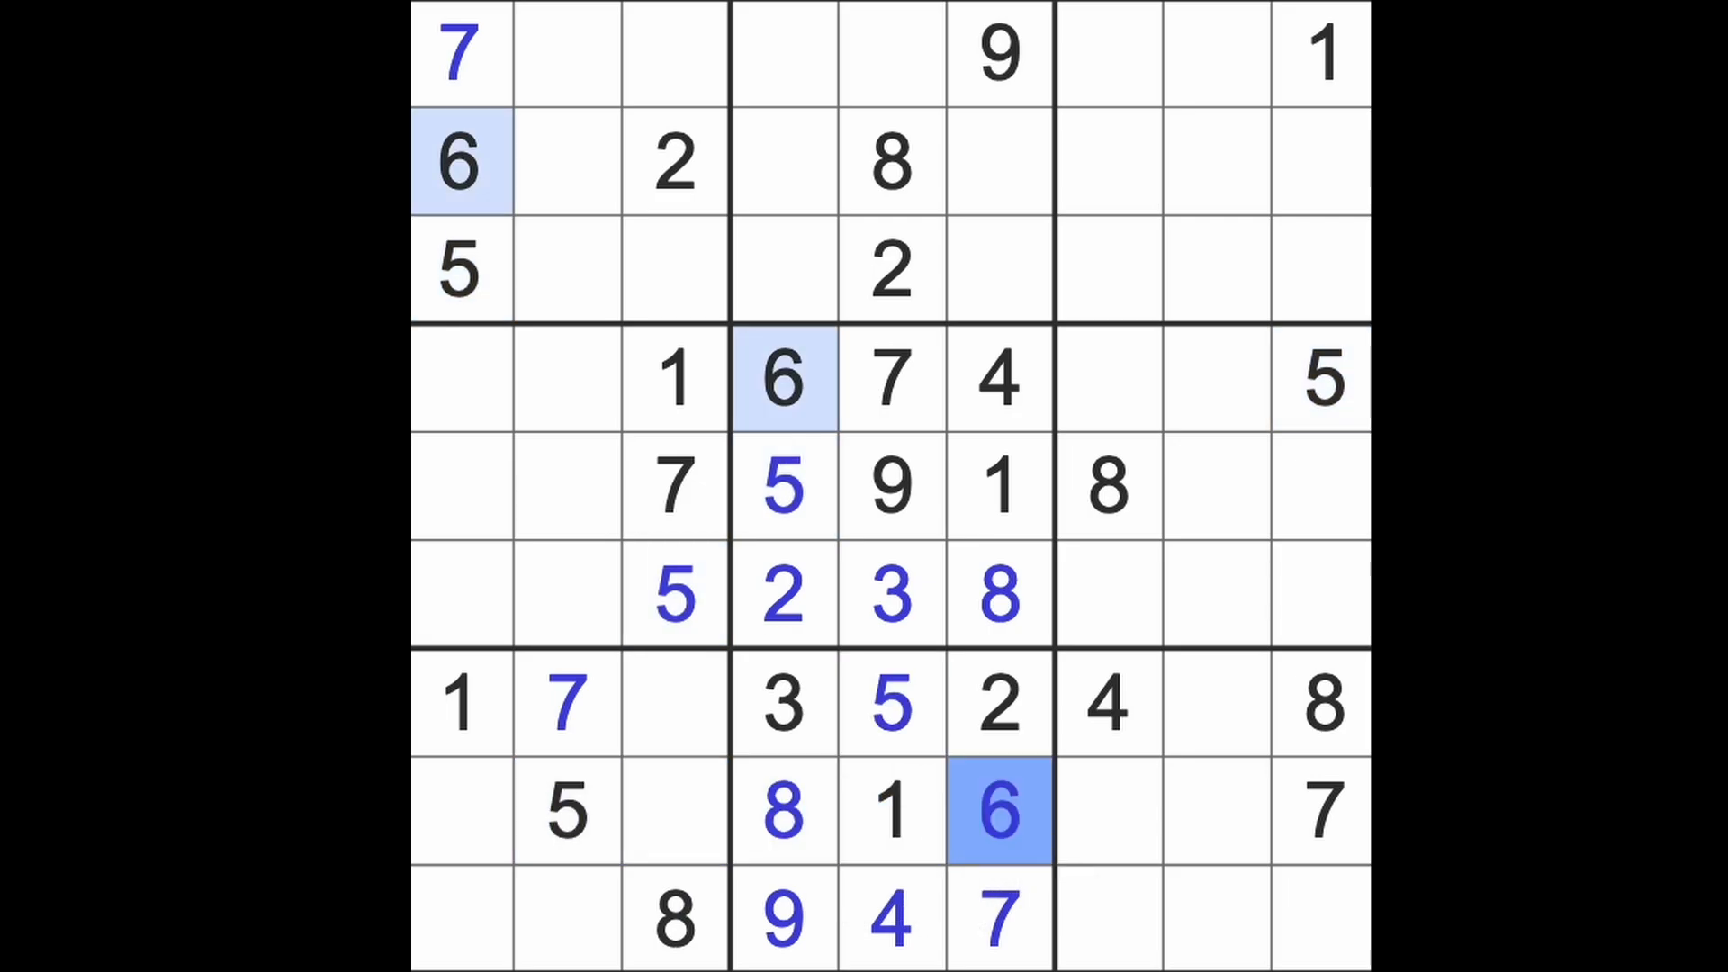
Place a 6 at row 1, column 5.
click(893, 55)
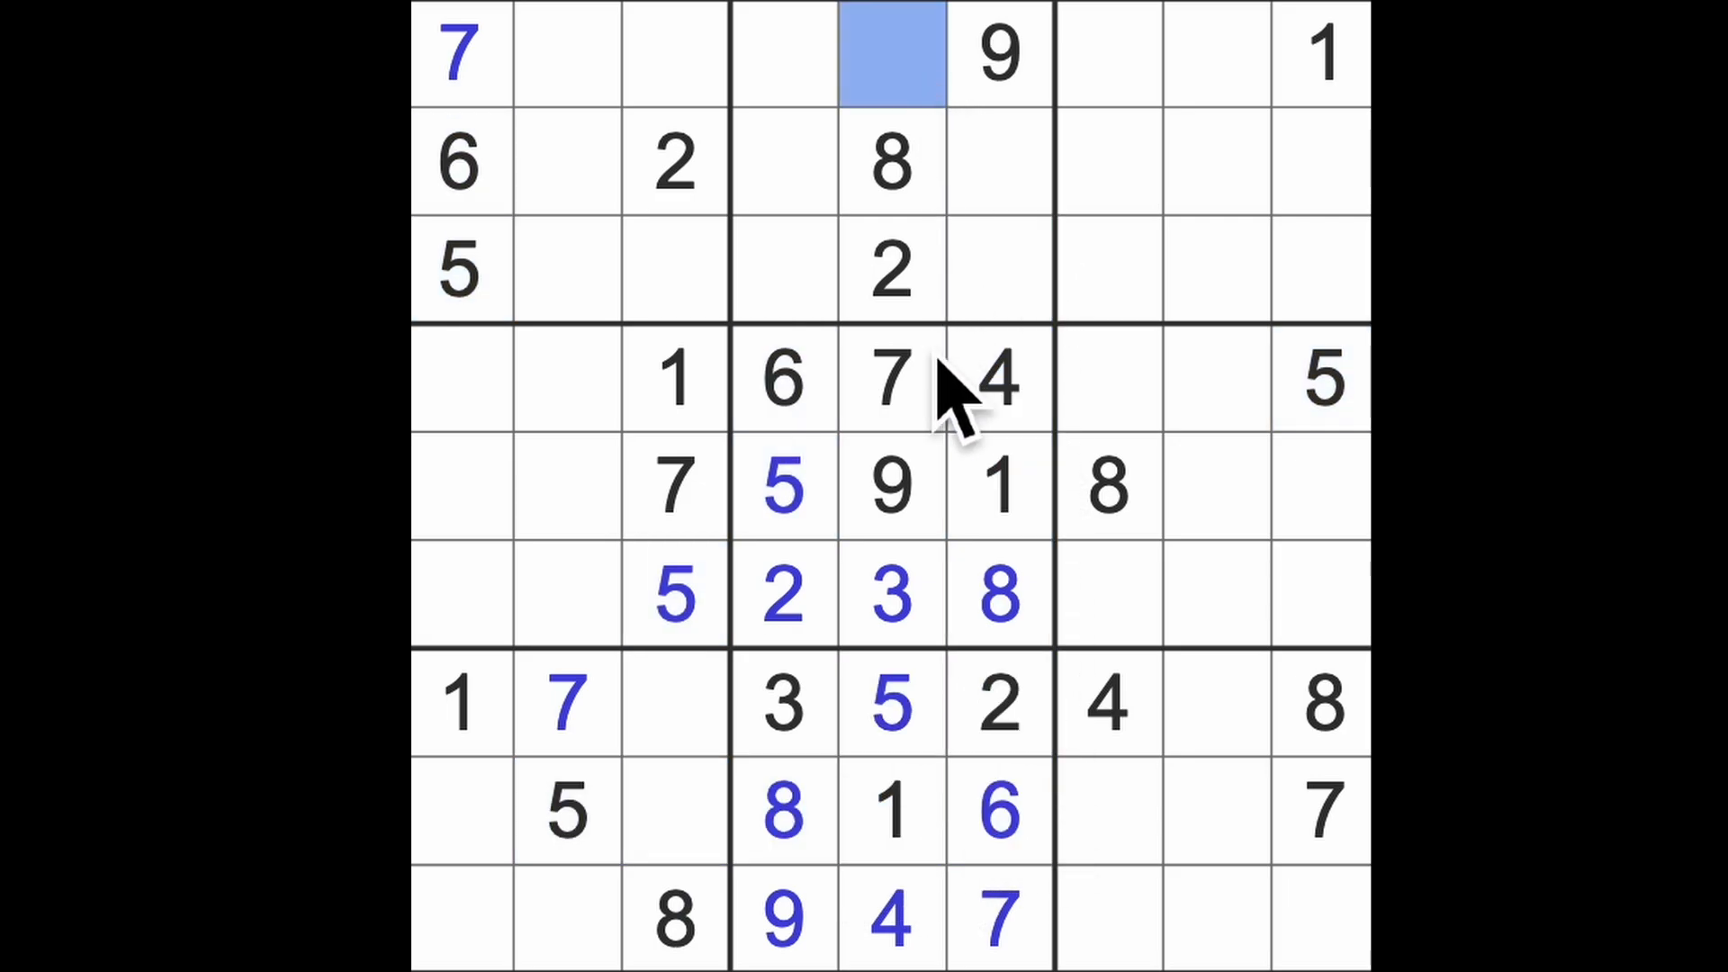
click(890, 55)
text(6)
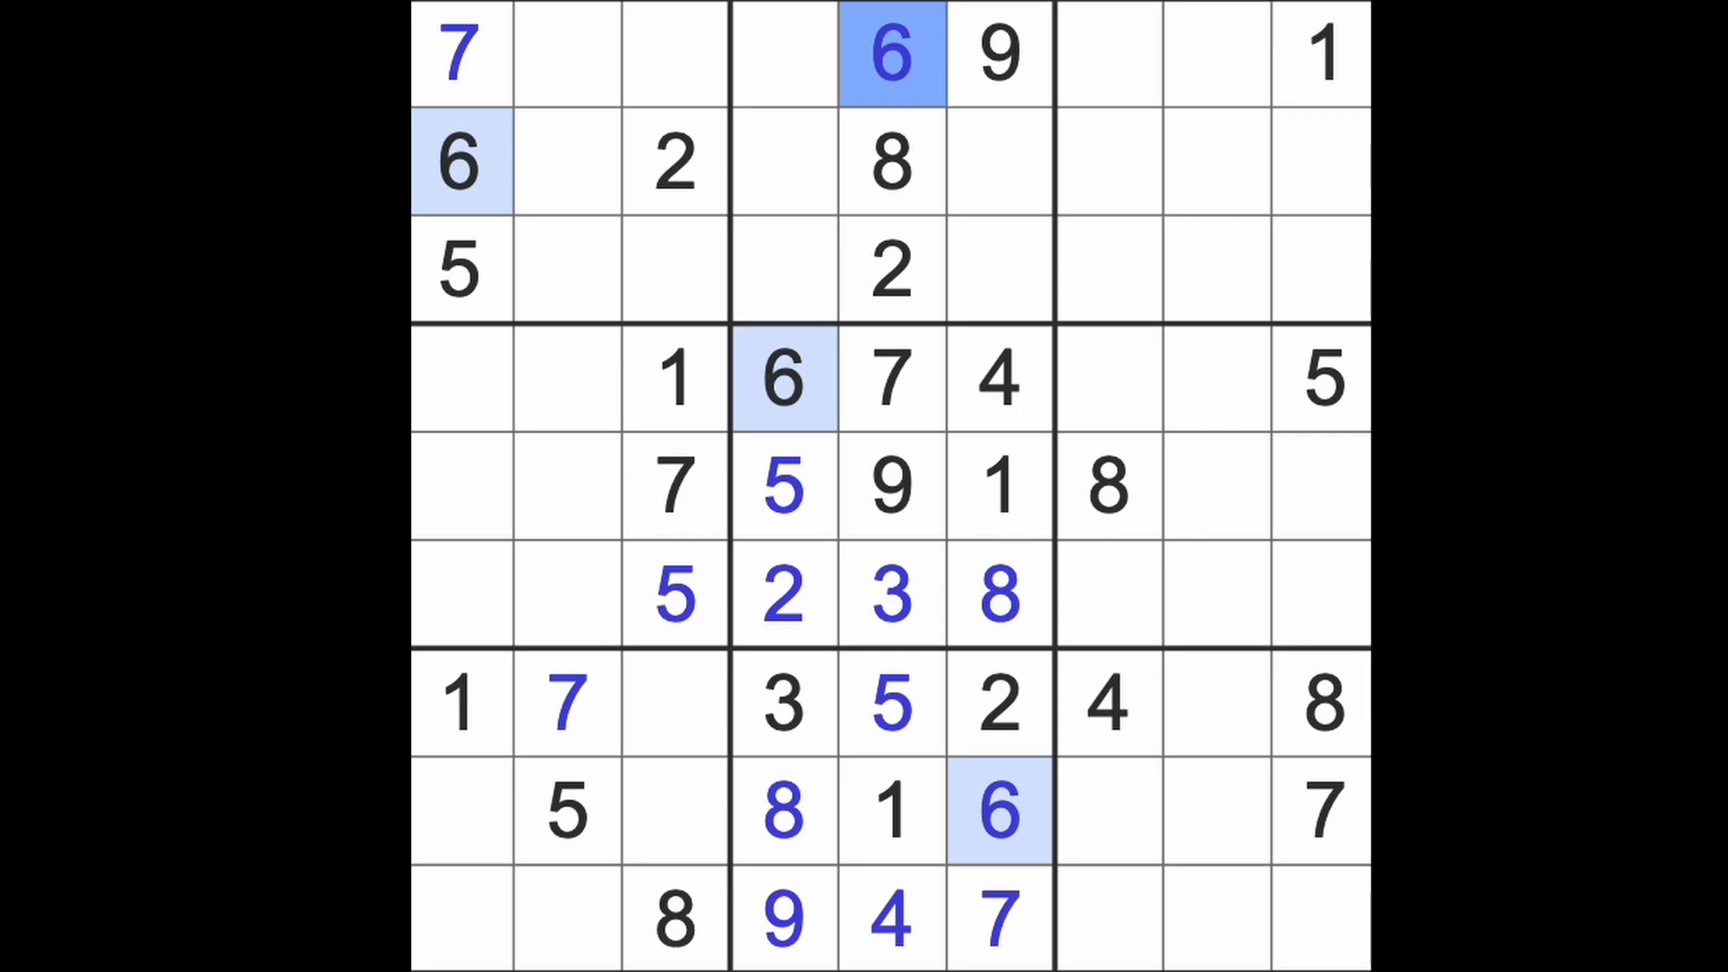
click(992, 162)
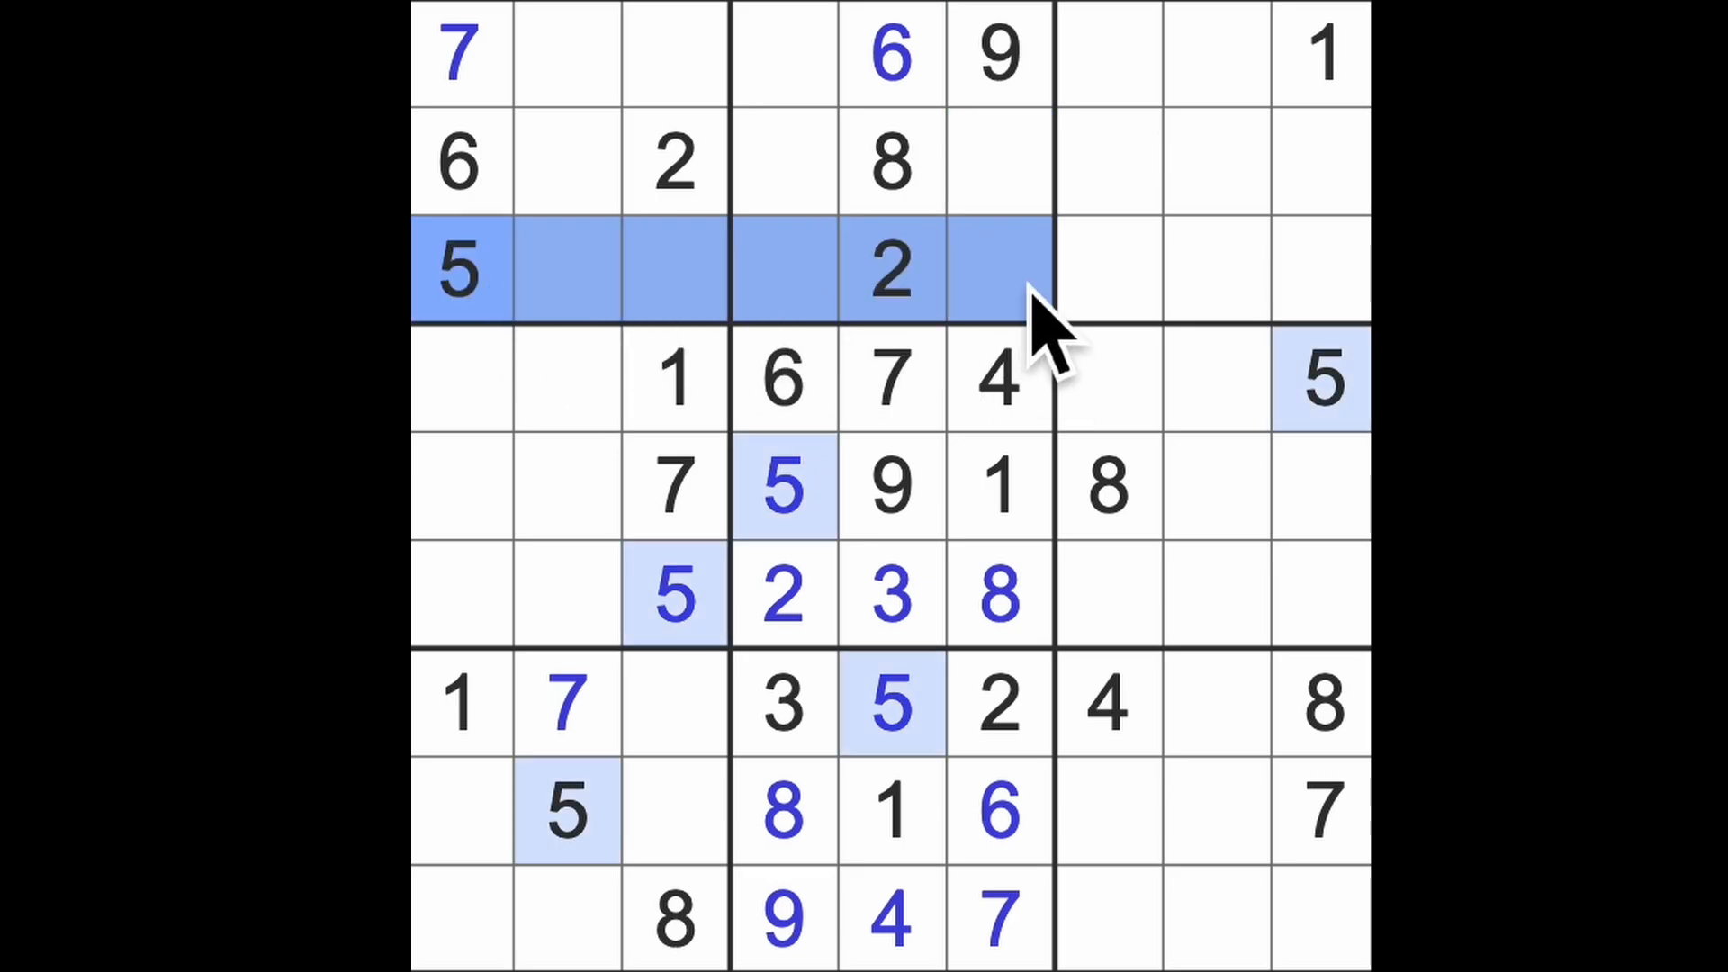
Enter 5 at row 2, column 6, 3 at row 3, column 6, and 4 at row 1, column 4.
click(997, 270)
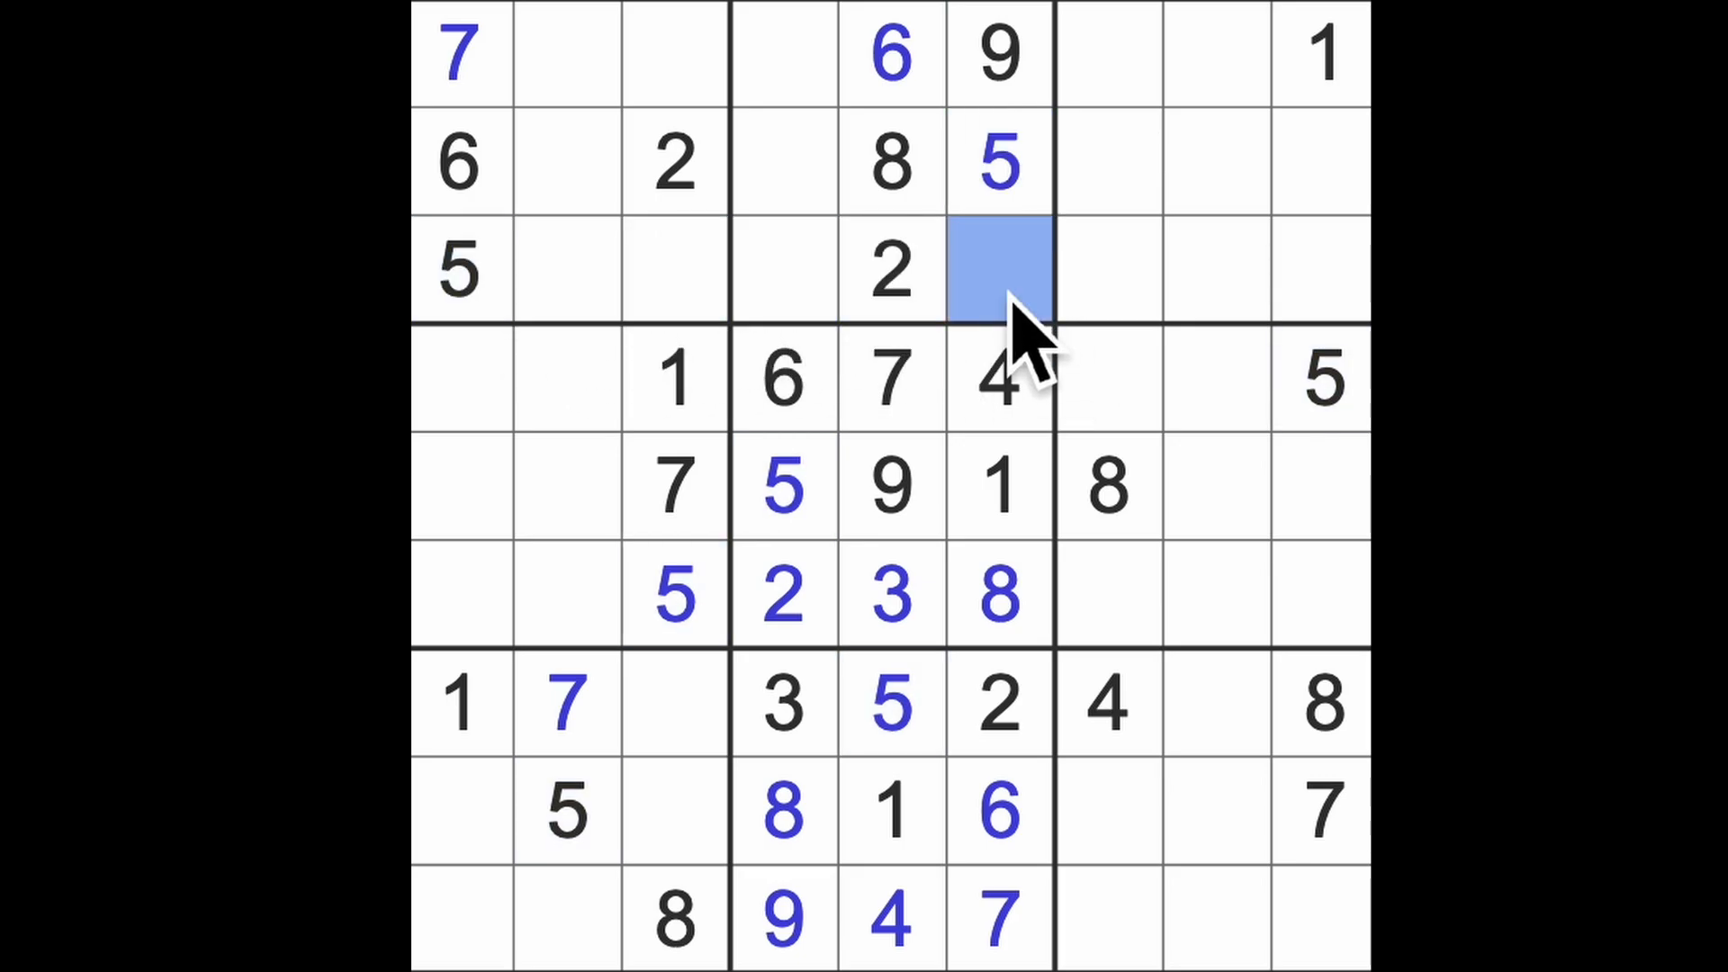
text(3)
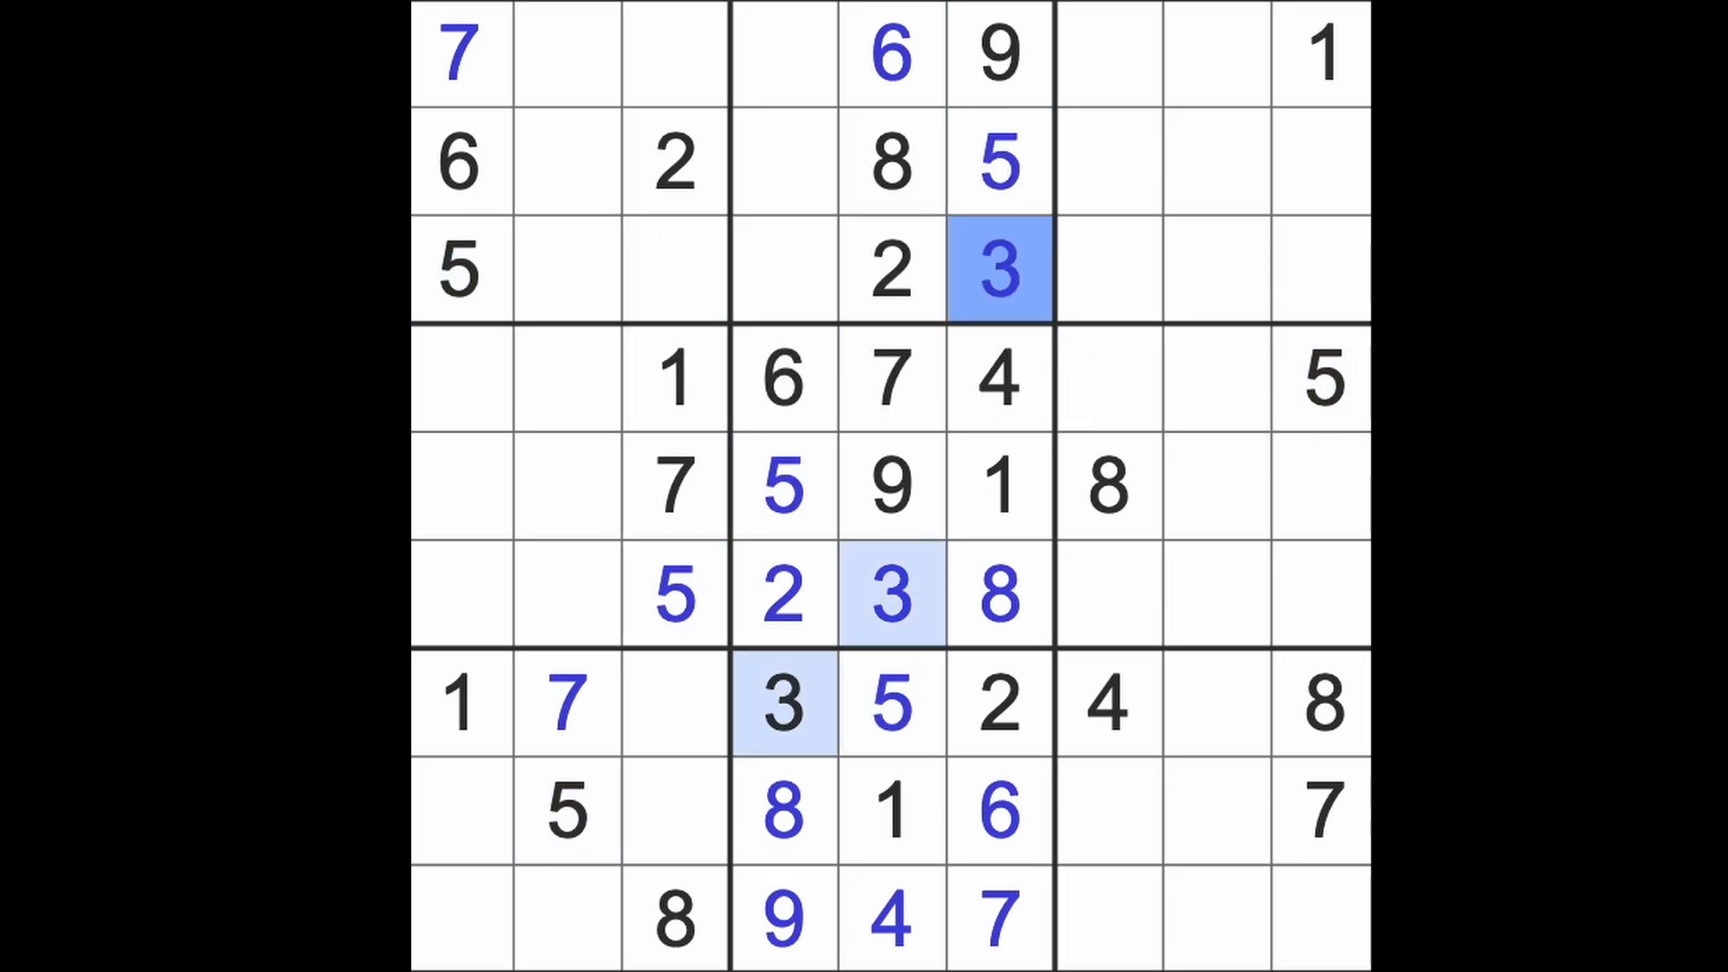
mouse_move(805, 231)
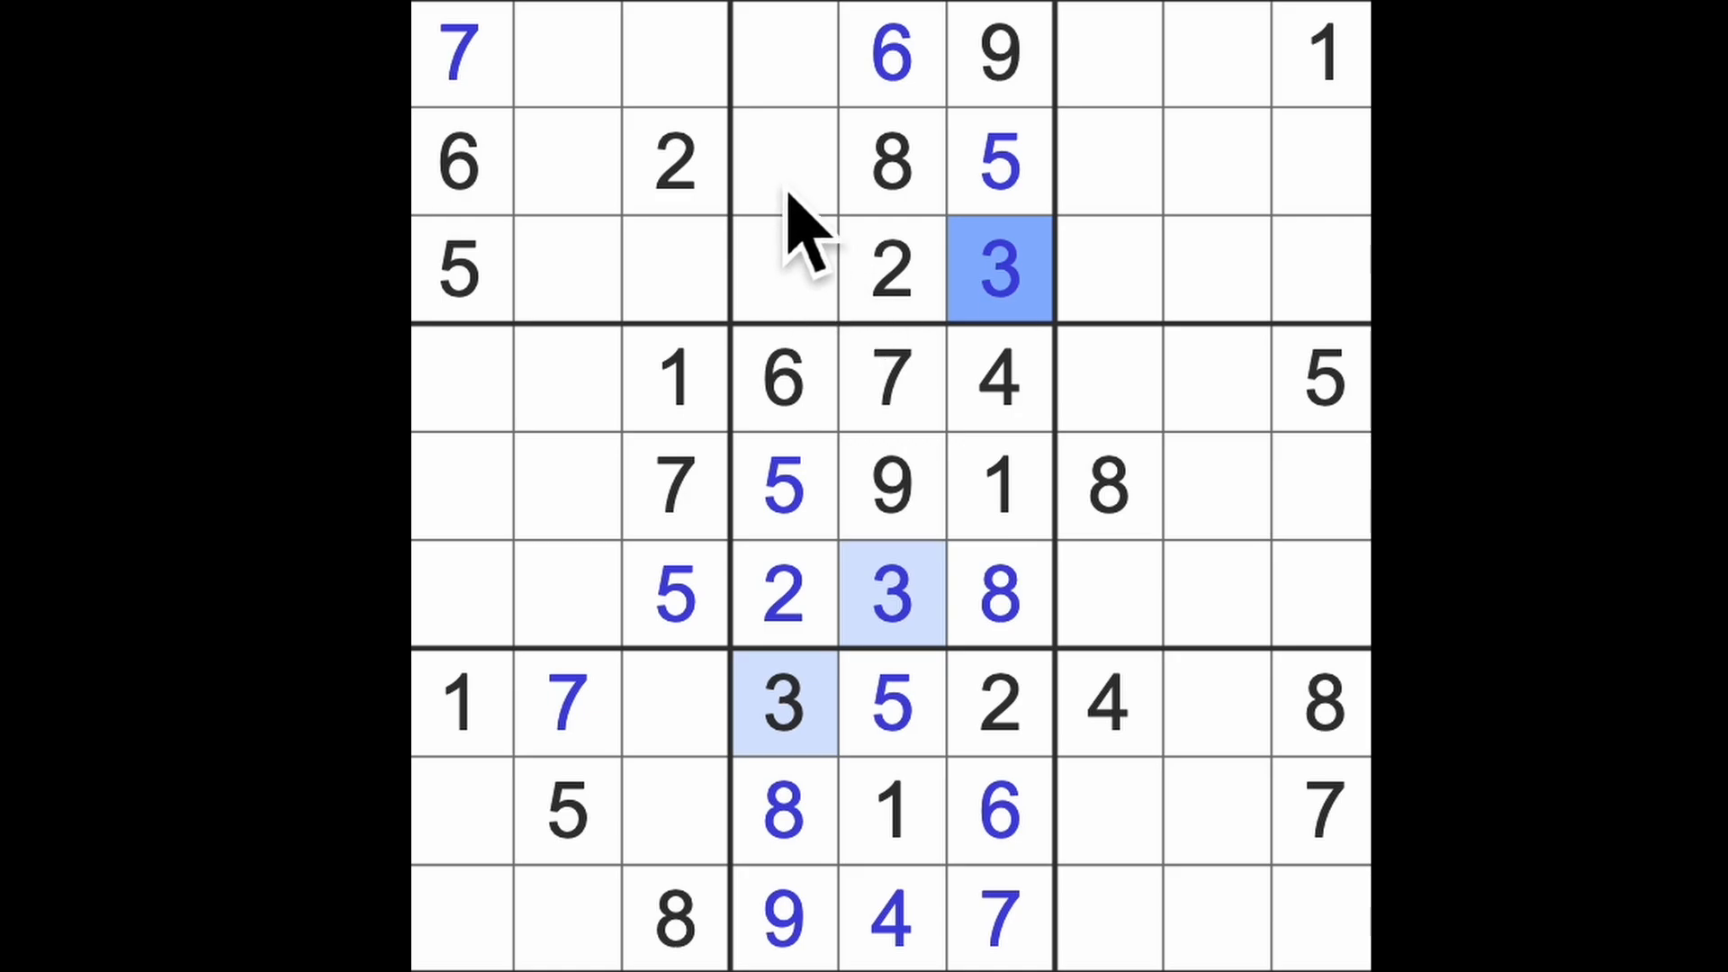
click(1322, 55)
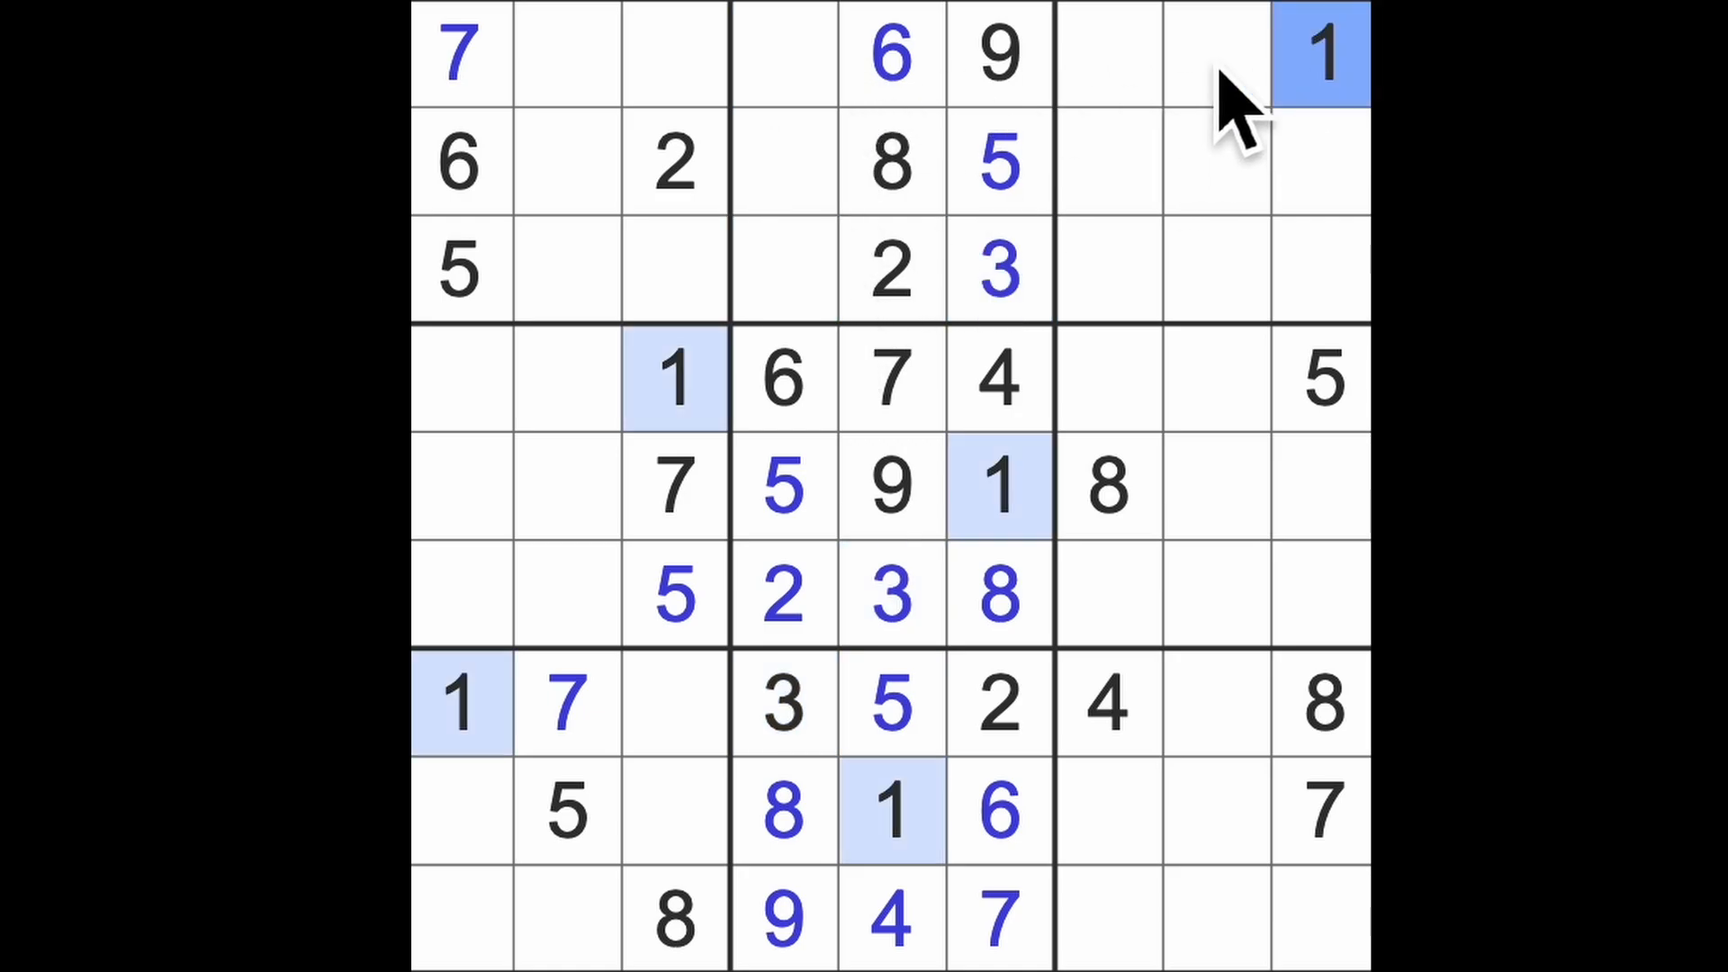
click(783, 54)
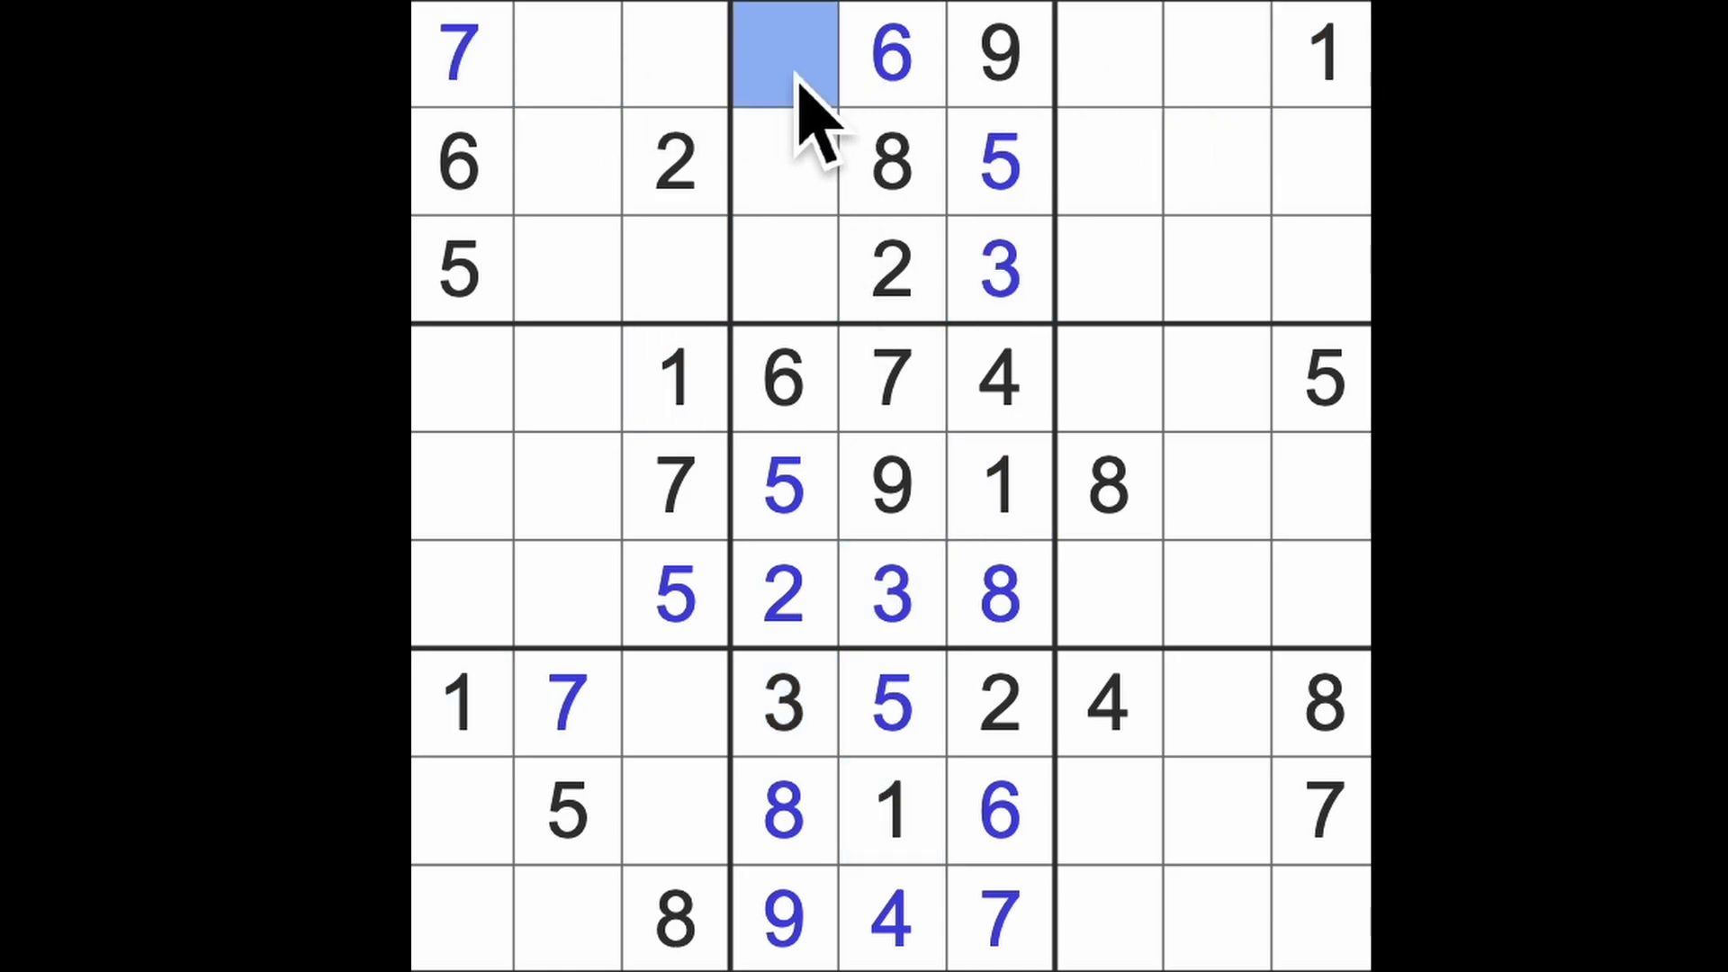
text(4)
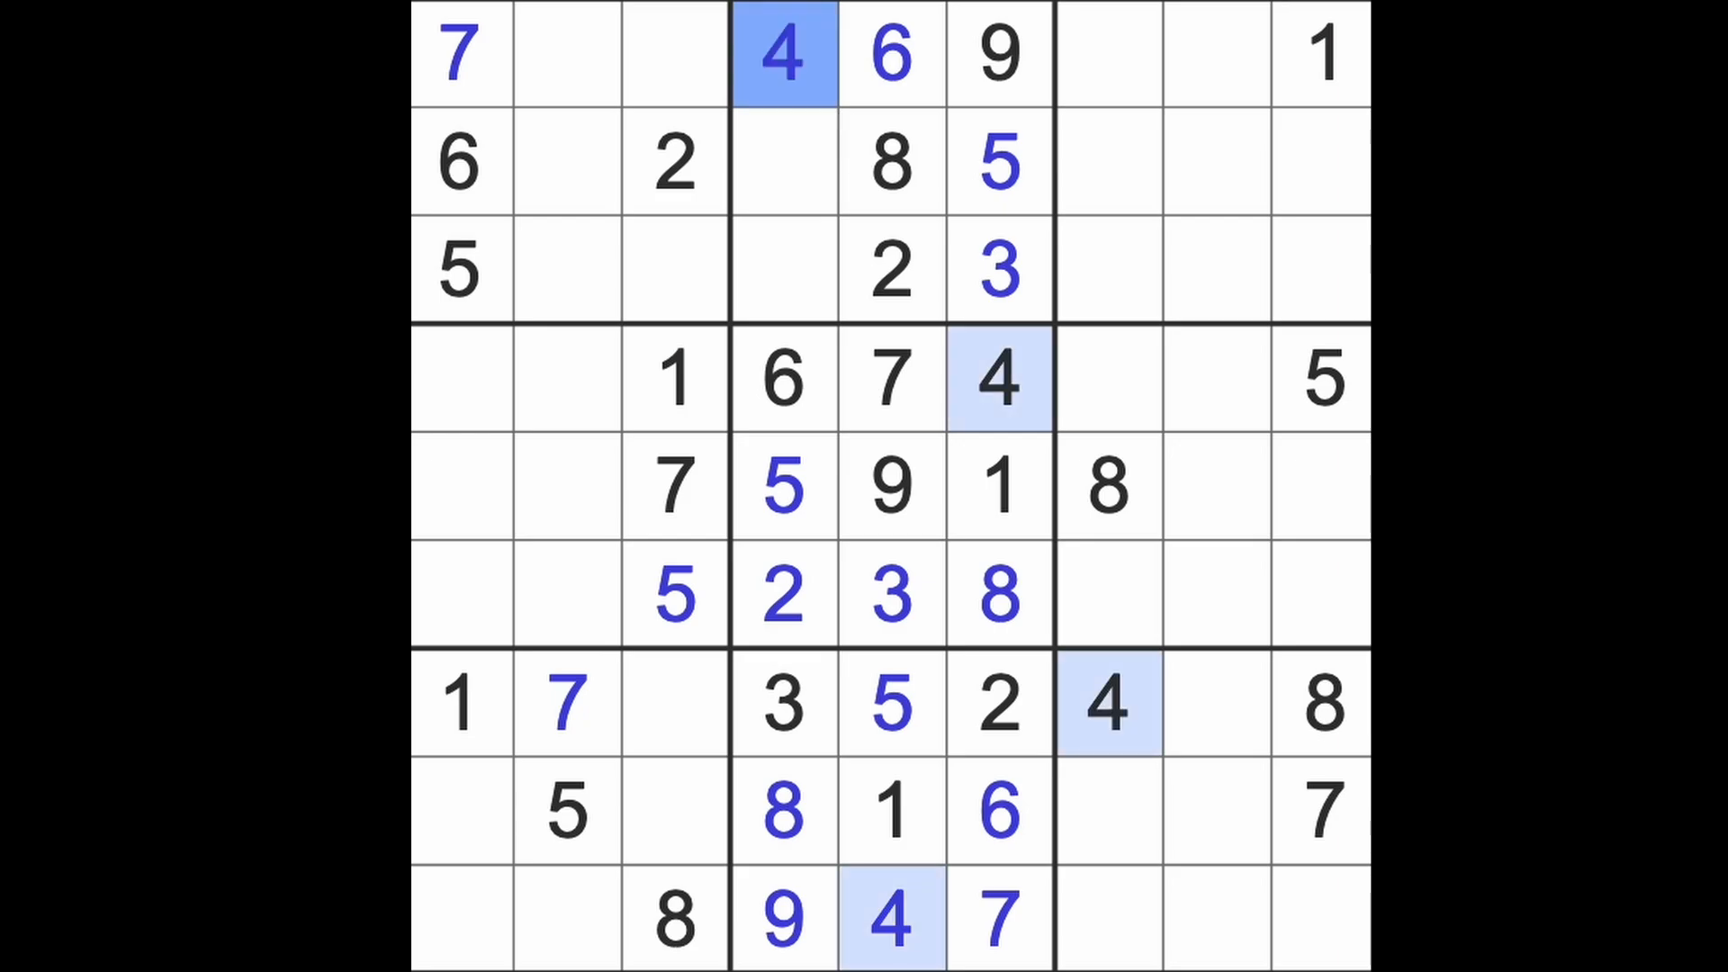
mouse_move(909, 397)
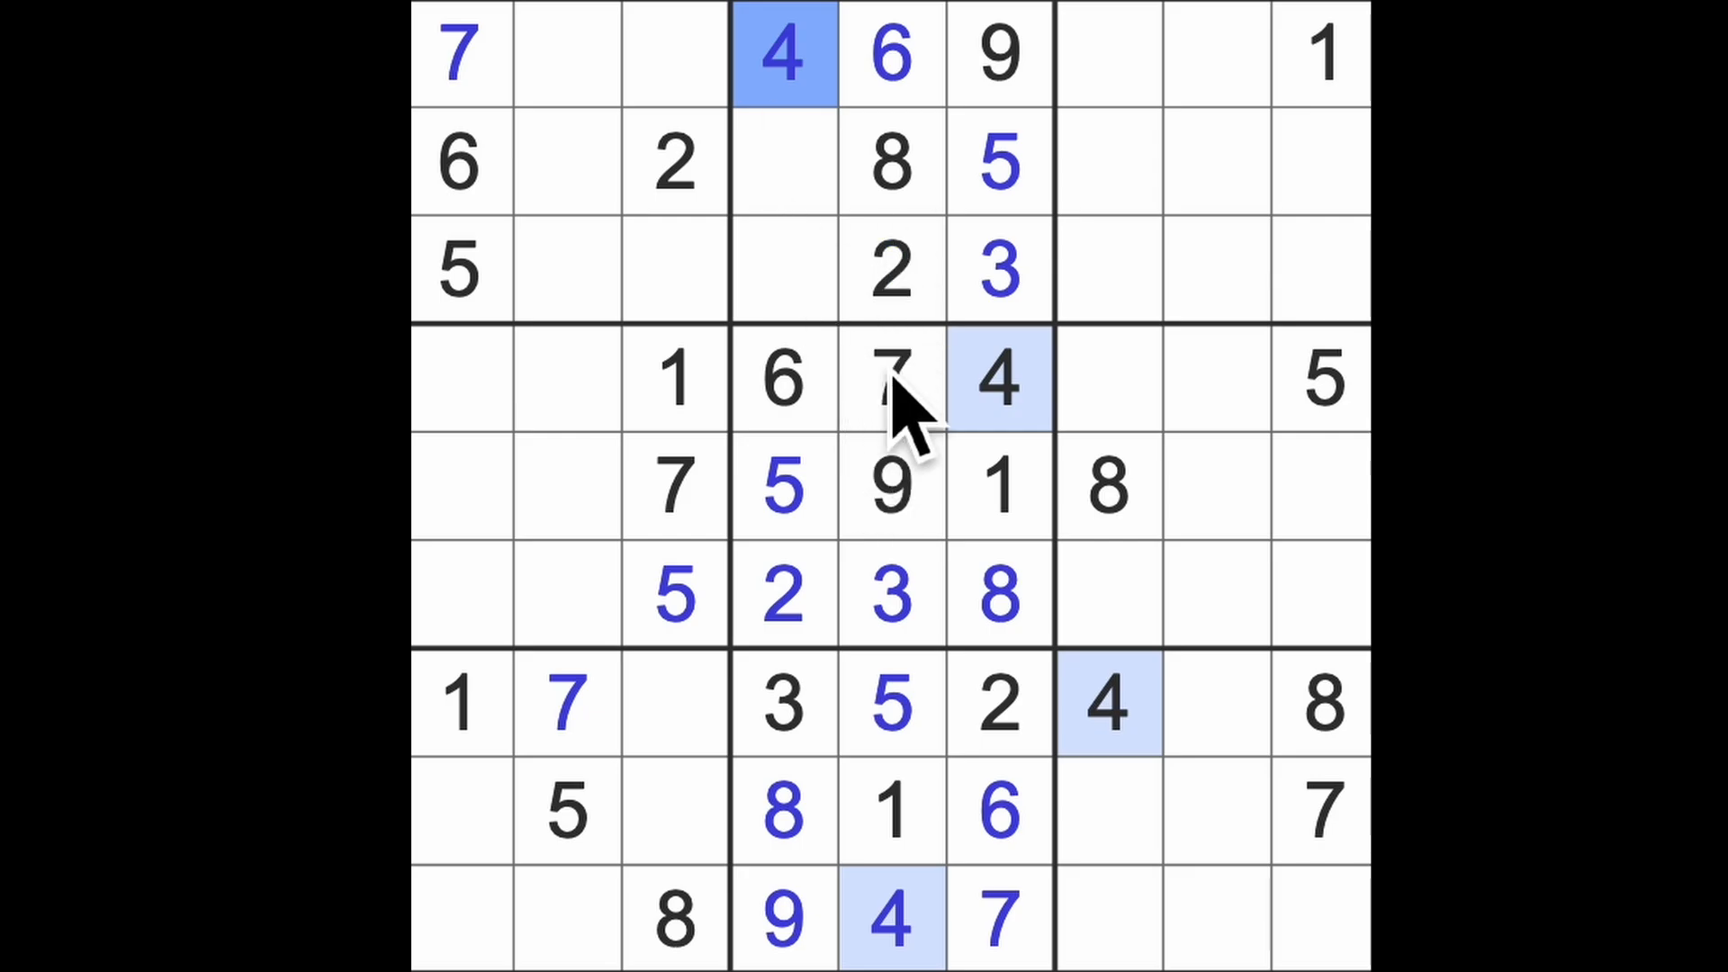
mouse_move(915, 474)
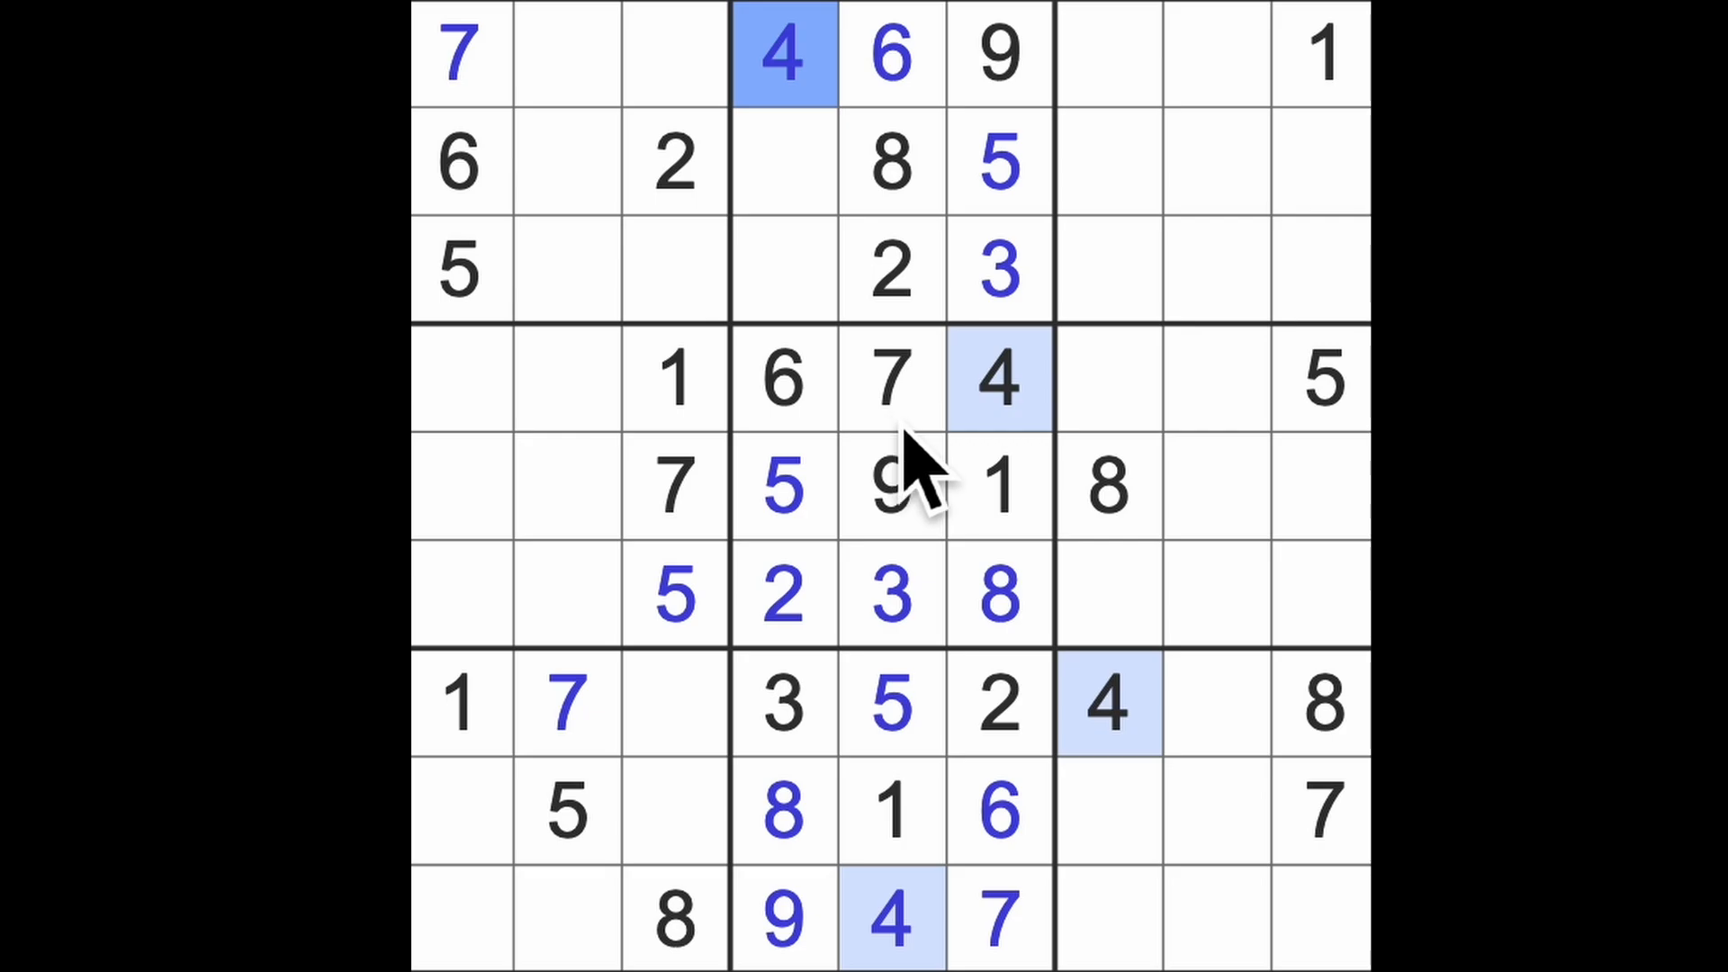
mouse_move(915, 485)
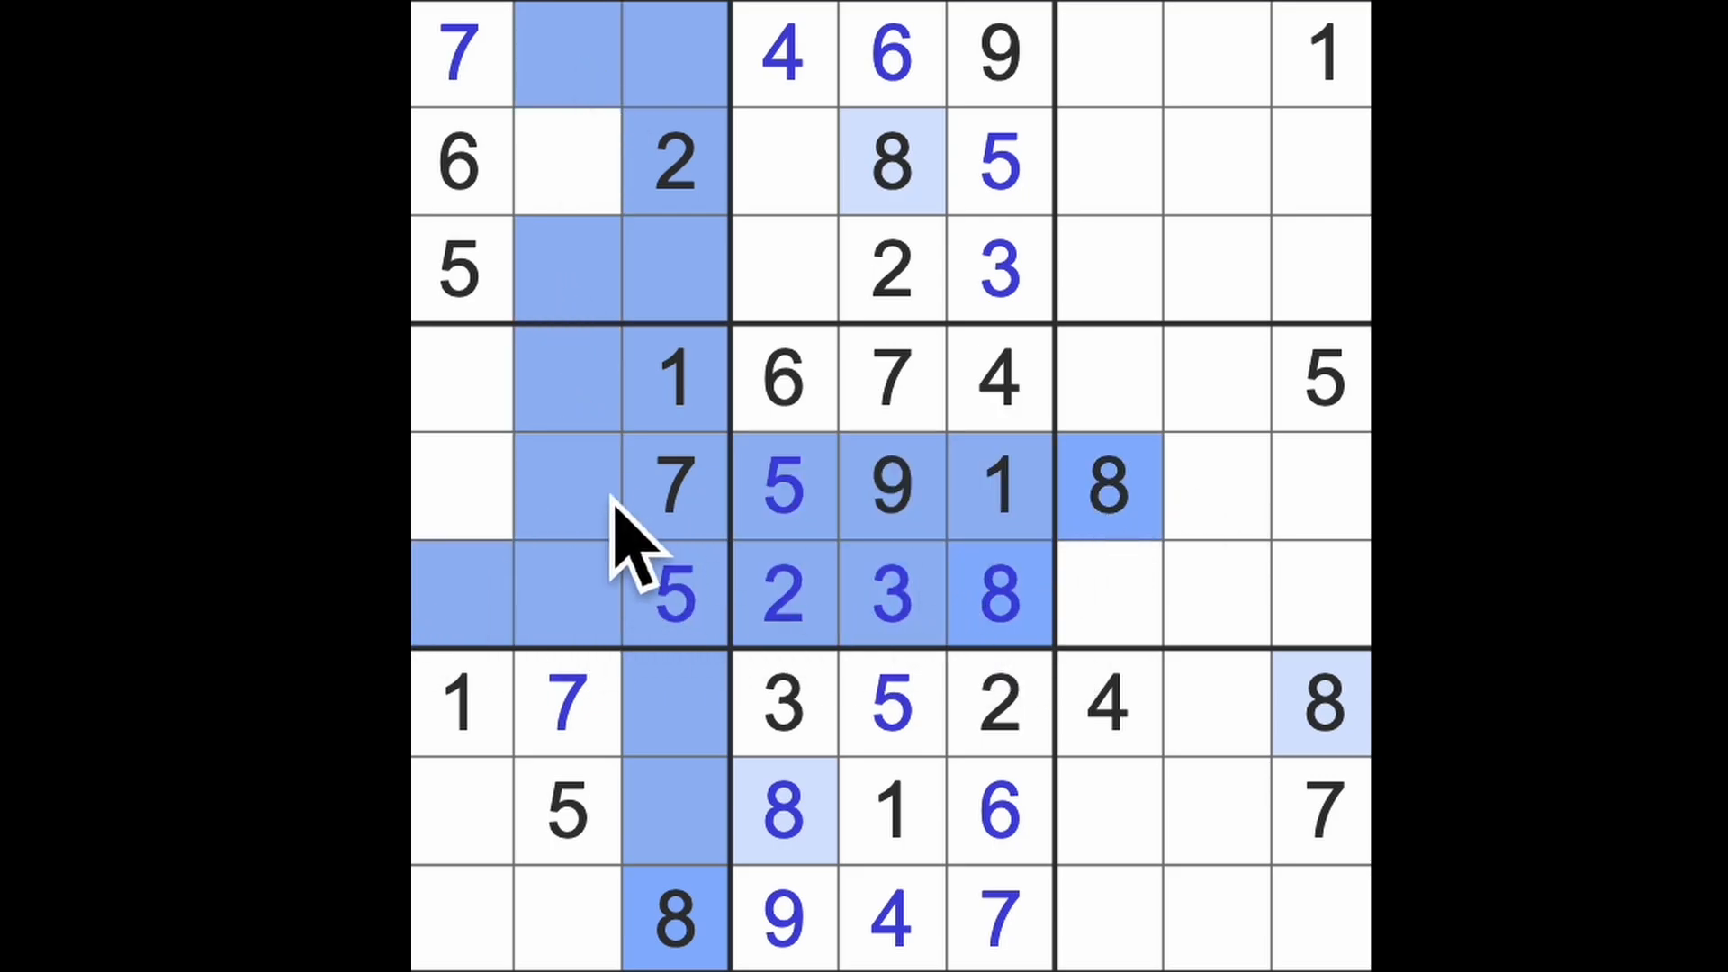
Place 6 at row 7, column 3 after scanning the left and top columns.
click(460, 380)
text(8)
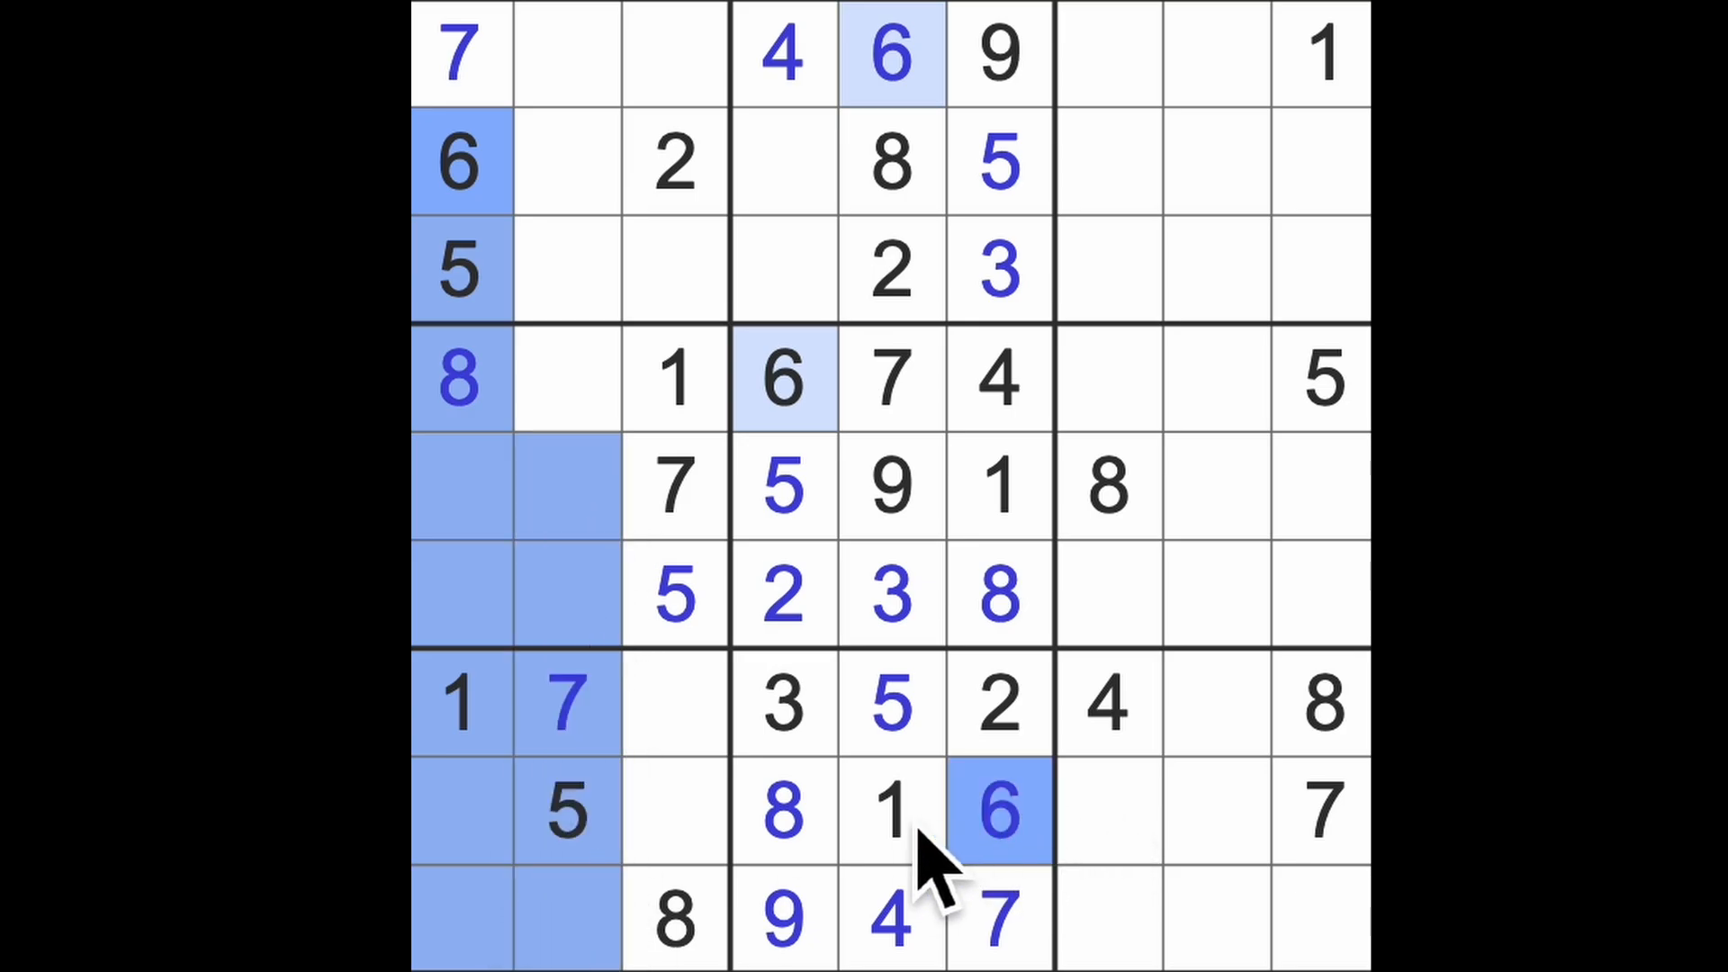
click(674, 706)
text(6)
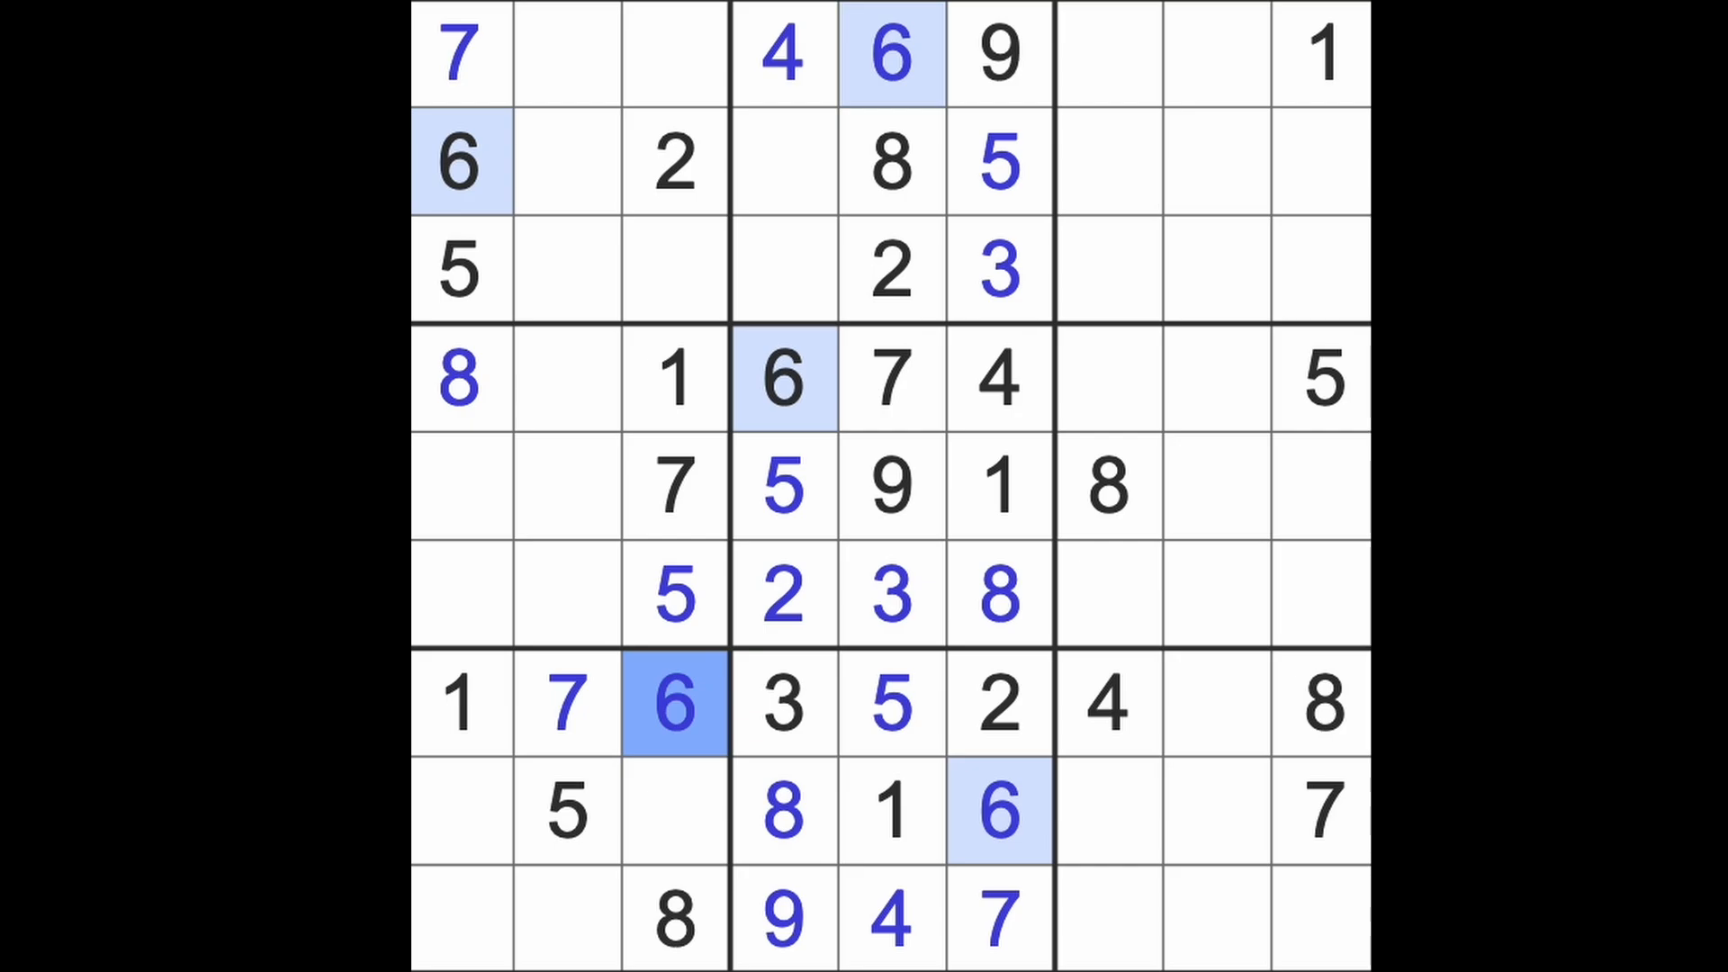
mouse_move(738, 496)
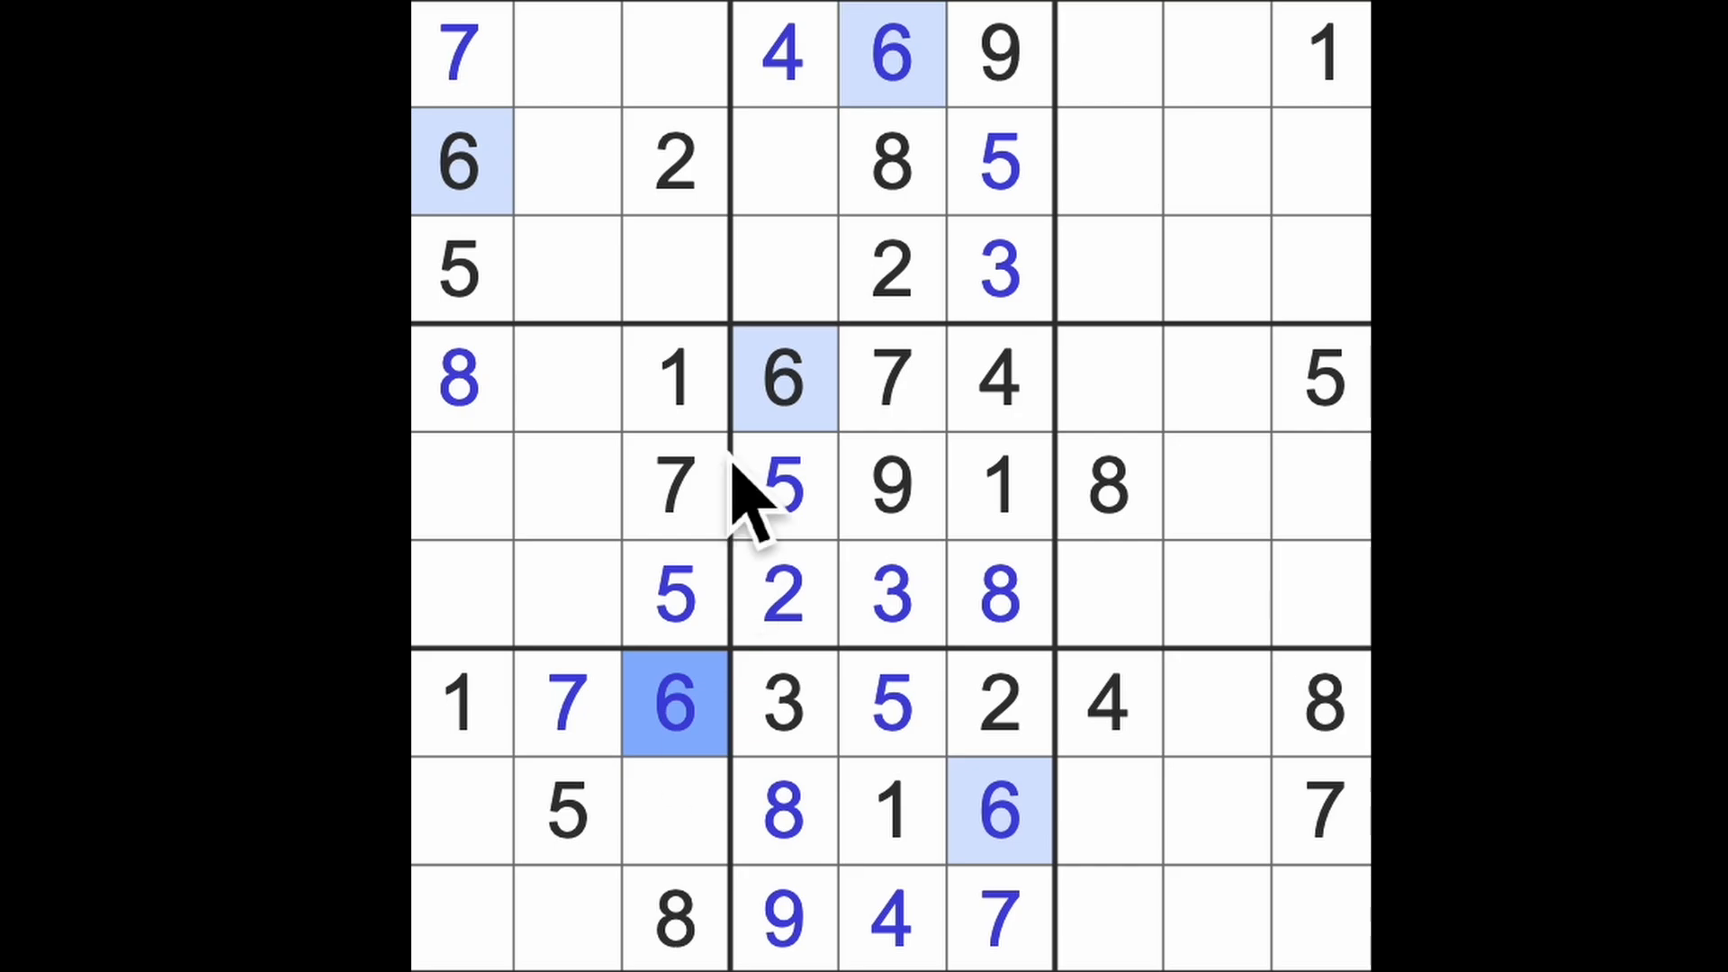
click(673, 920)
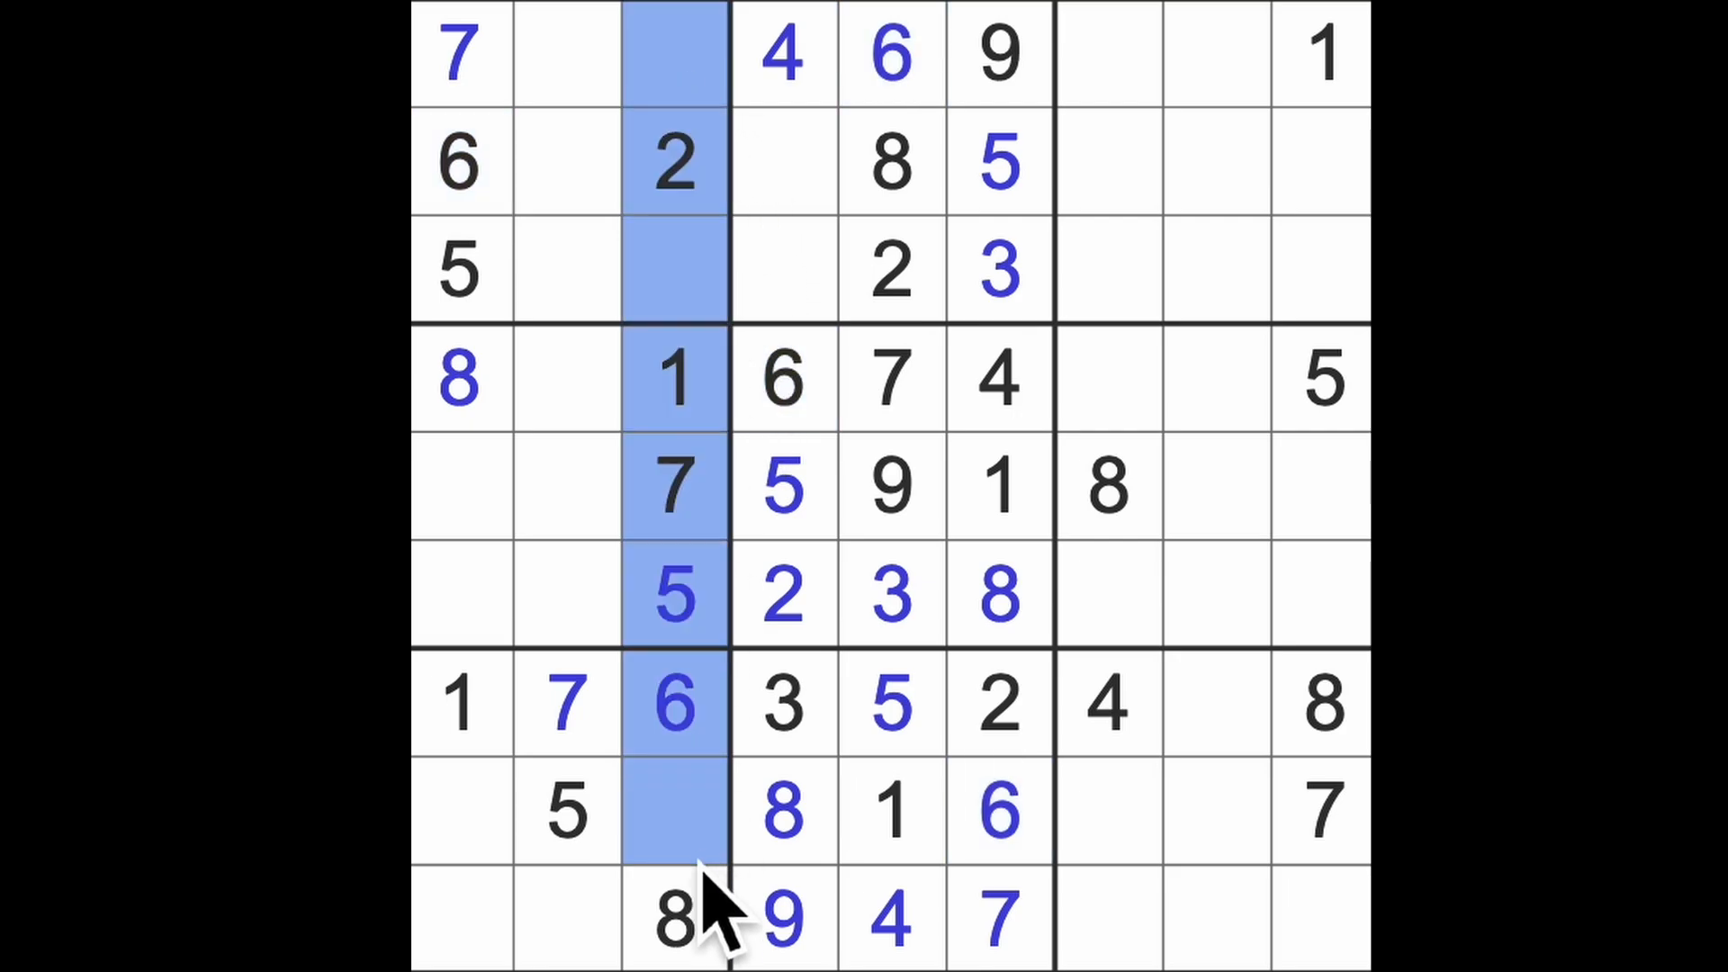
click(889, 53)
text(3)
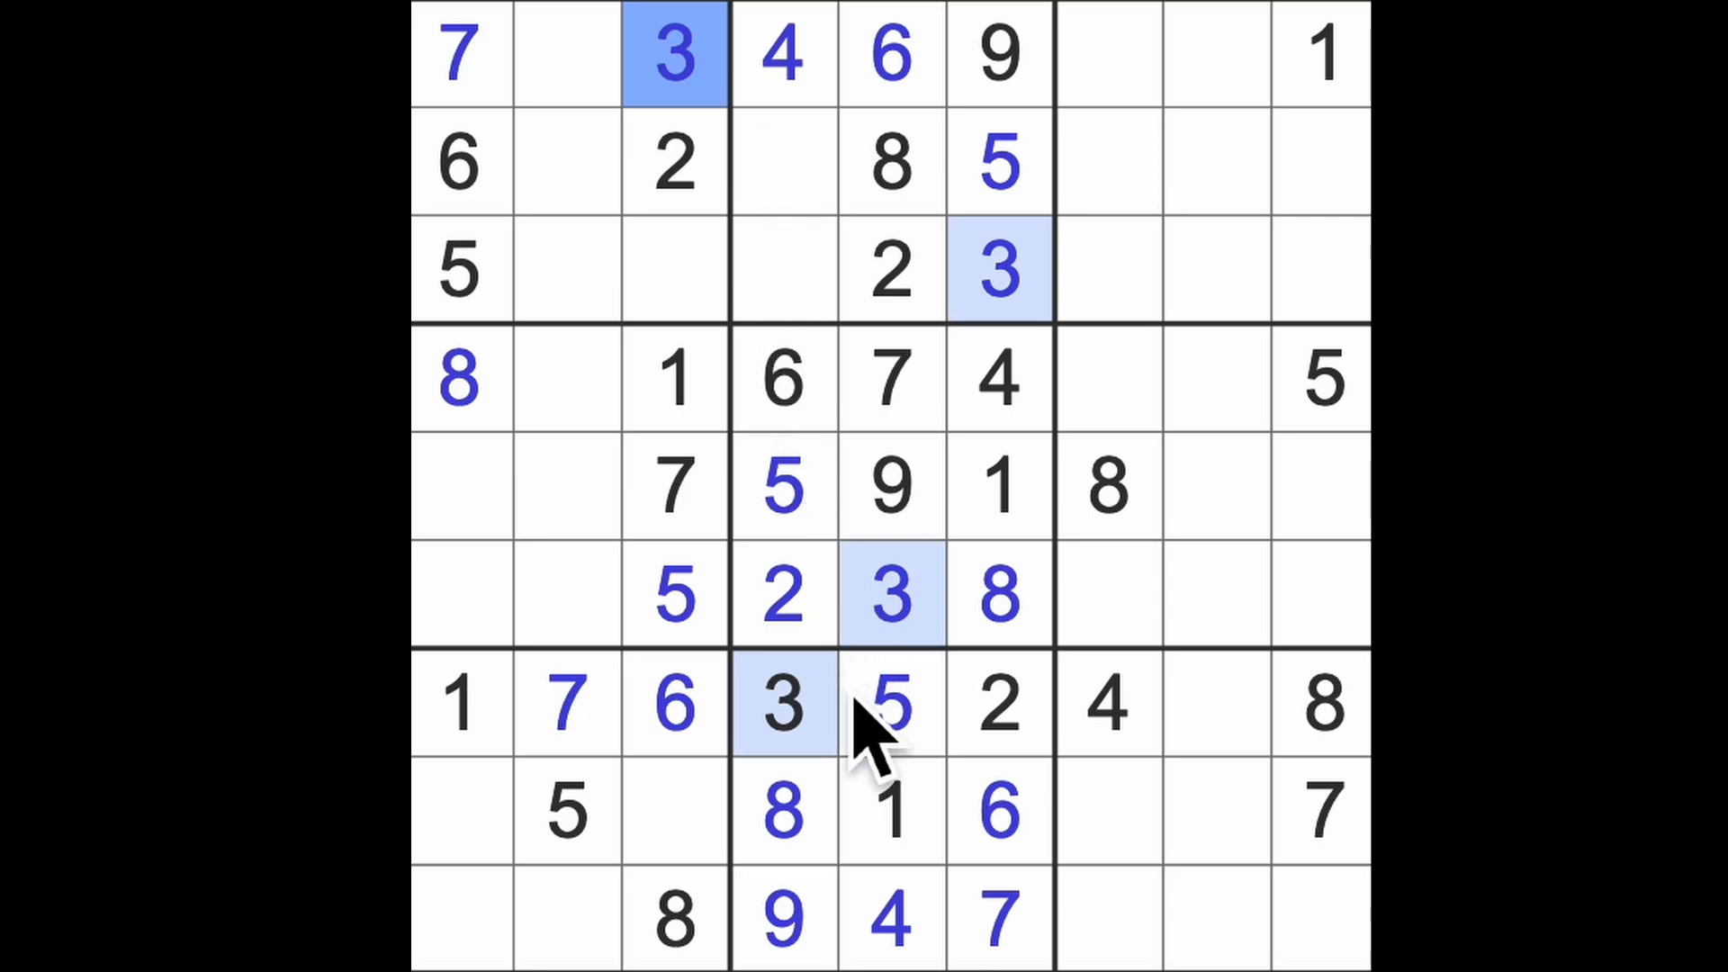
Check empty cells in columns 1 and 3, then enter 9 at row 7, column 8.
click(460, 810)
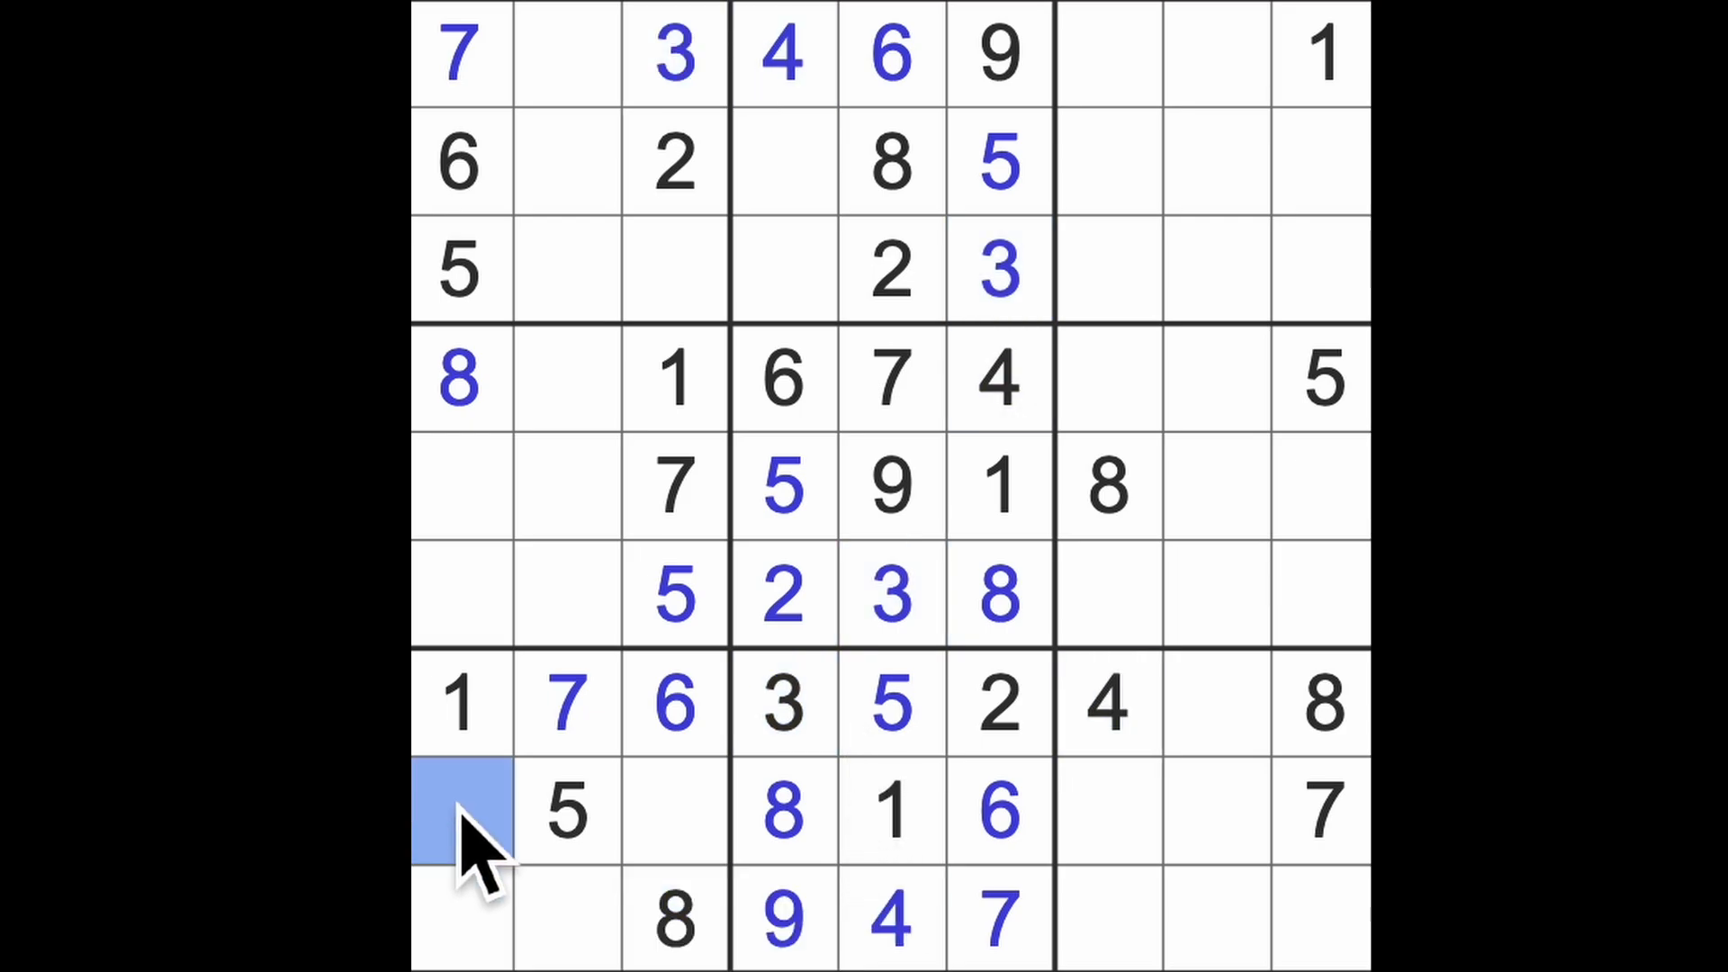
click(672, 810)
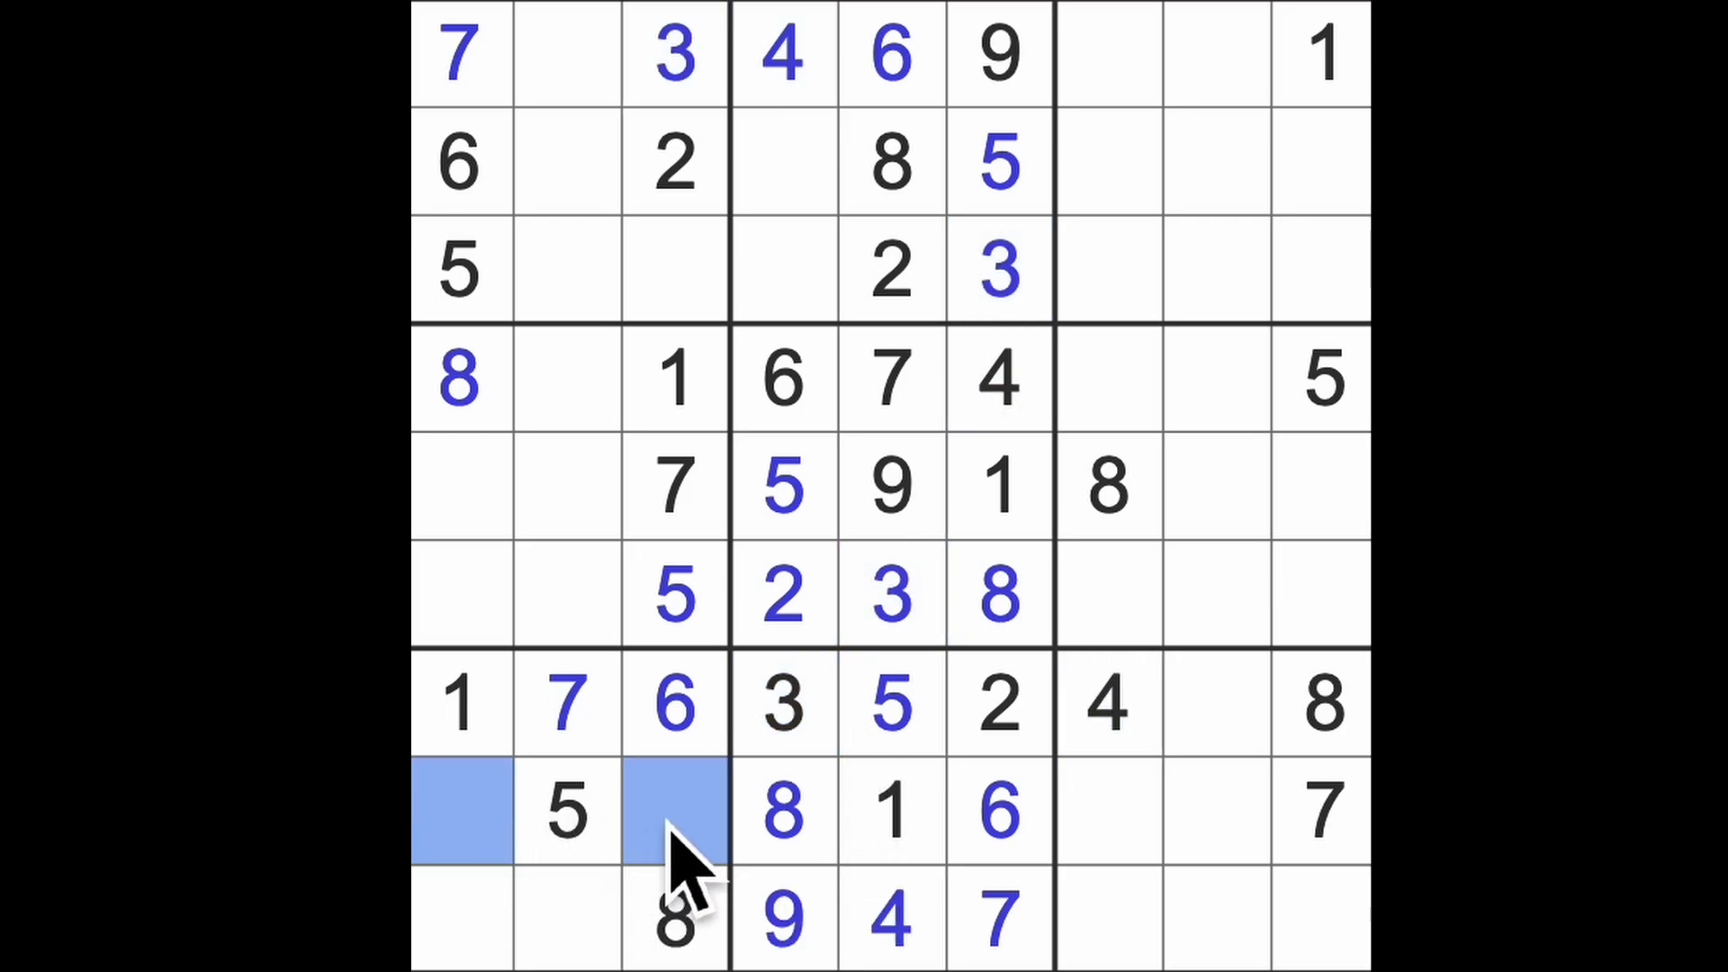
click(674, 270)
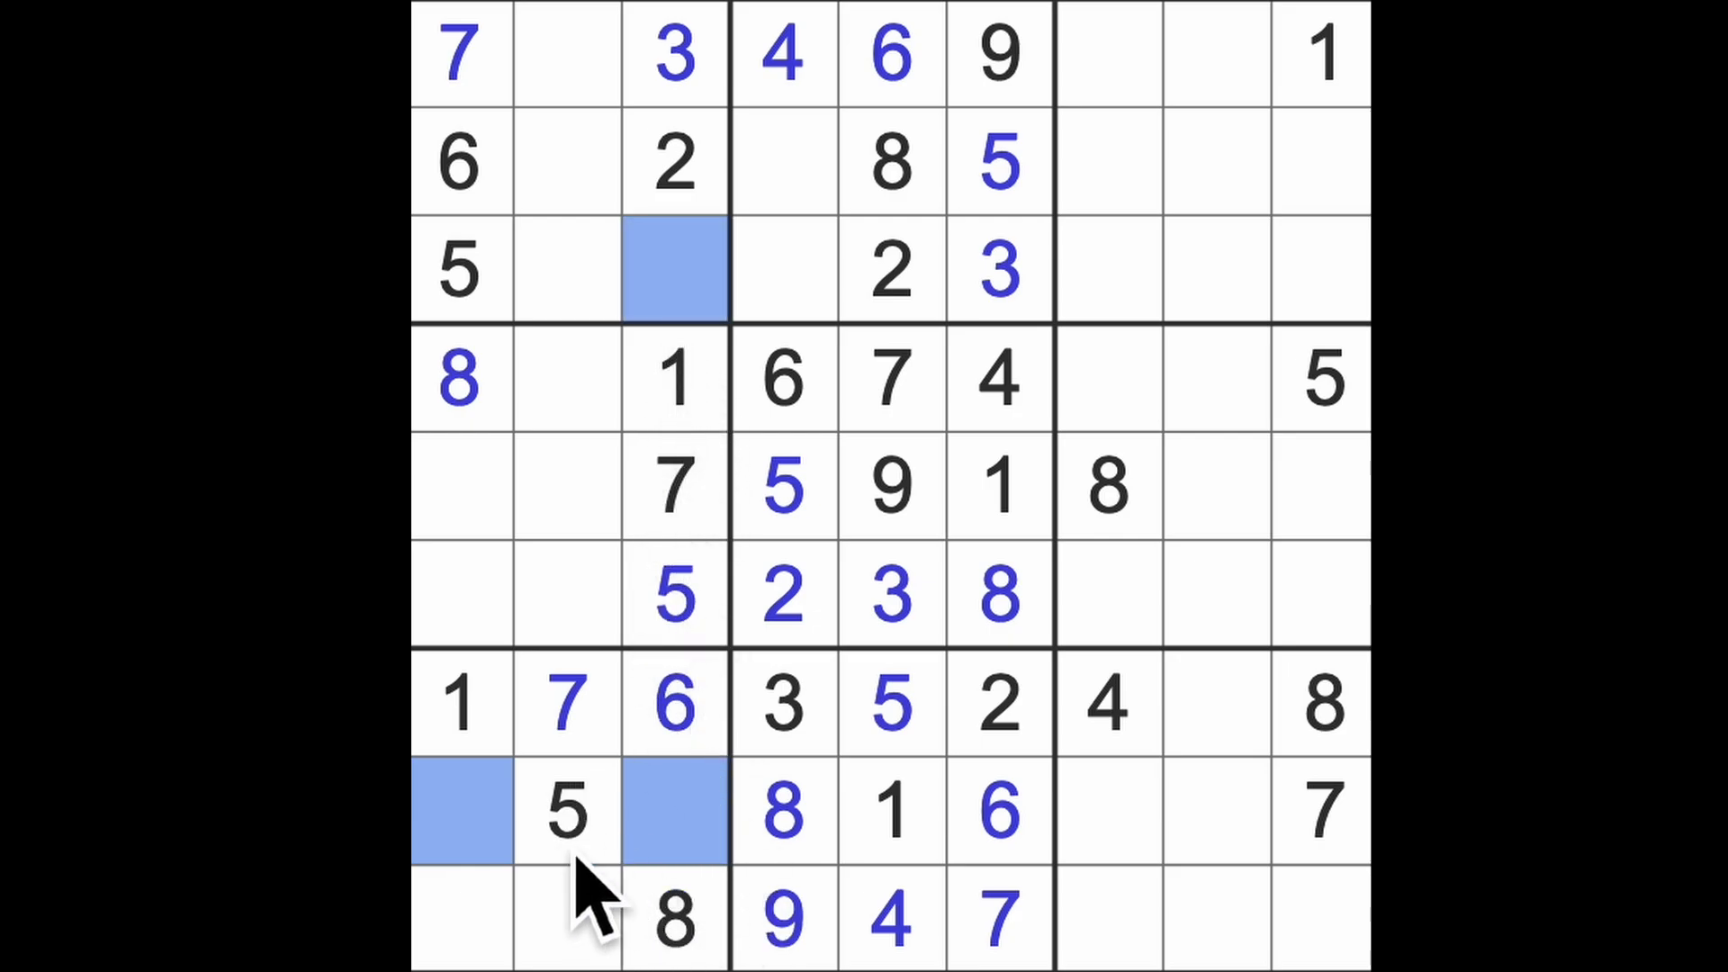
click(460, 918)
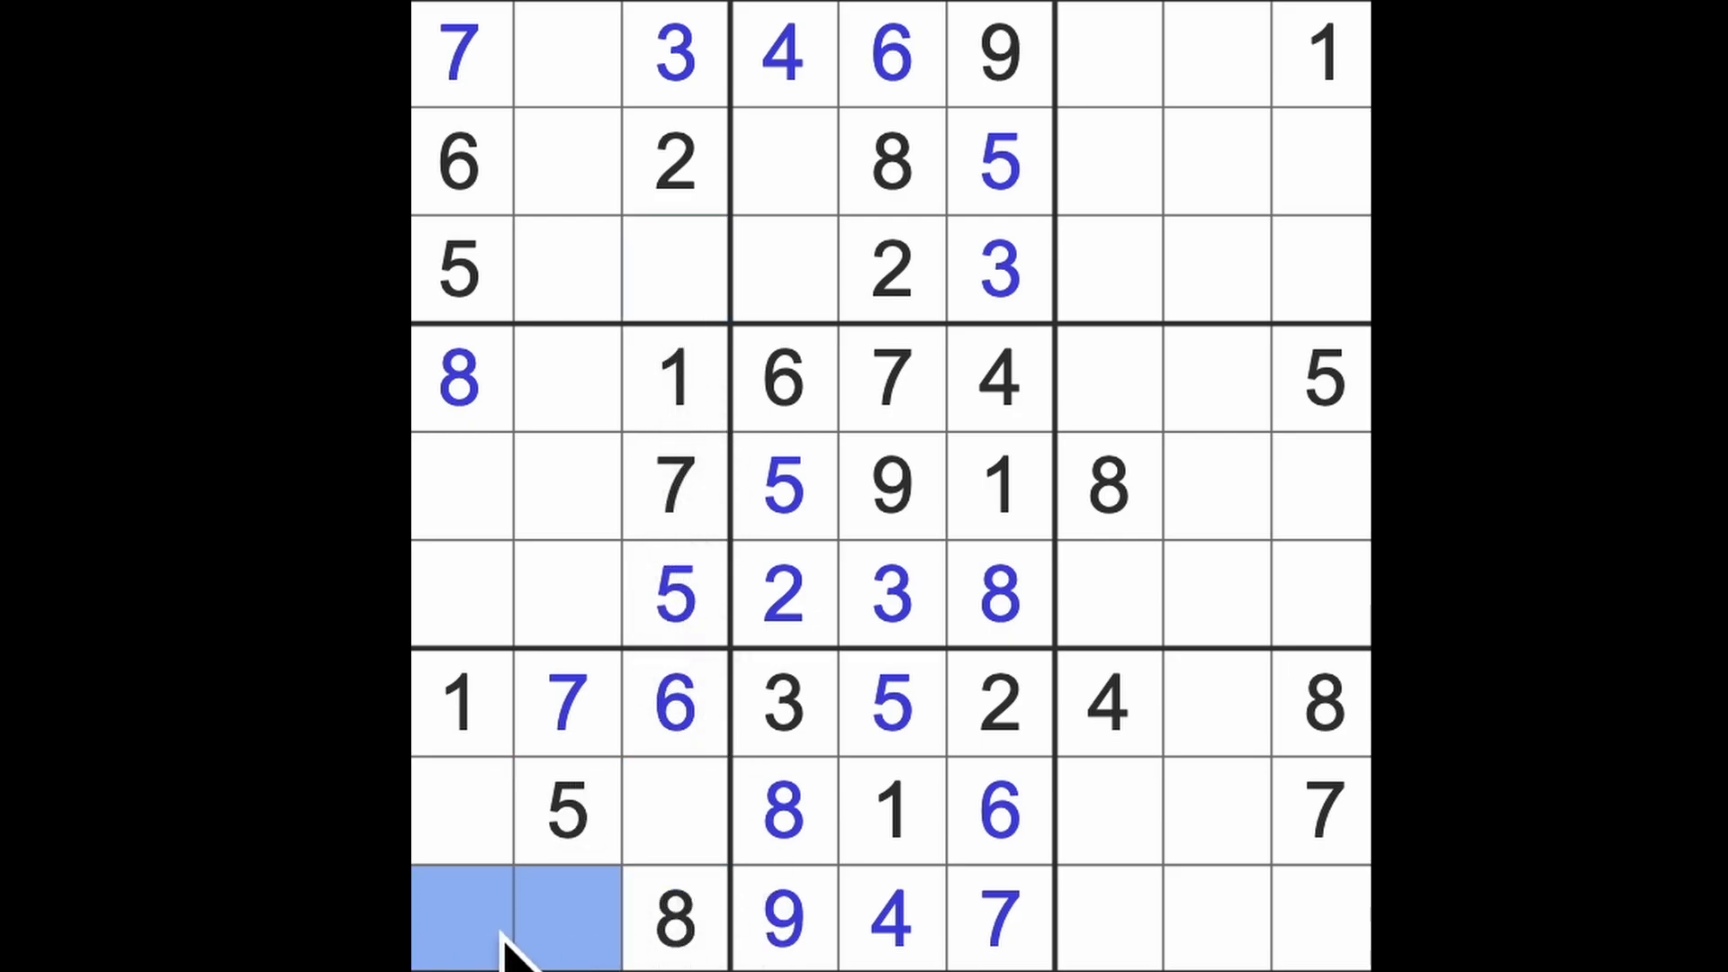
mouse_move(1234, 816)
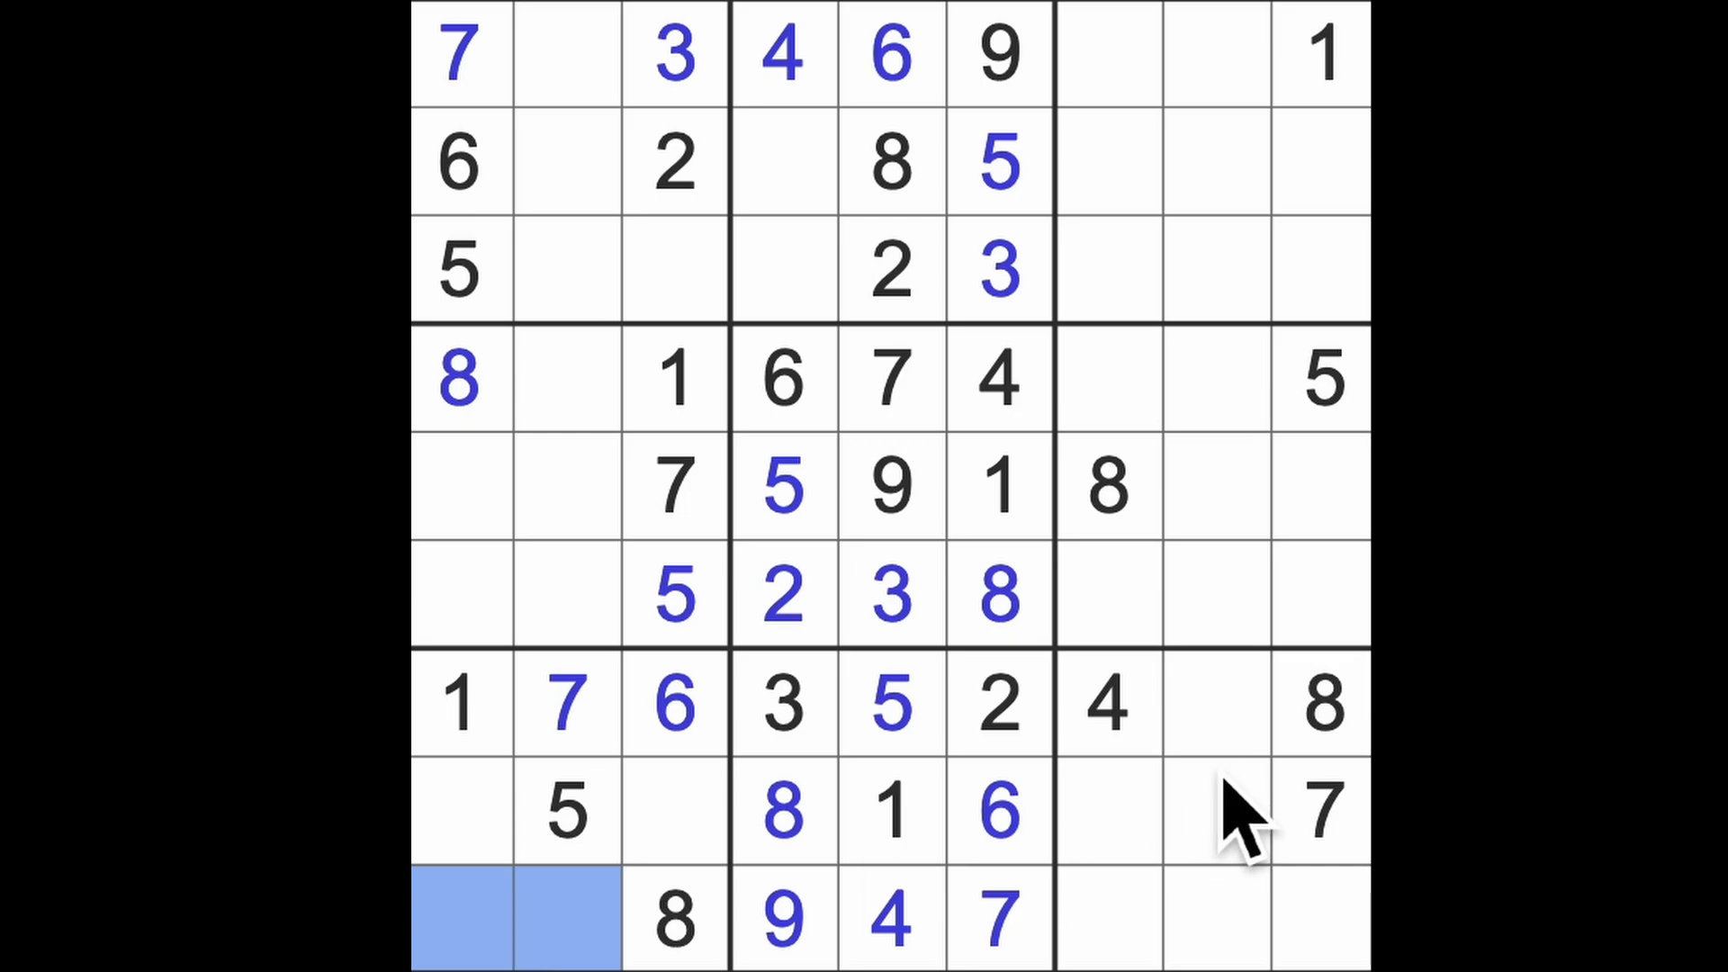
click(1212, 705)
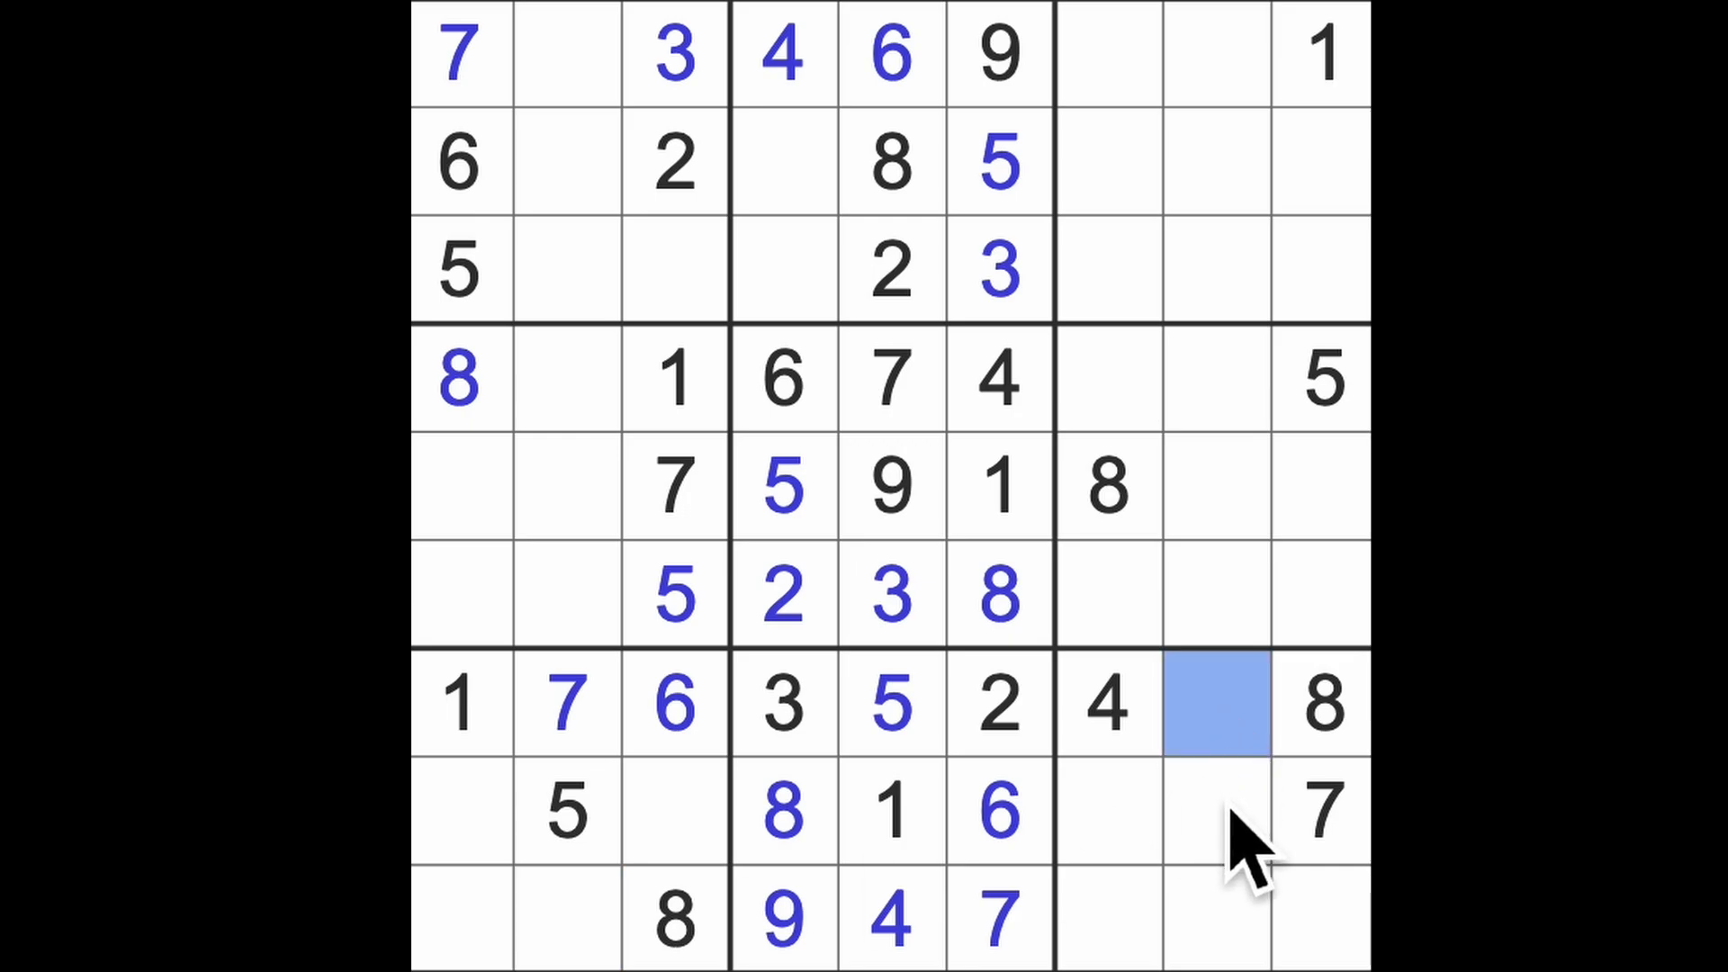
click(1217, 703)
text(9)
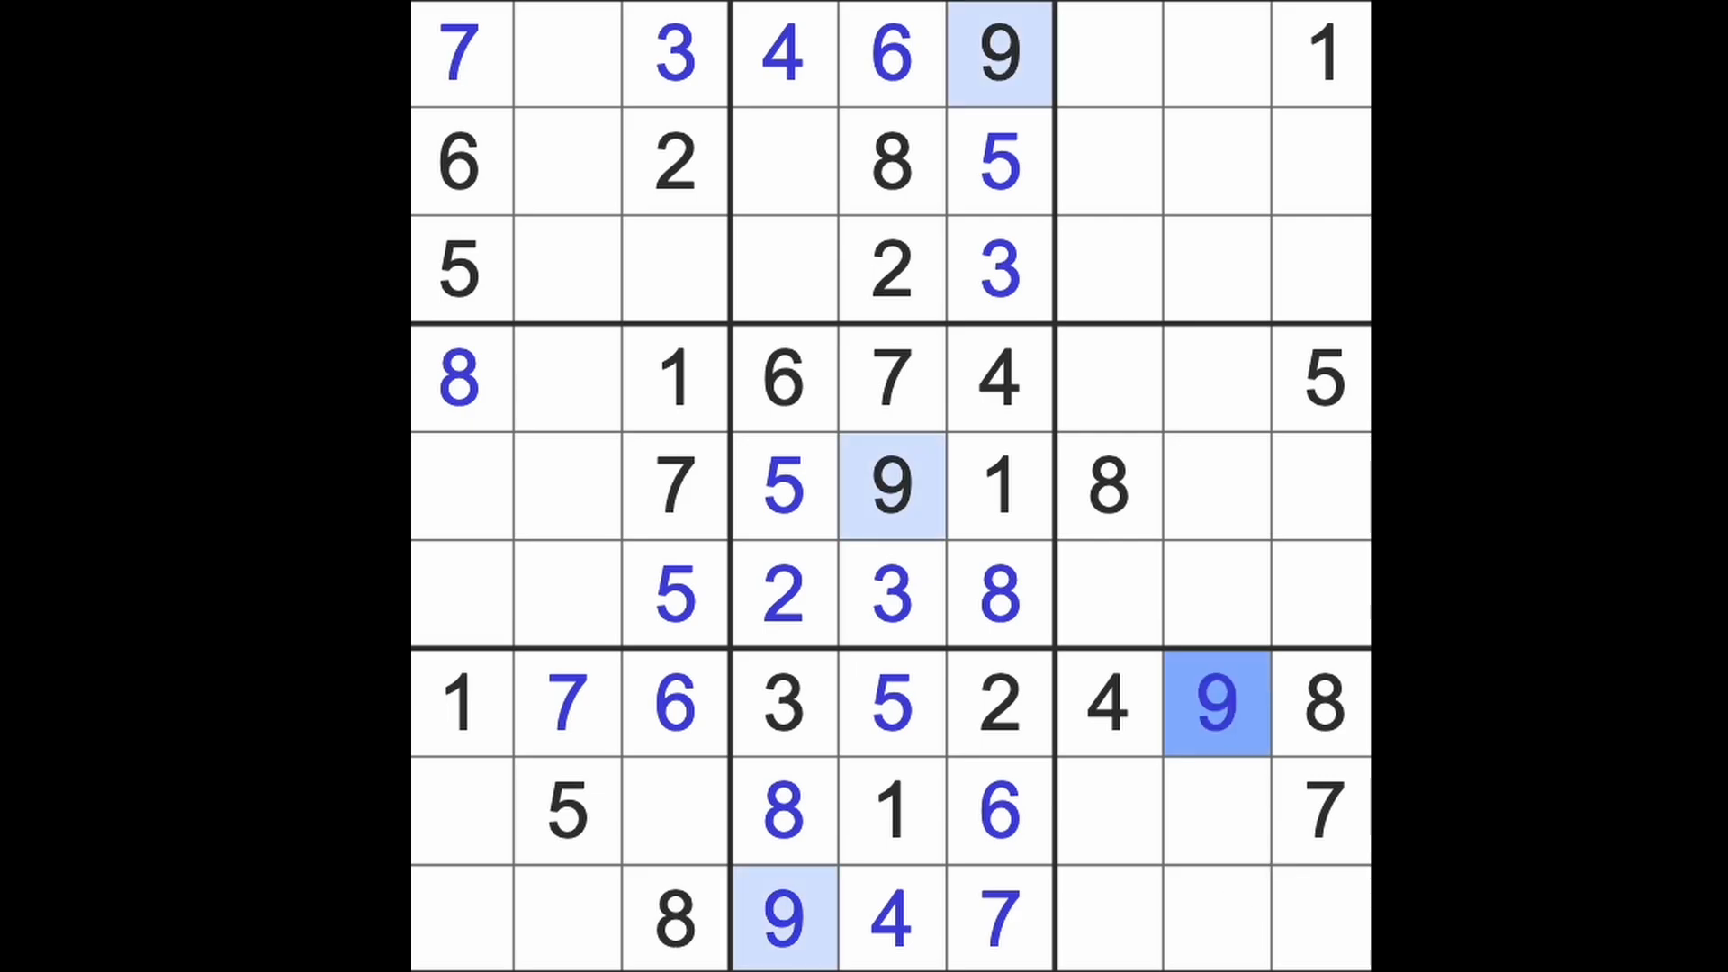
mouse_move(617, 893)
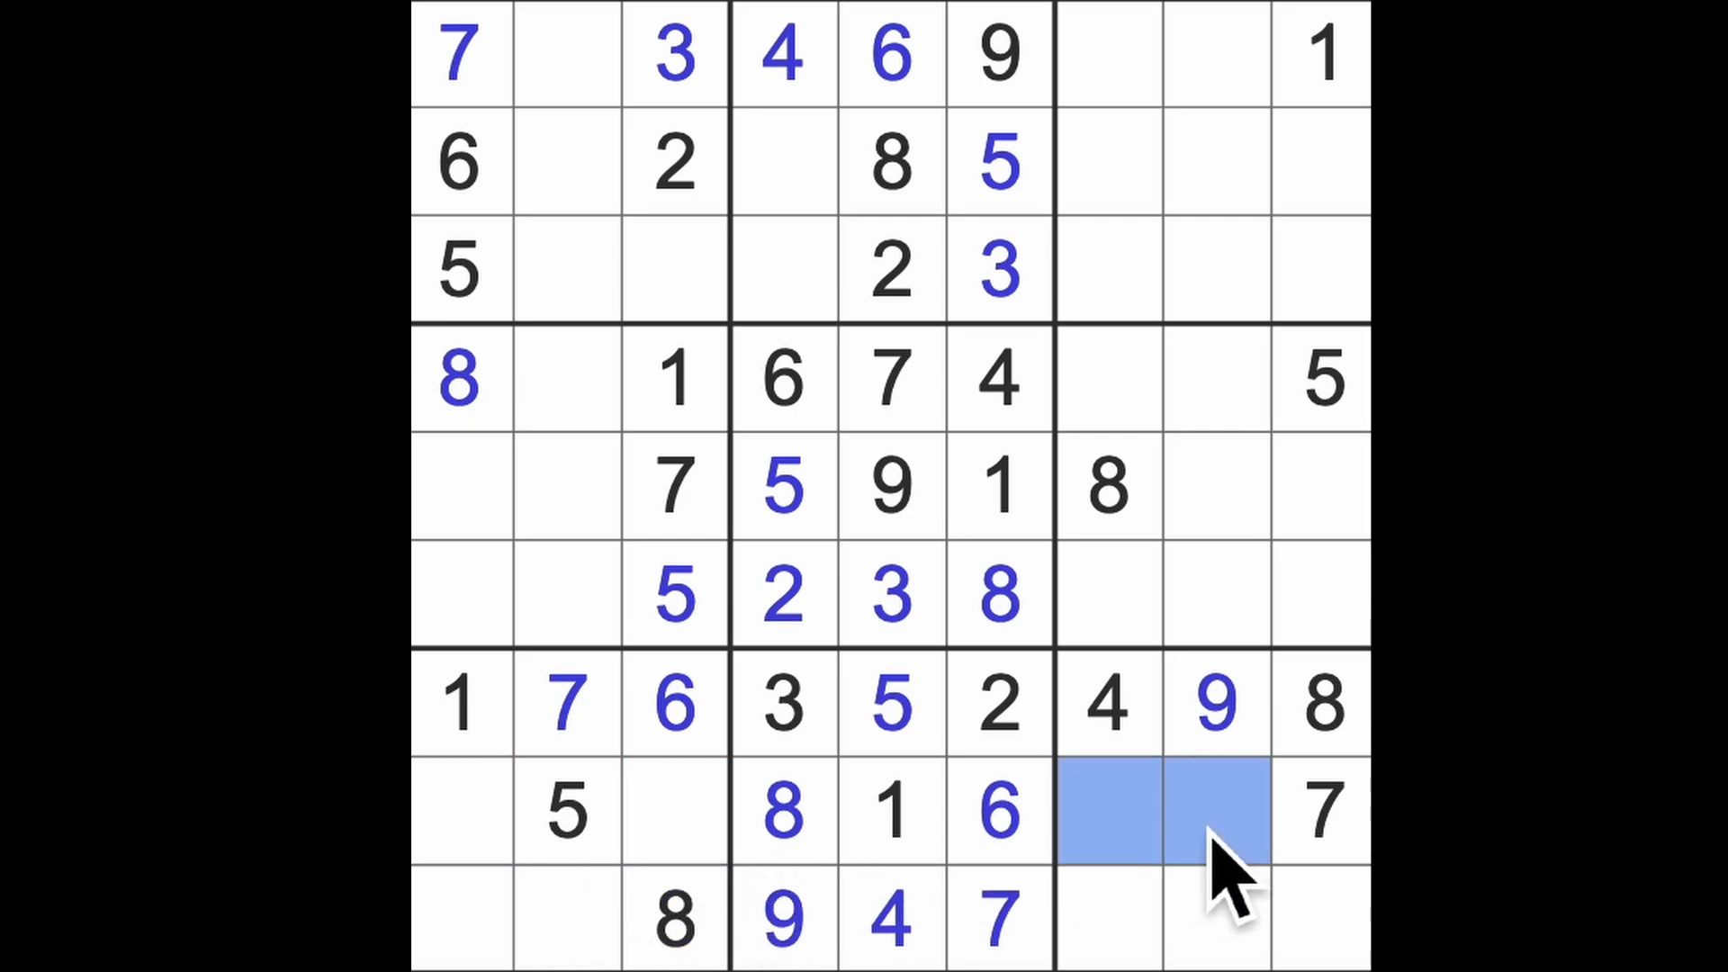
Enter 6 at row 9, column 9, 2 at row 5, column 9, and 3 at row 2, column 9.
click(1108, 919)
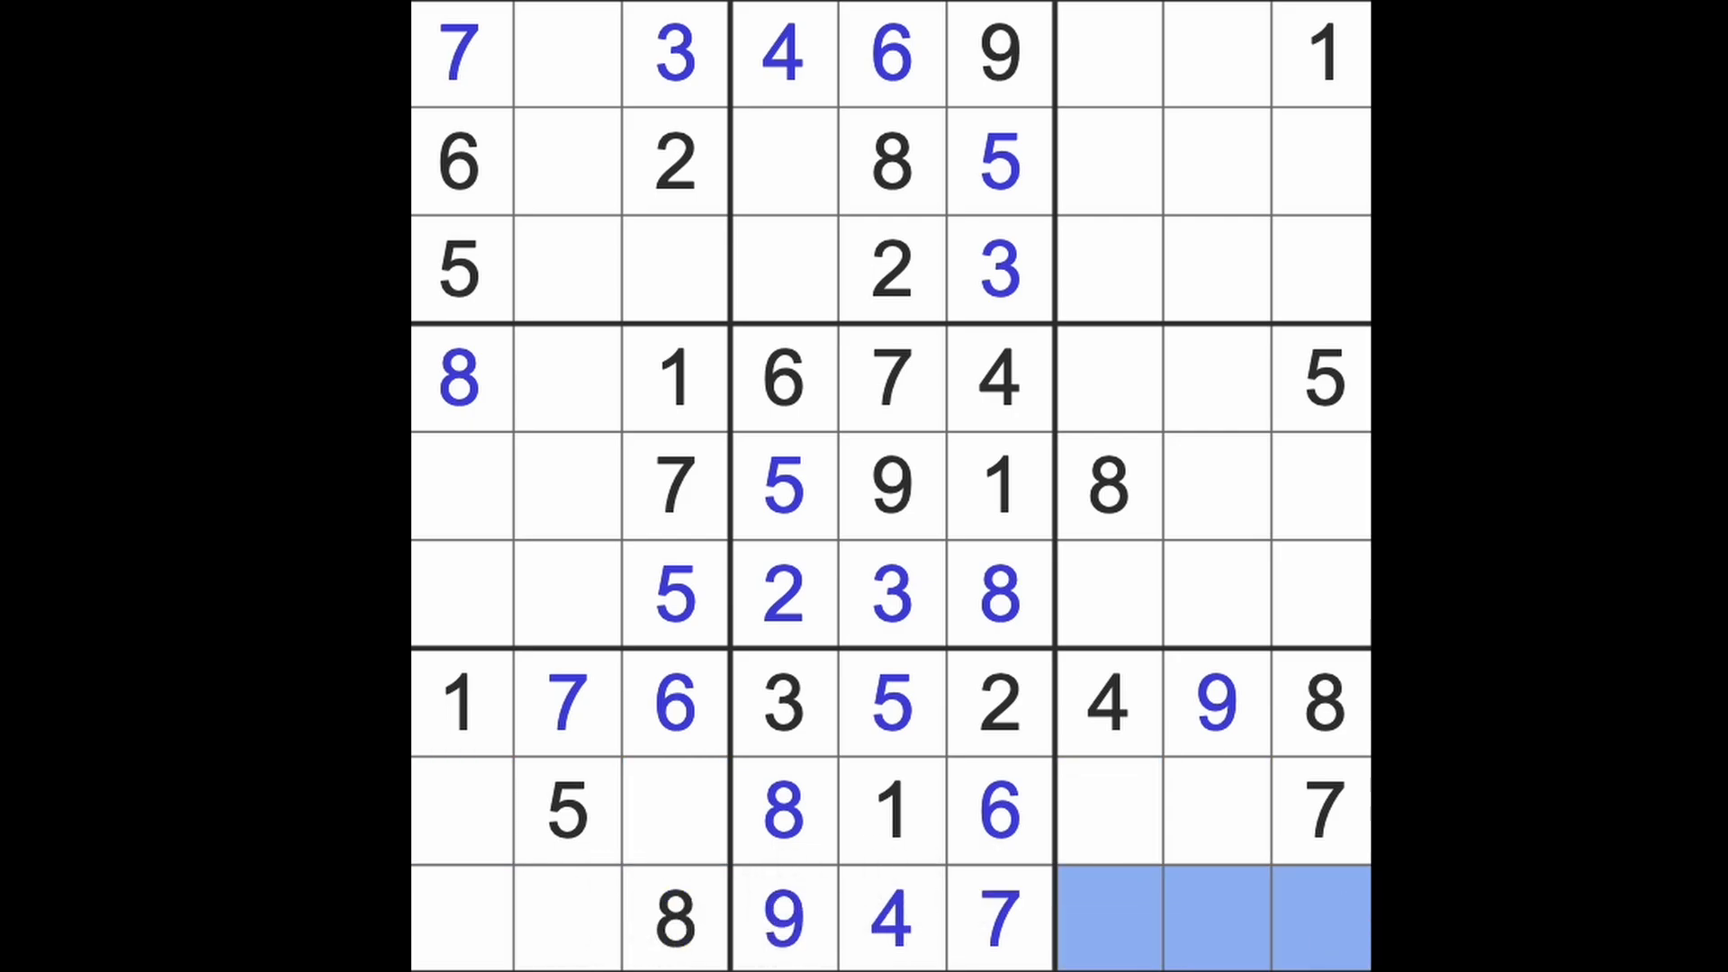
click(1321, 379)
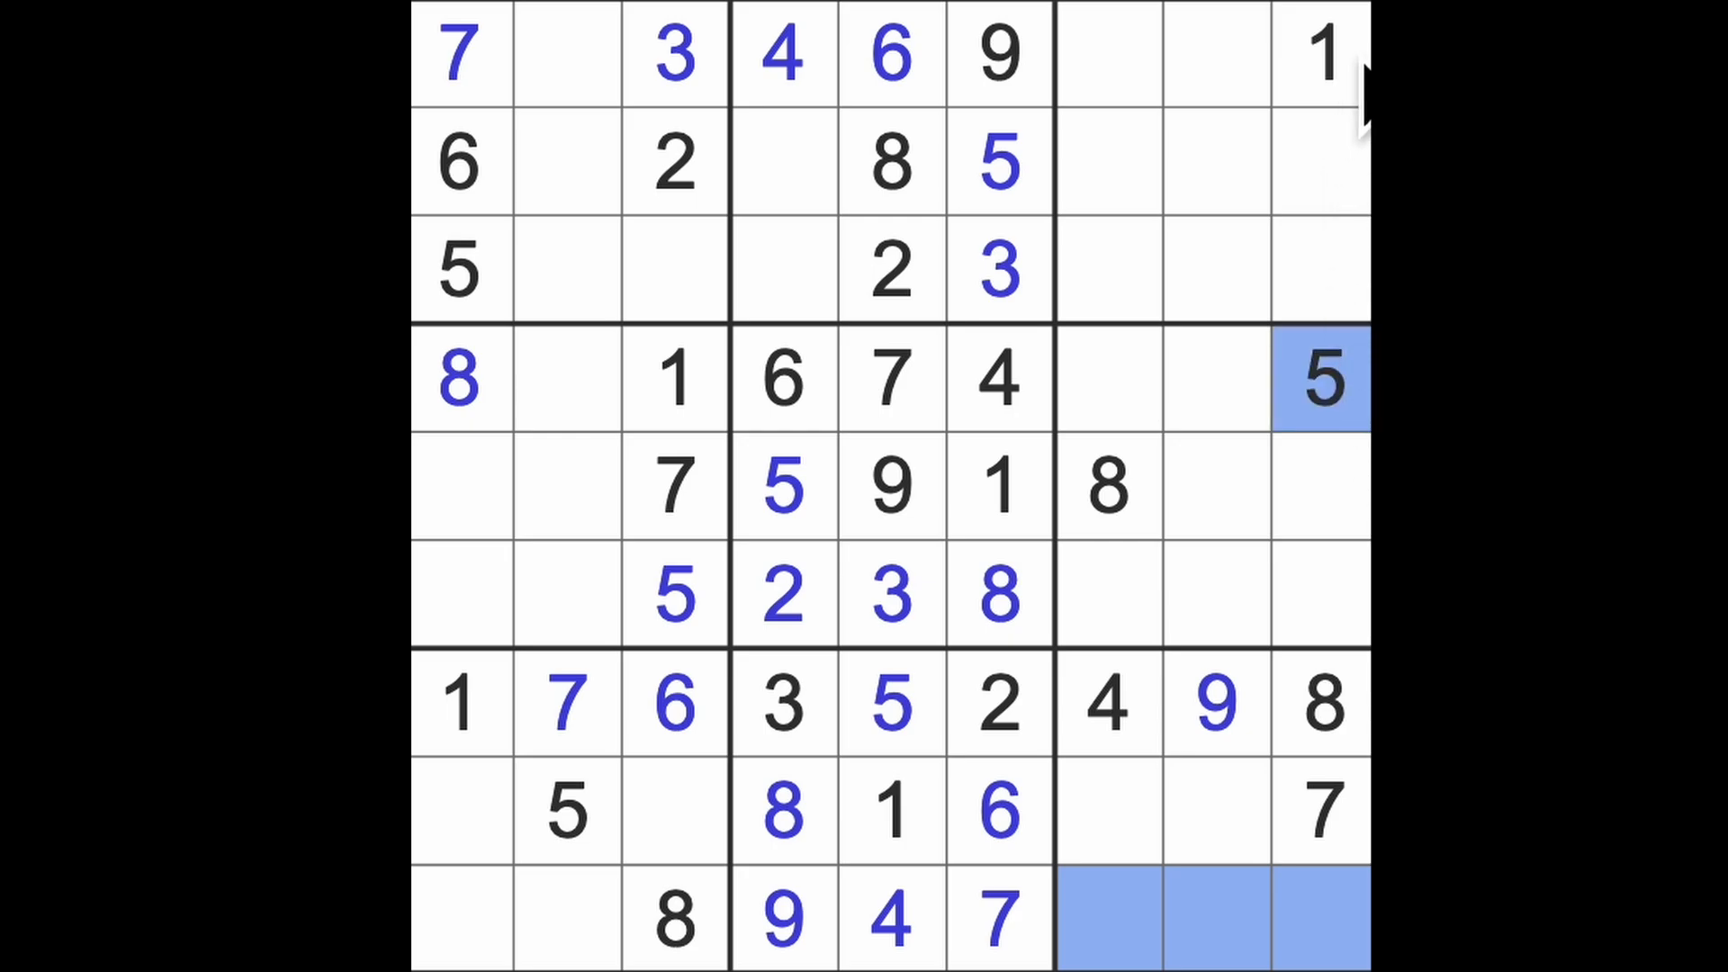
click(1321, 918)
text(6)
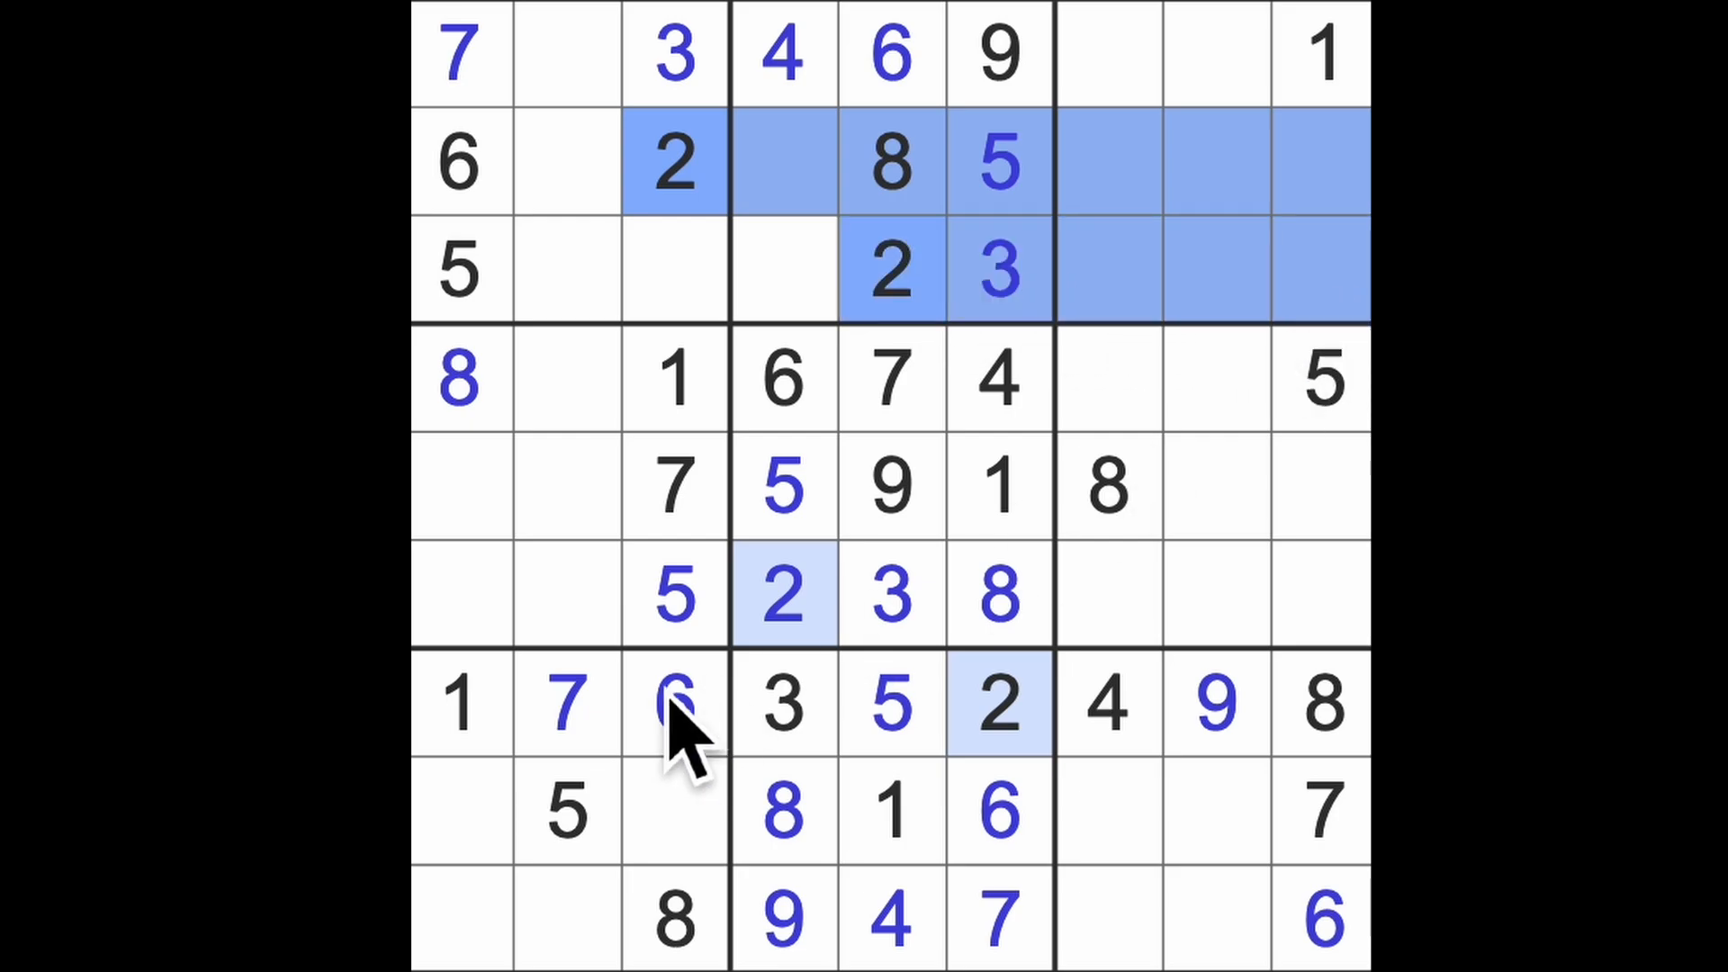
click(1317, 485)
text(2)
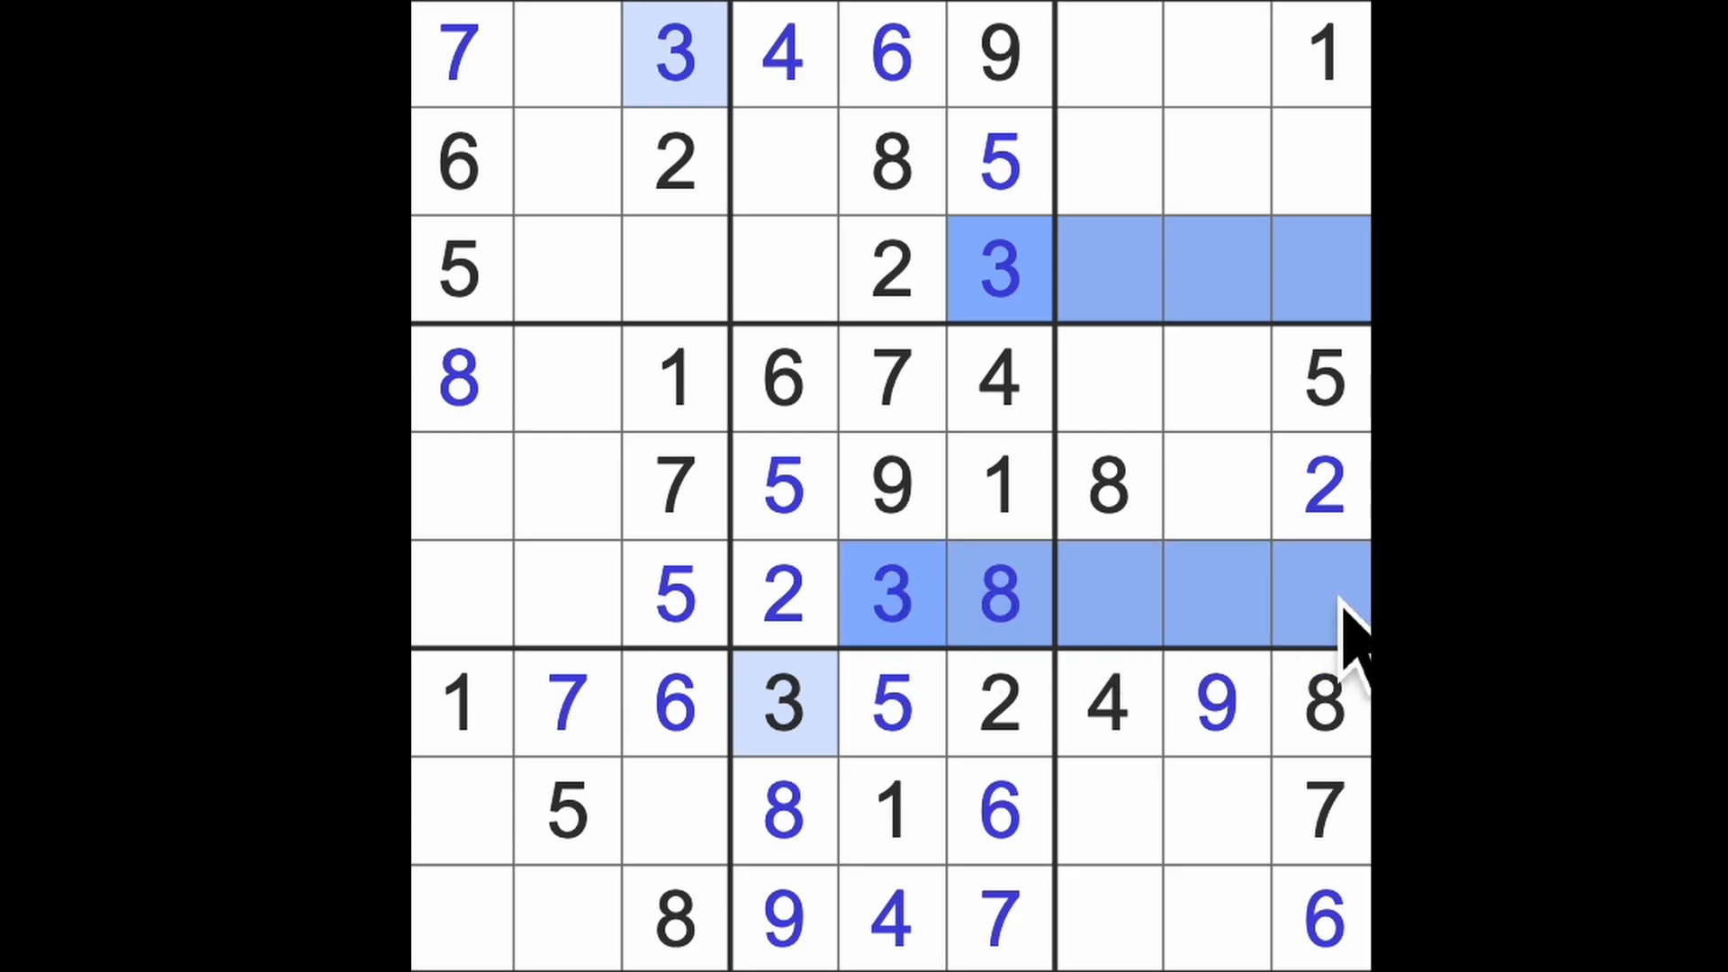
mouse_move(1356, 595)
text(3)
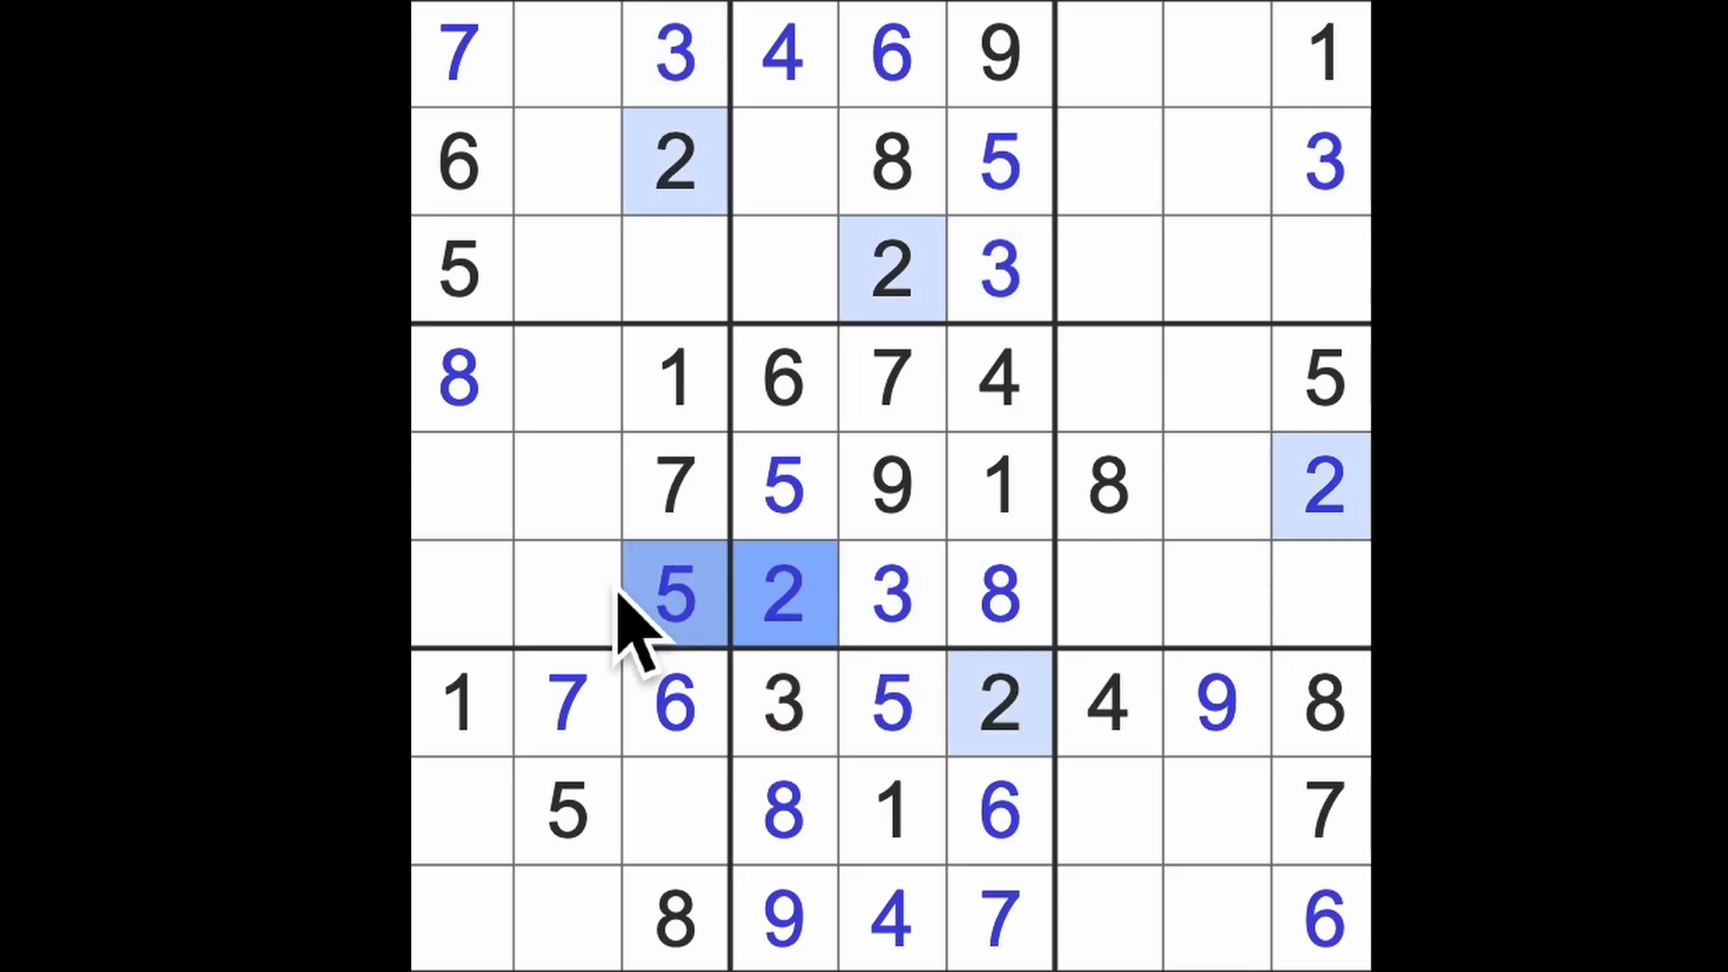
click(568, 378)
text(2)
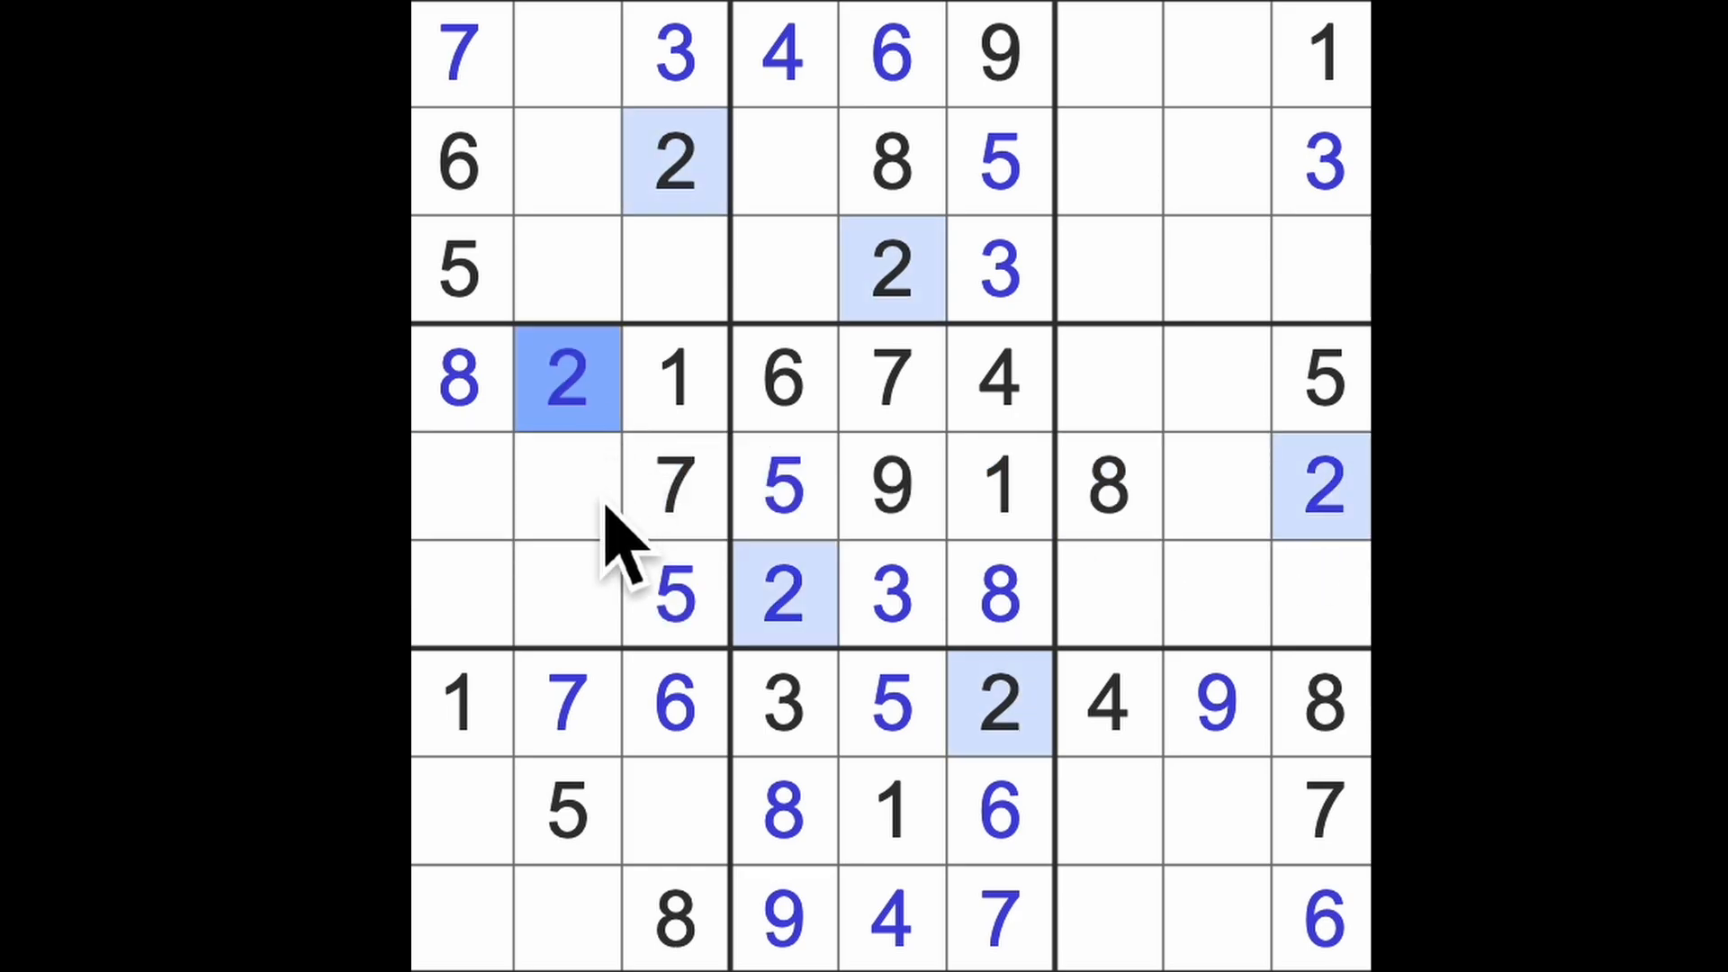
Enter 2 at r4c2, 3 at r5c1, then 2 and 3 in row 9, columns 1–2.
click(461, 810)
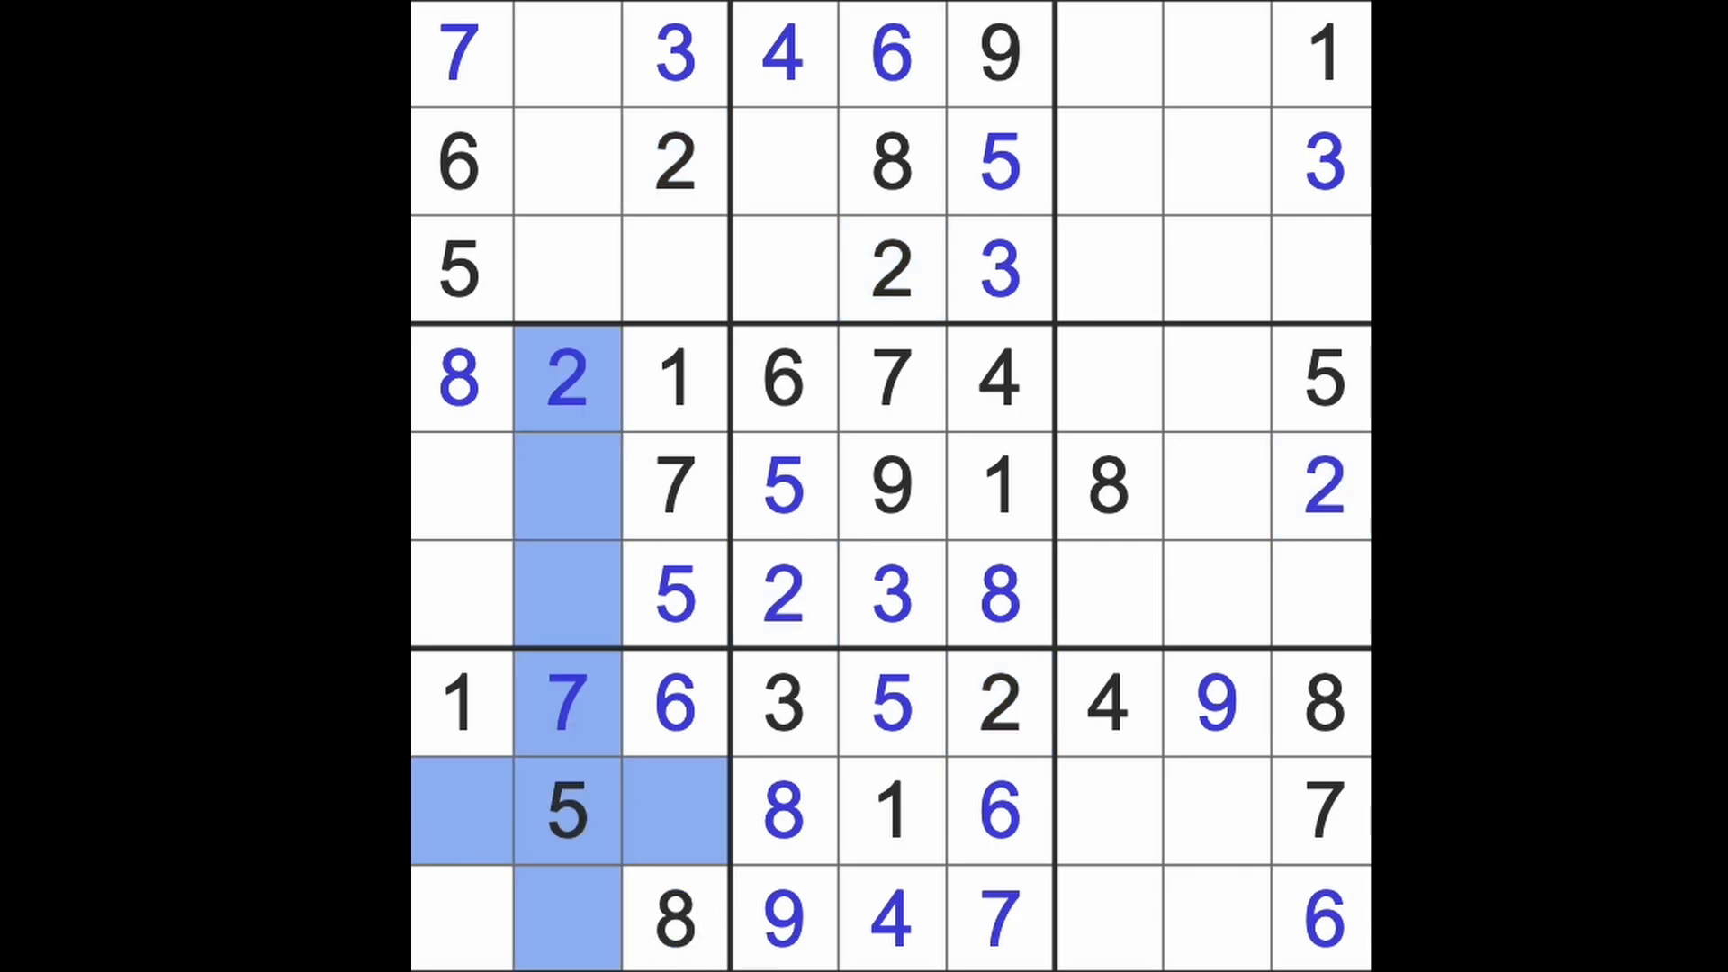
click(568, 920)
text(3)
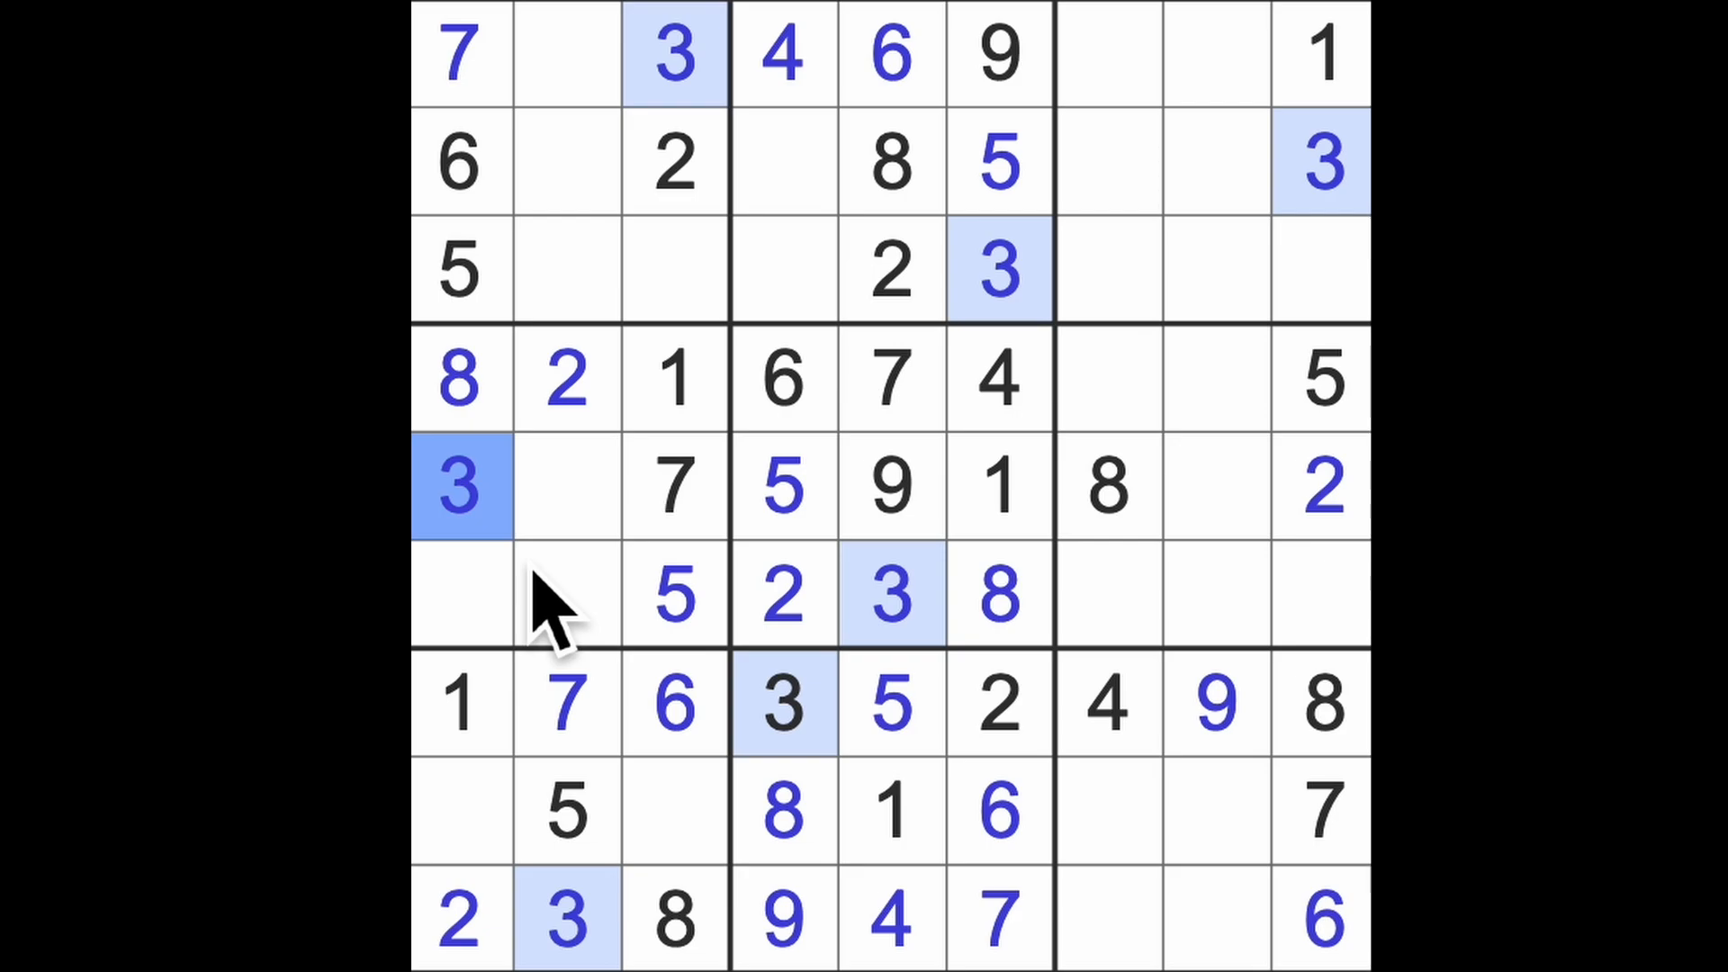
mouse_move(733, 732)
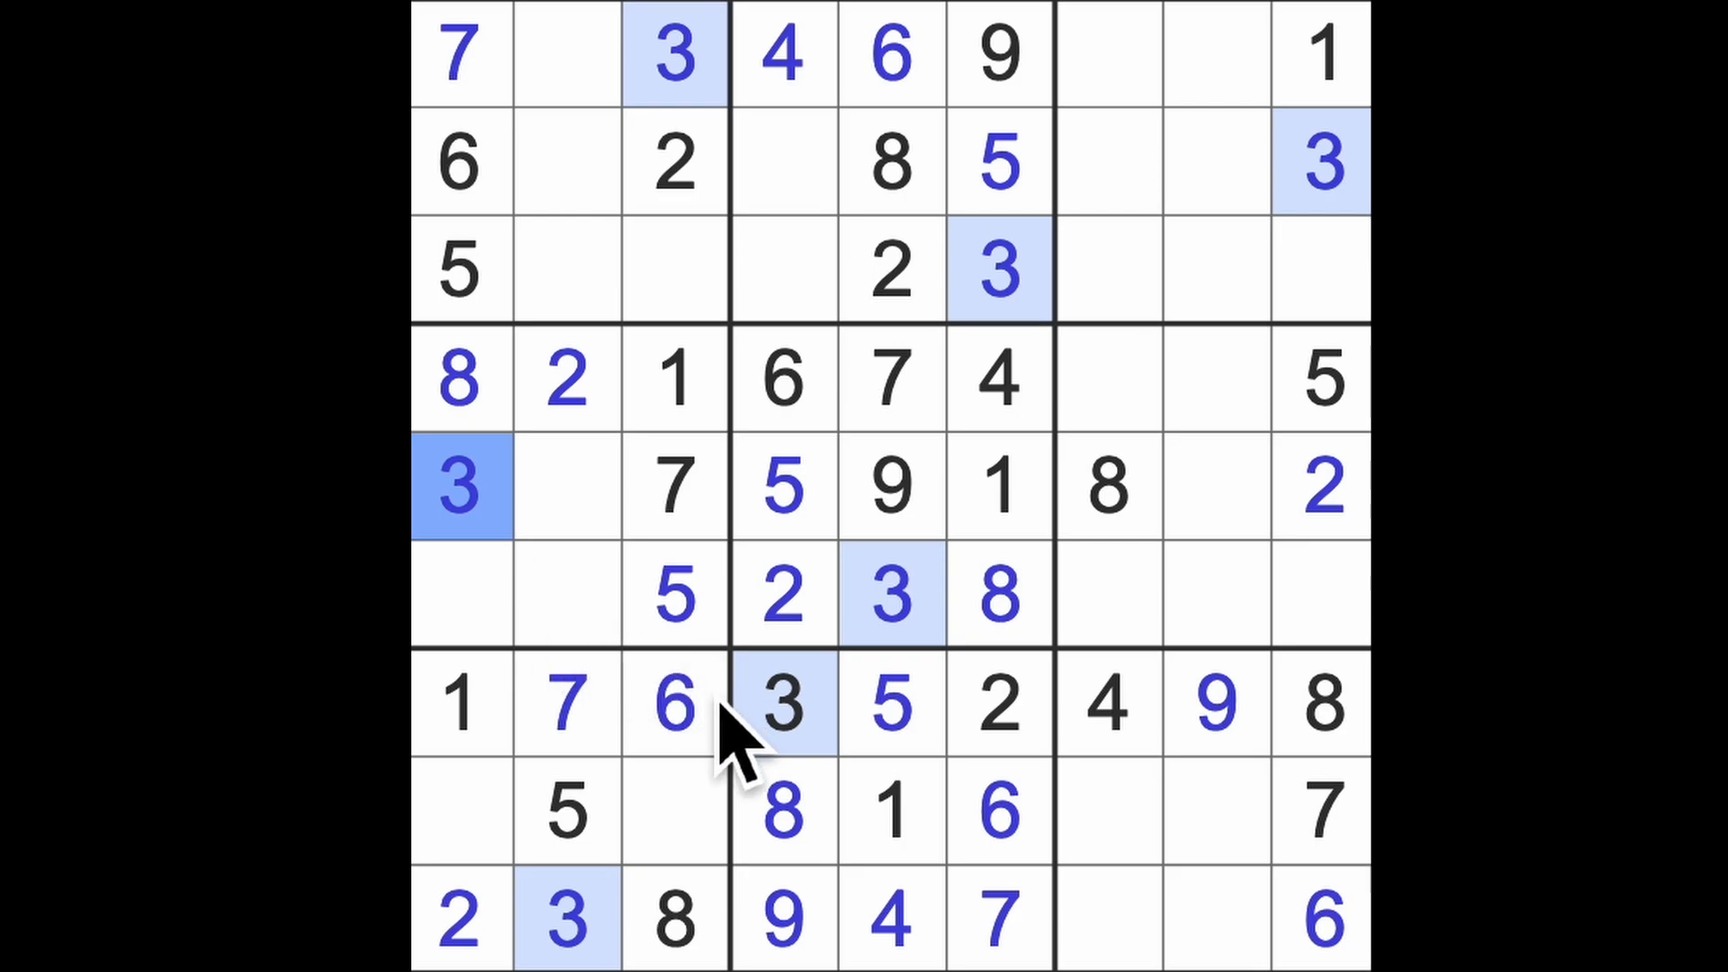
mouse_move(782, 716)
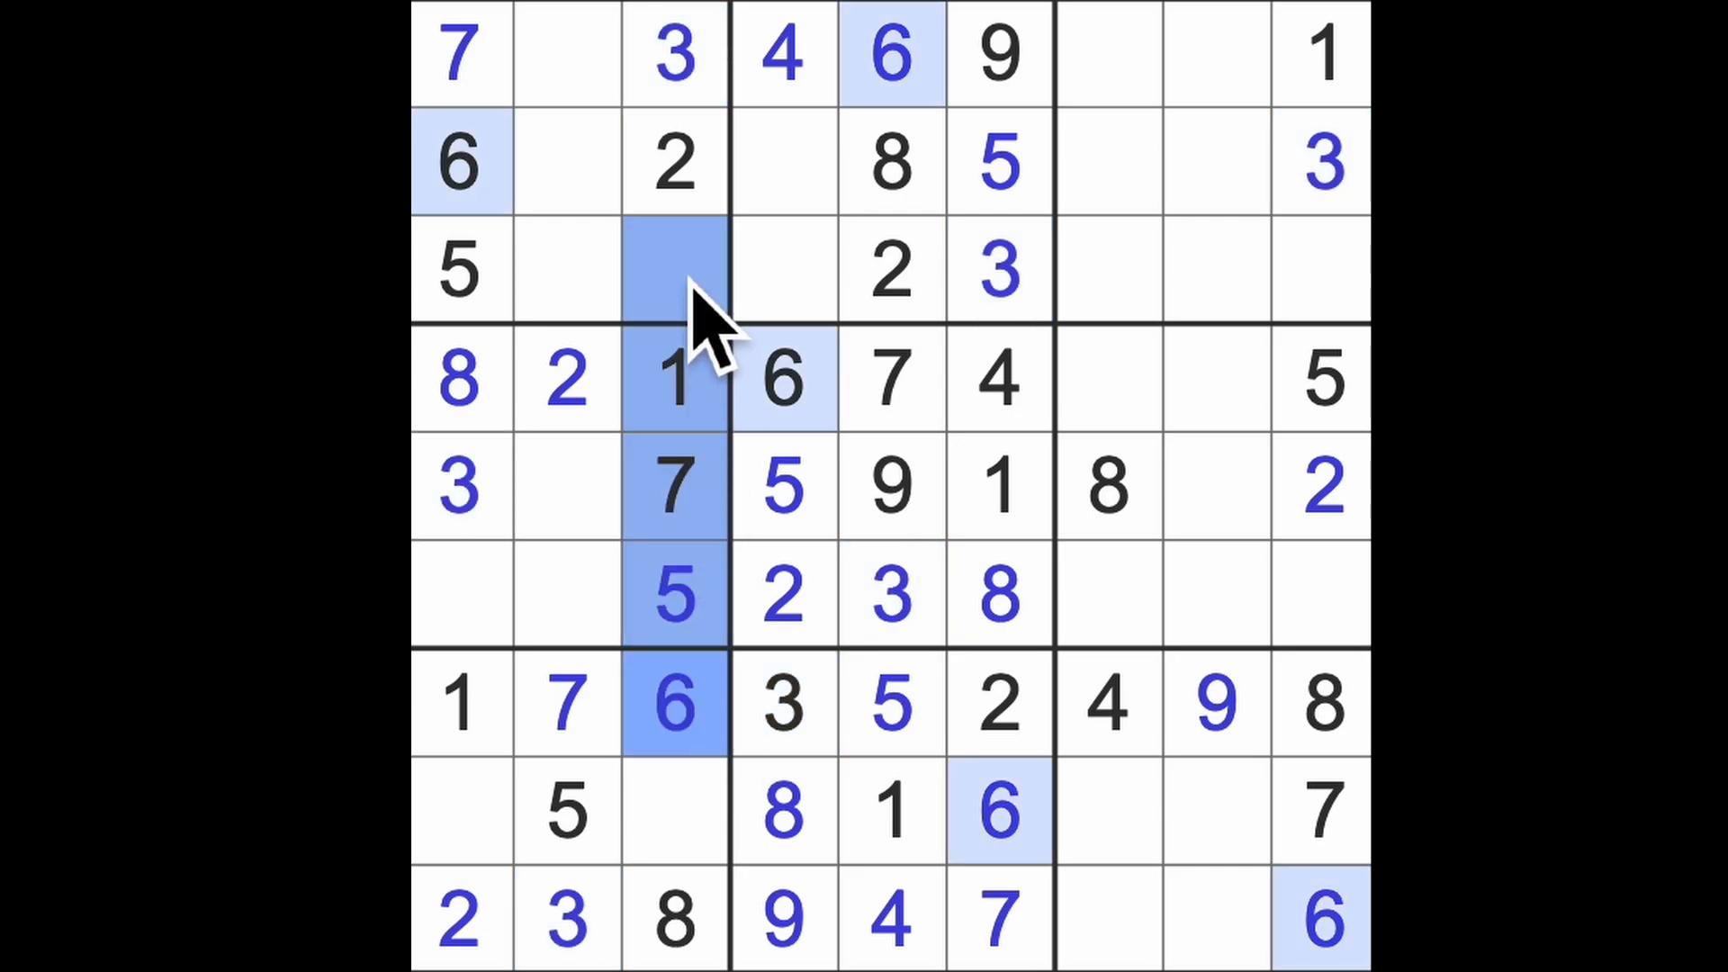
mouse_move(716, 639)
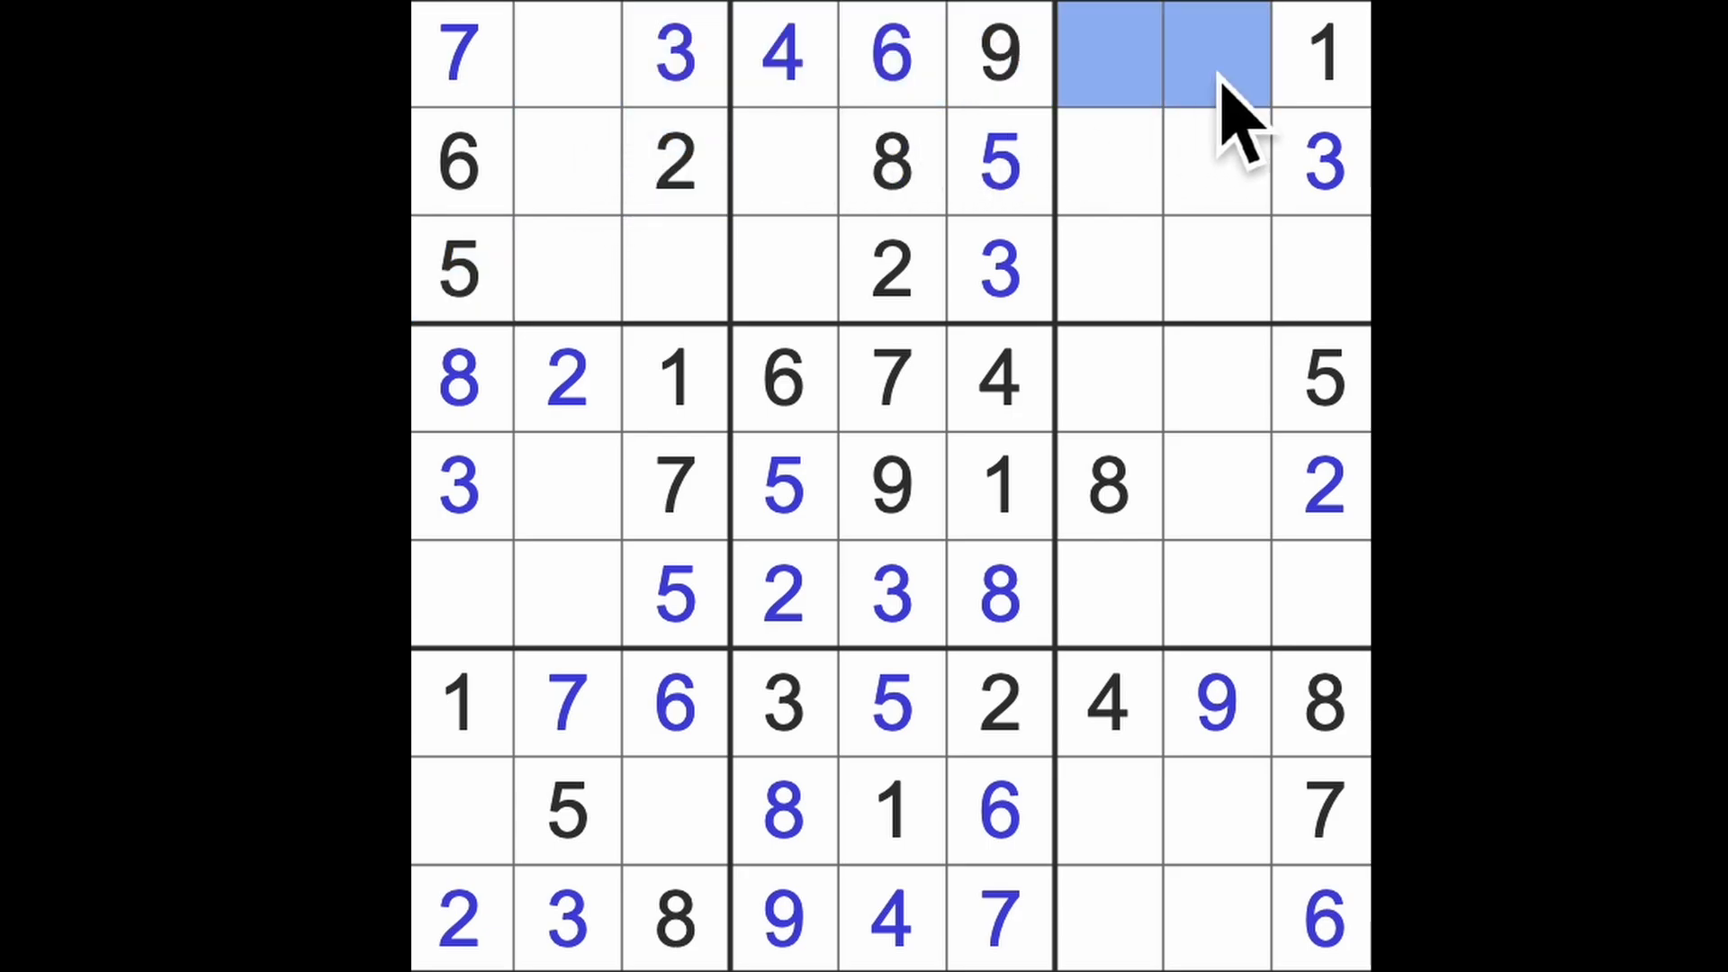
Type 8 into row 1, column 2 and into row 3, column 8.
click(568, 54)
text(8)
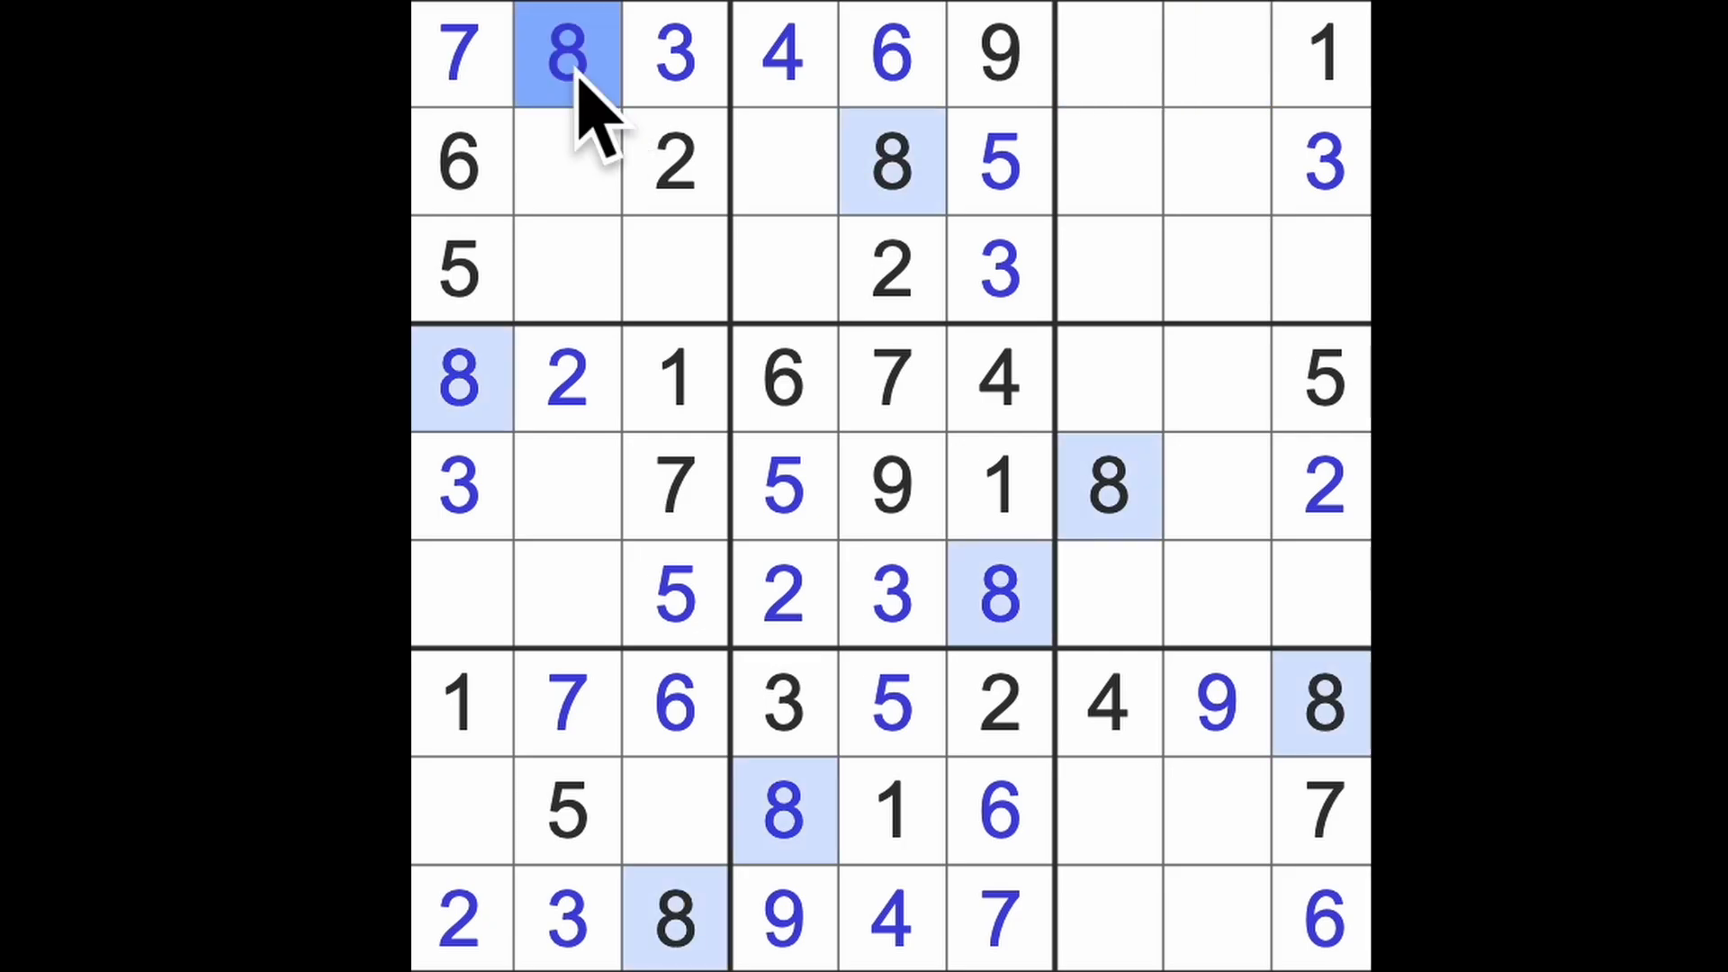
click(1108, 270)
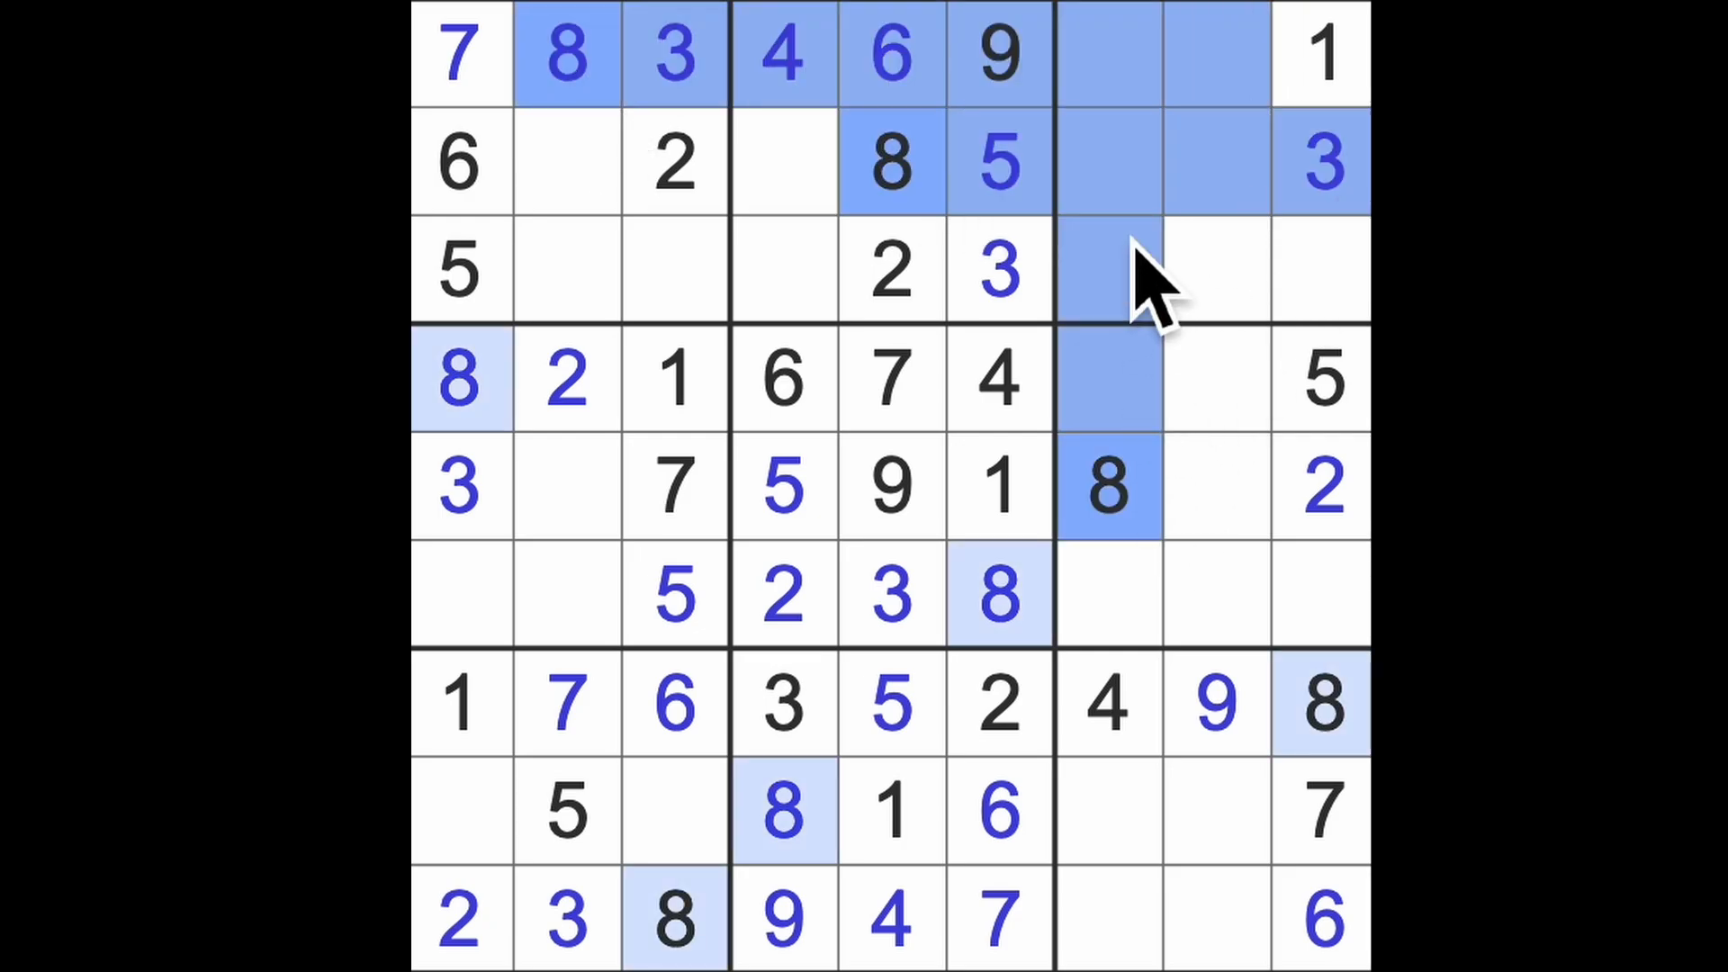
click(1216, 270)
text(8)
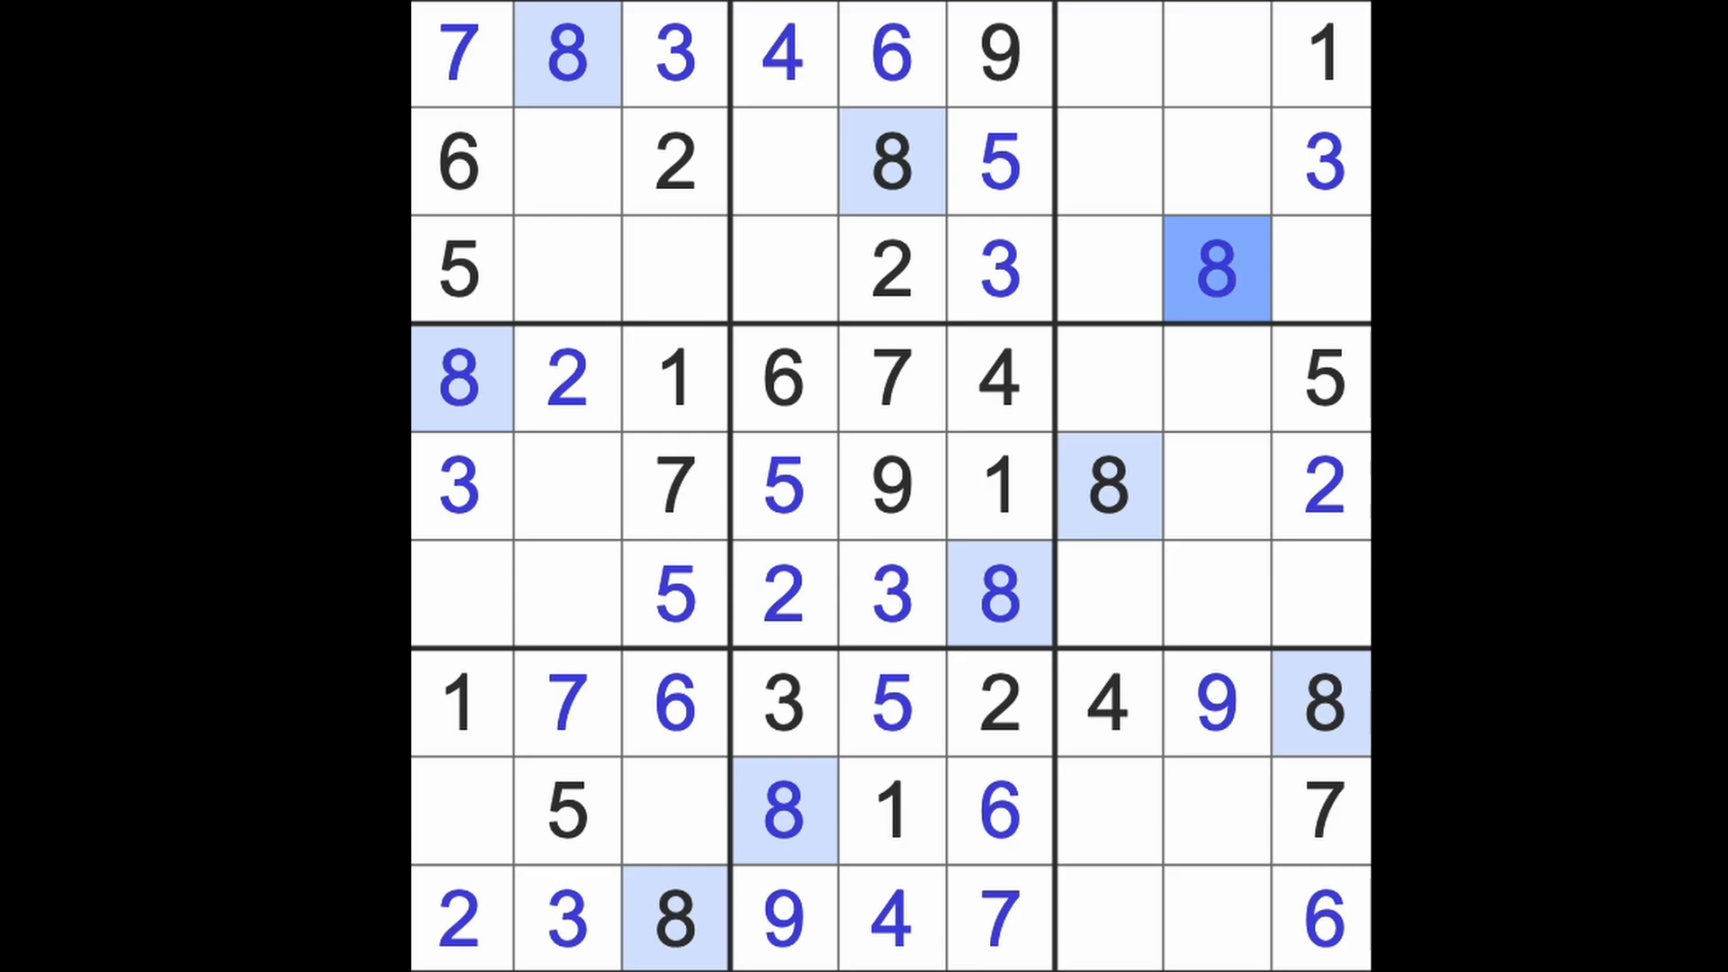
mouse_move(882, 397)
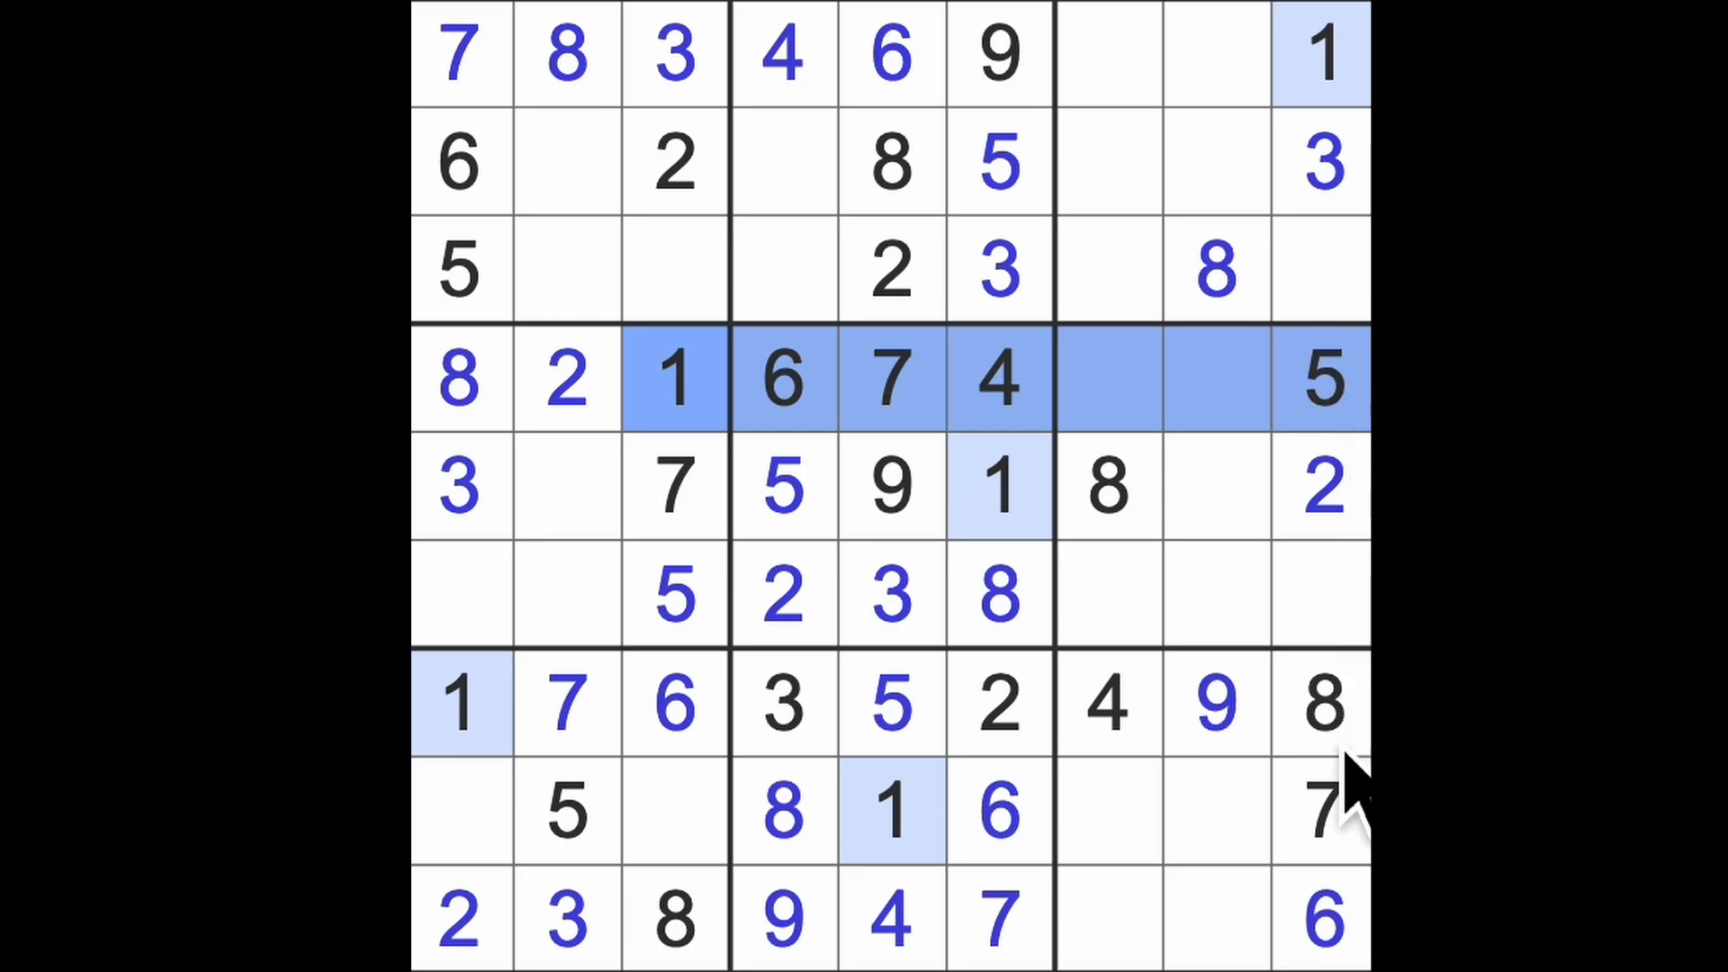
Enter 9 at row 4, column 7 and 3 at row 4, column 8.
click(1321, 490)
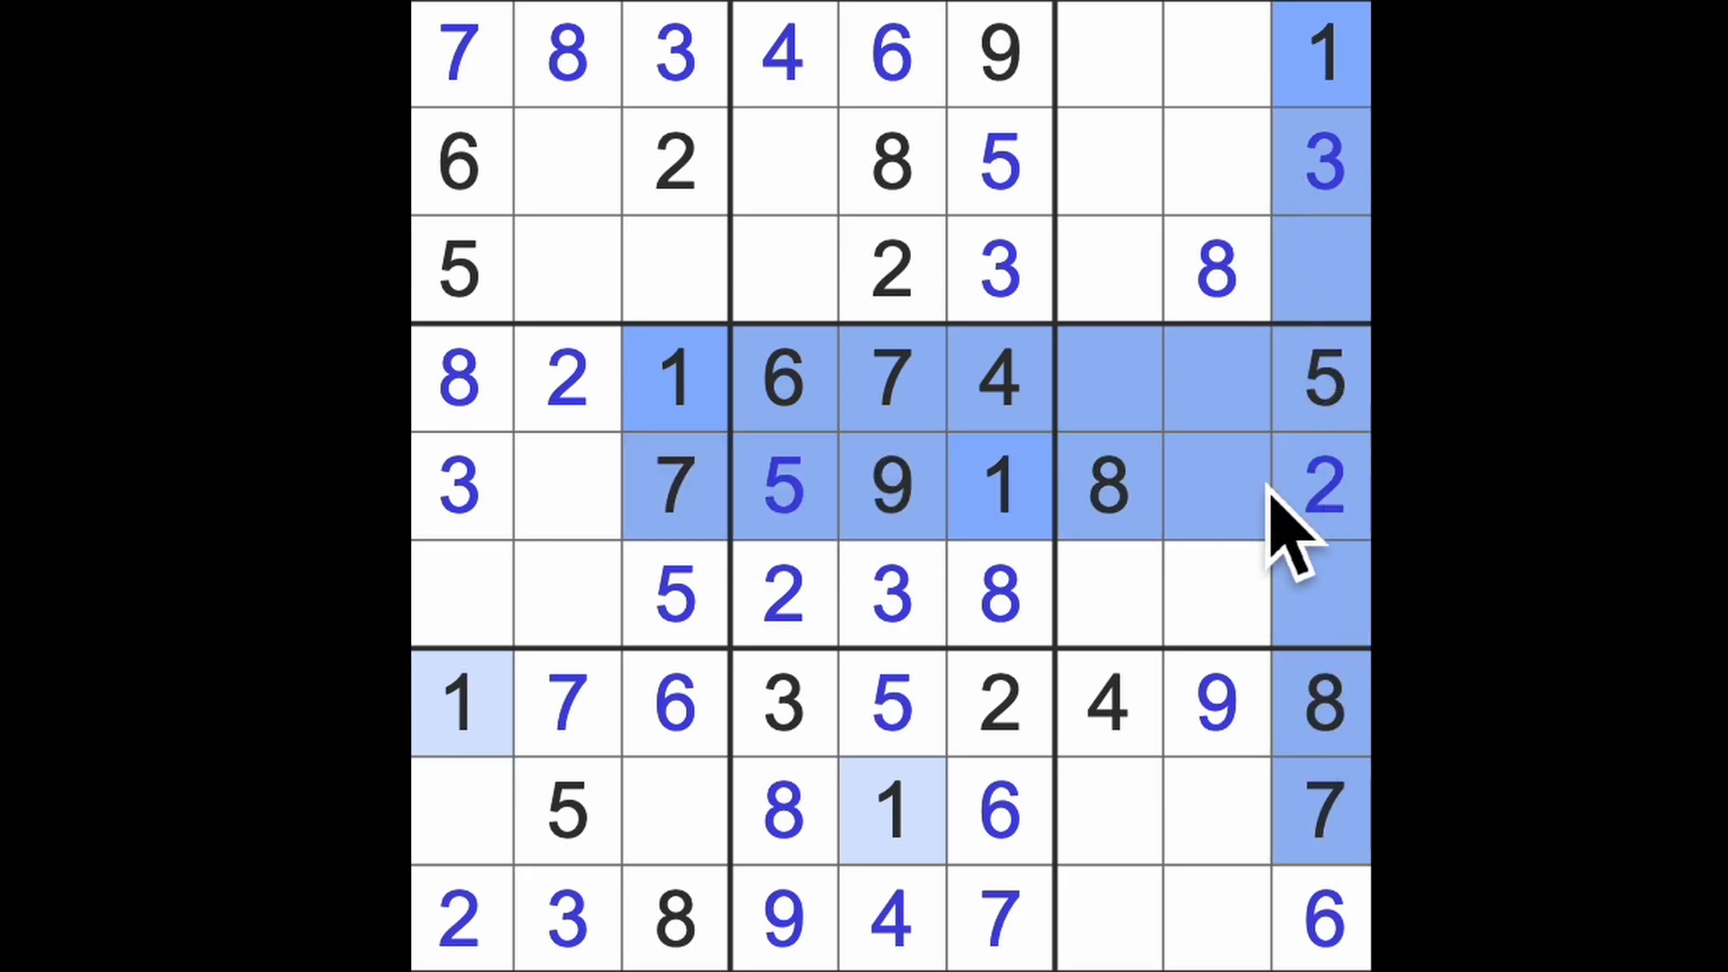
click(1107, 595)
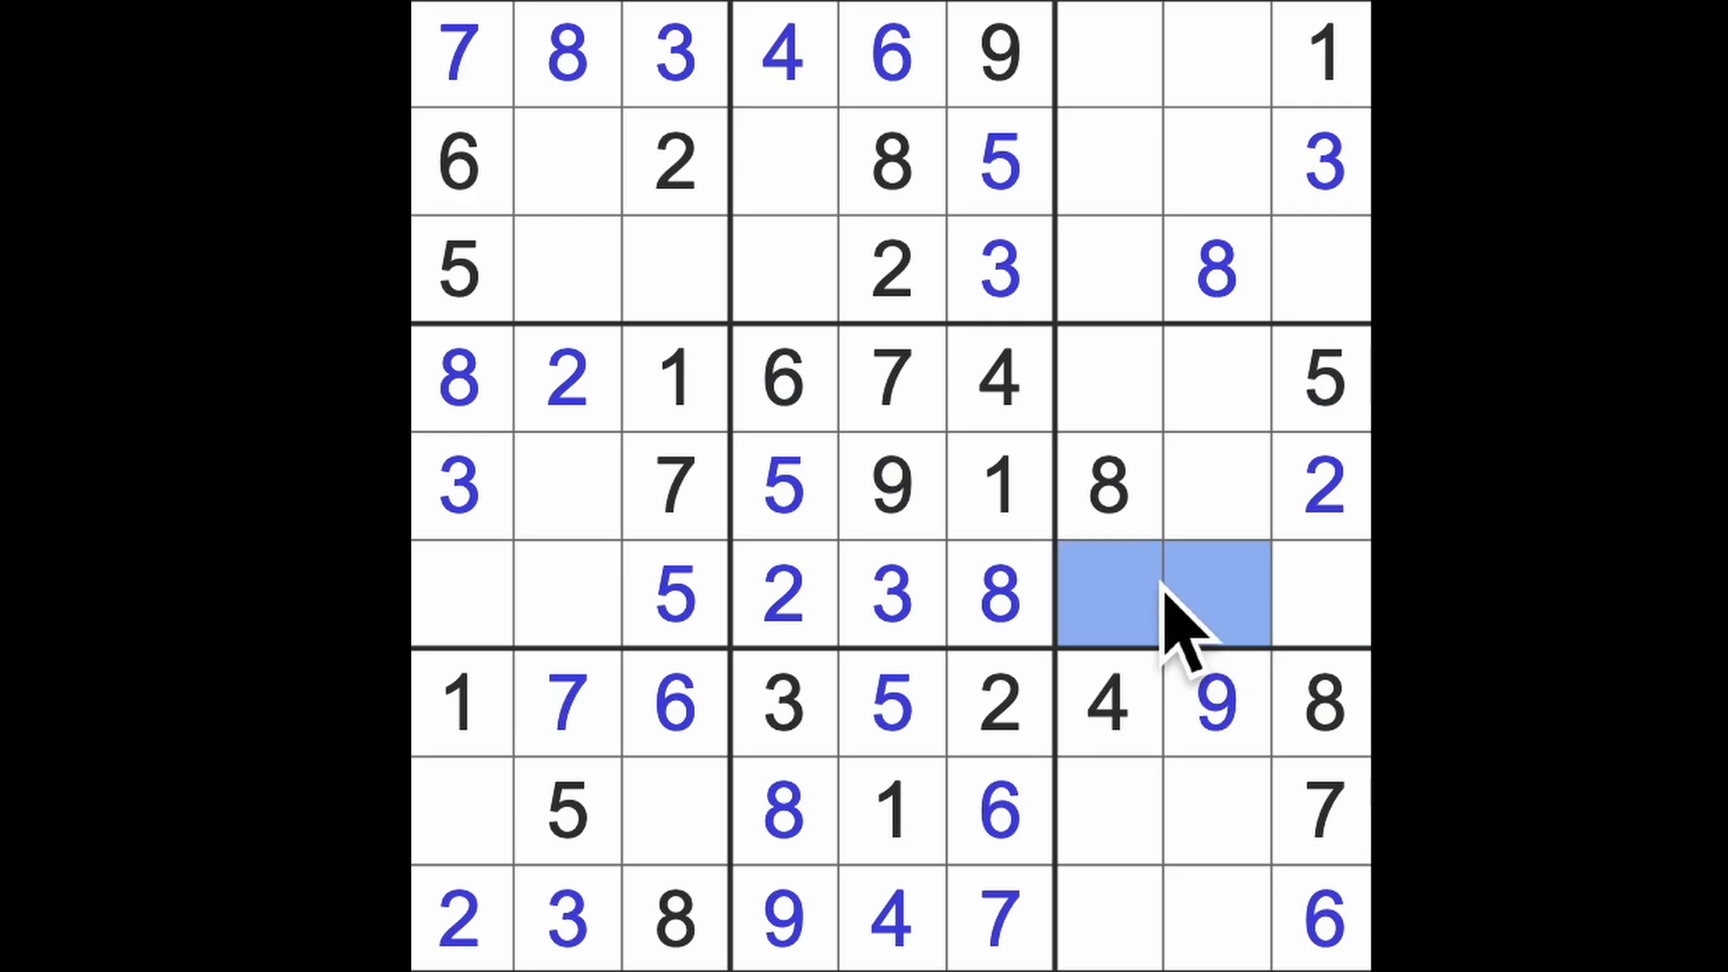
click(1212, 380)
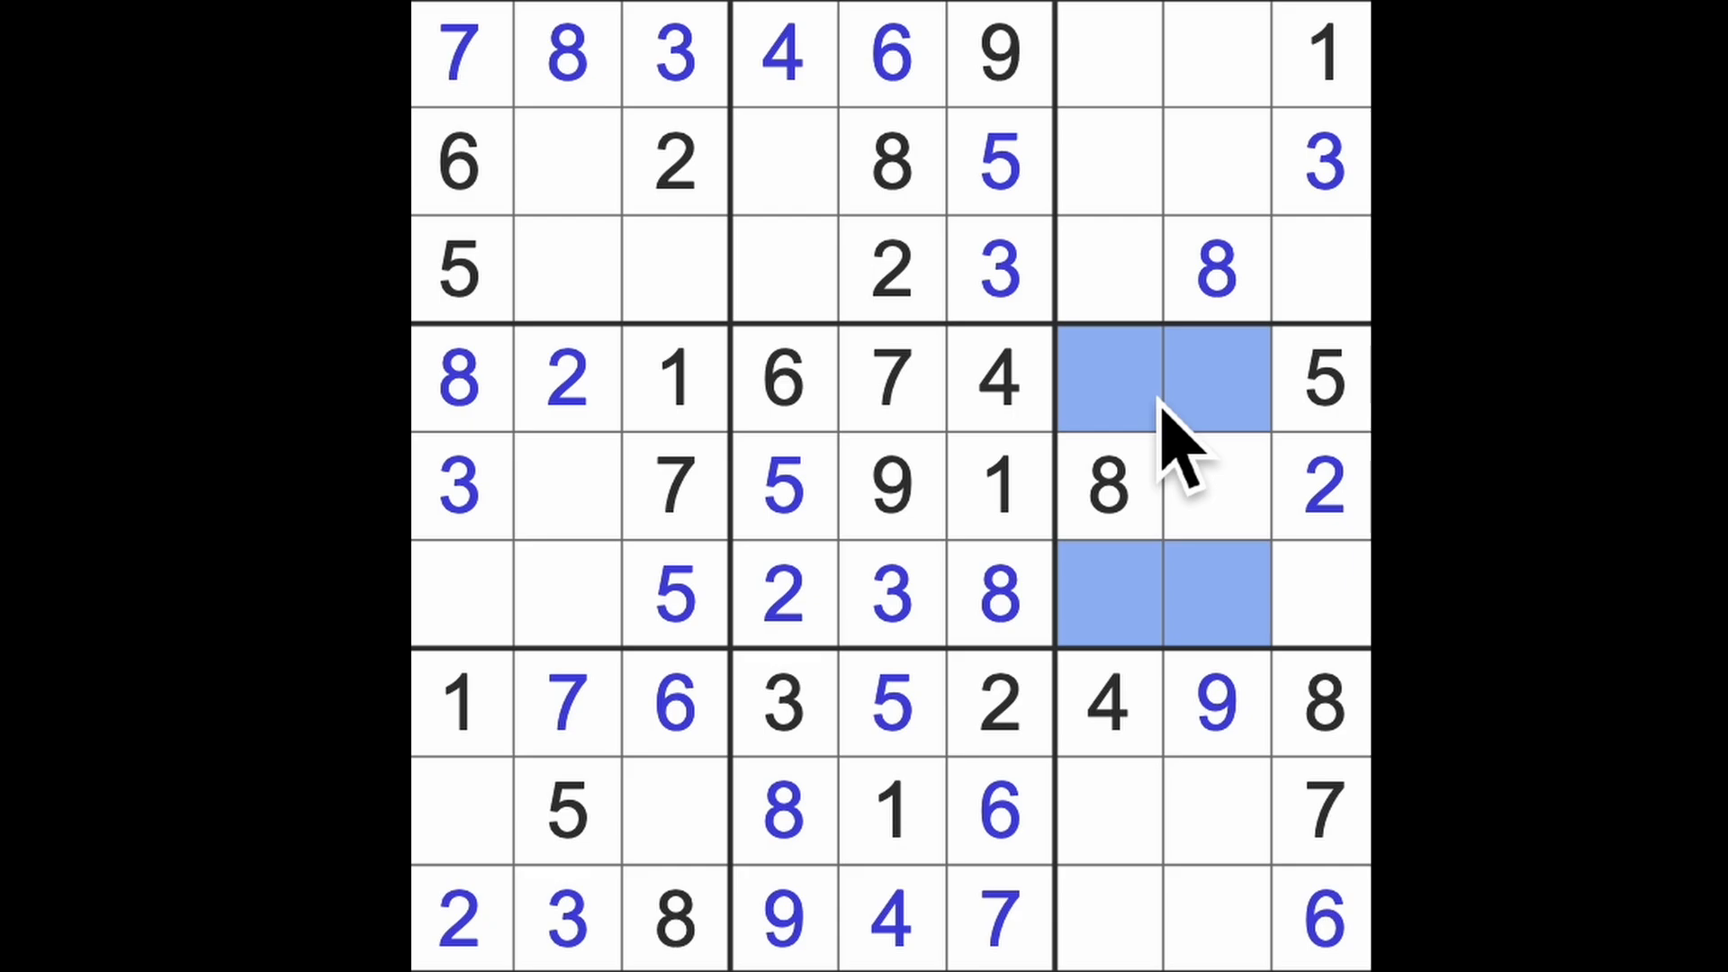
mouse_move(1197, 452)
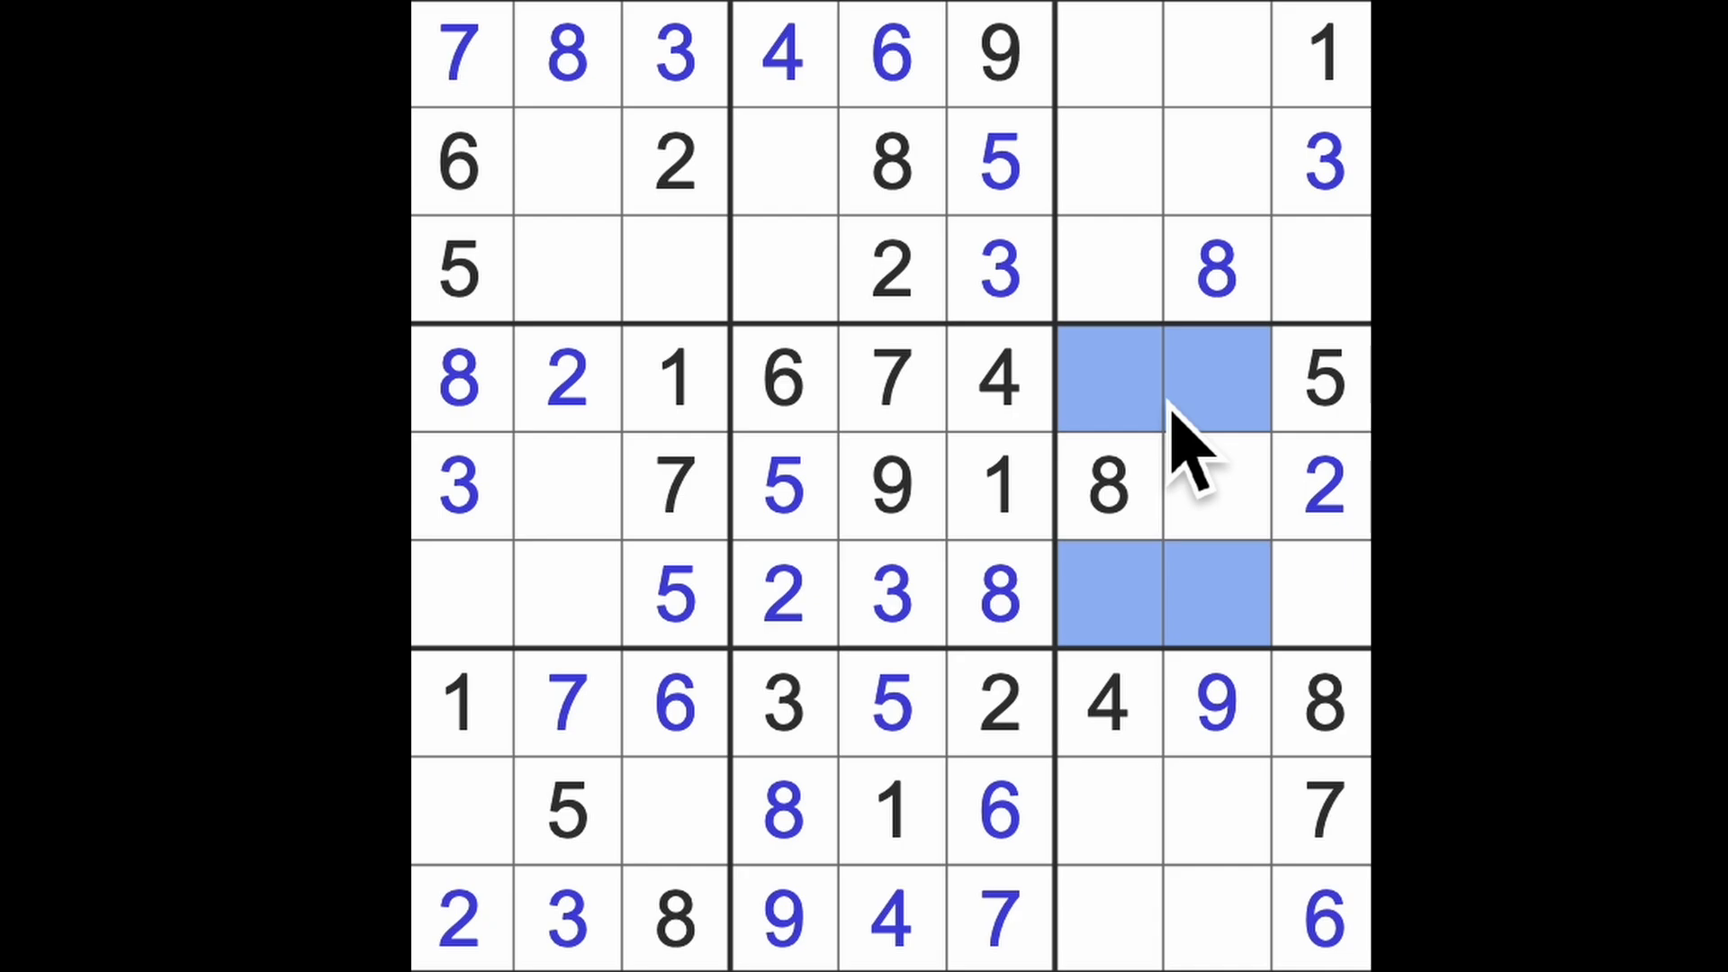
mouse_move(1184, 452)
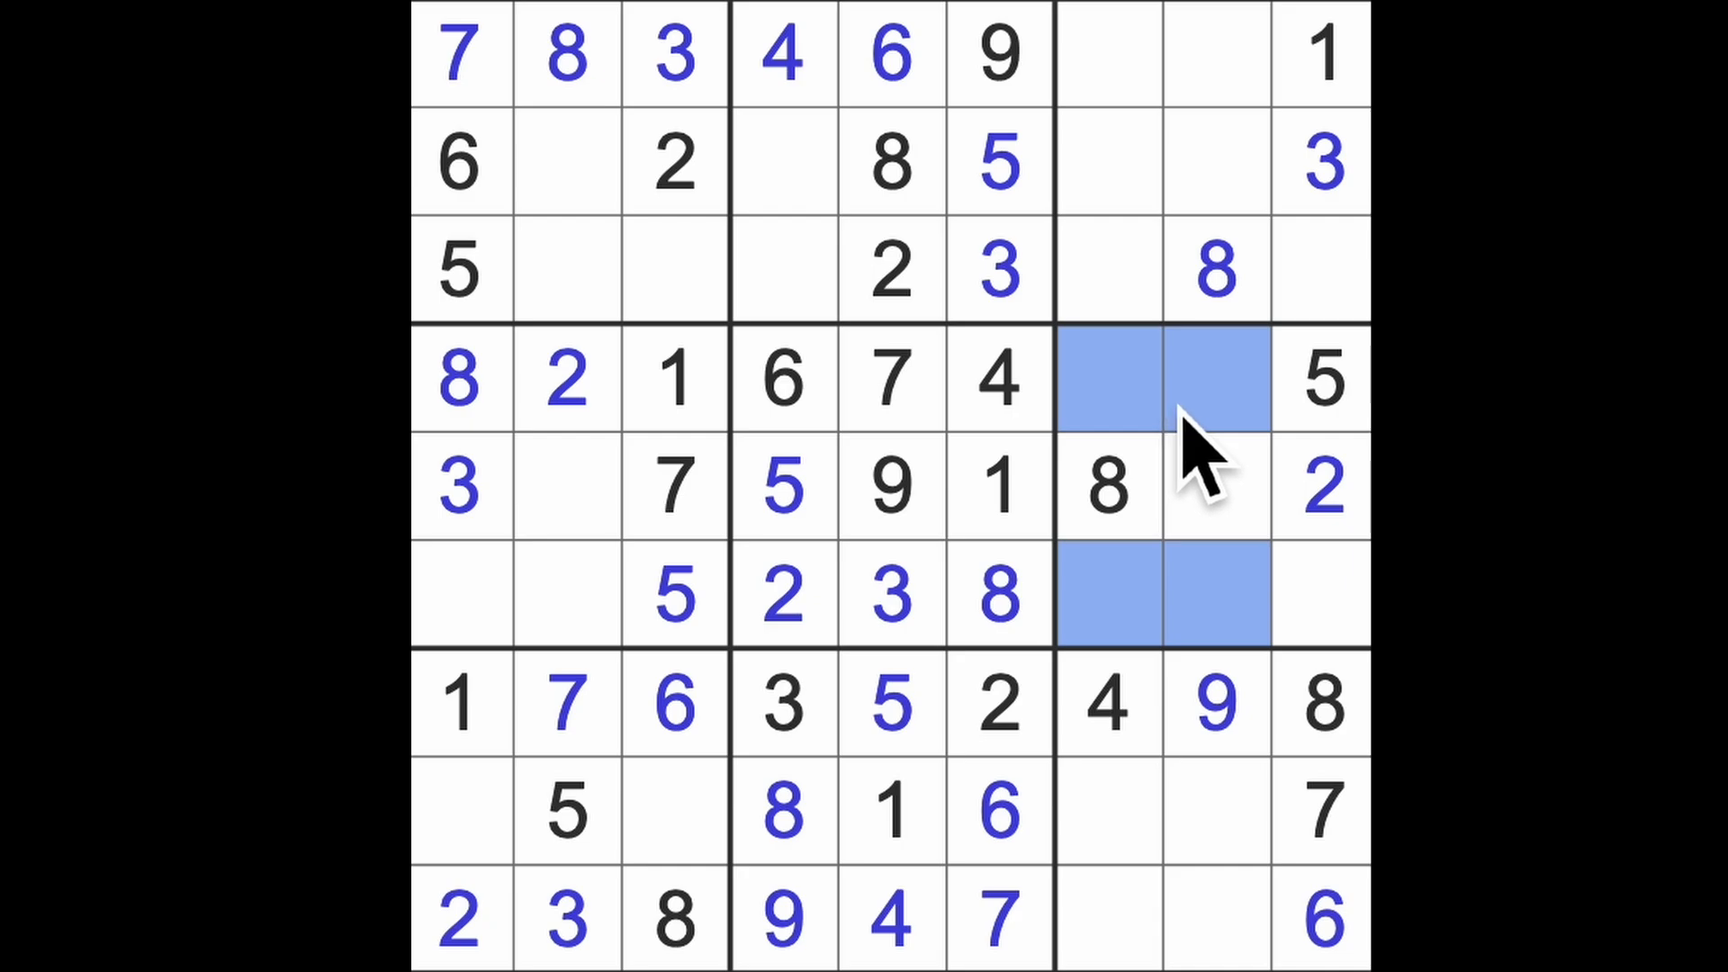
mouse_move(733, 475)
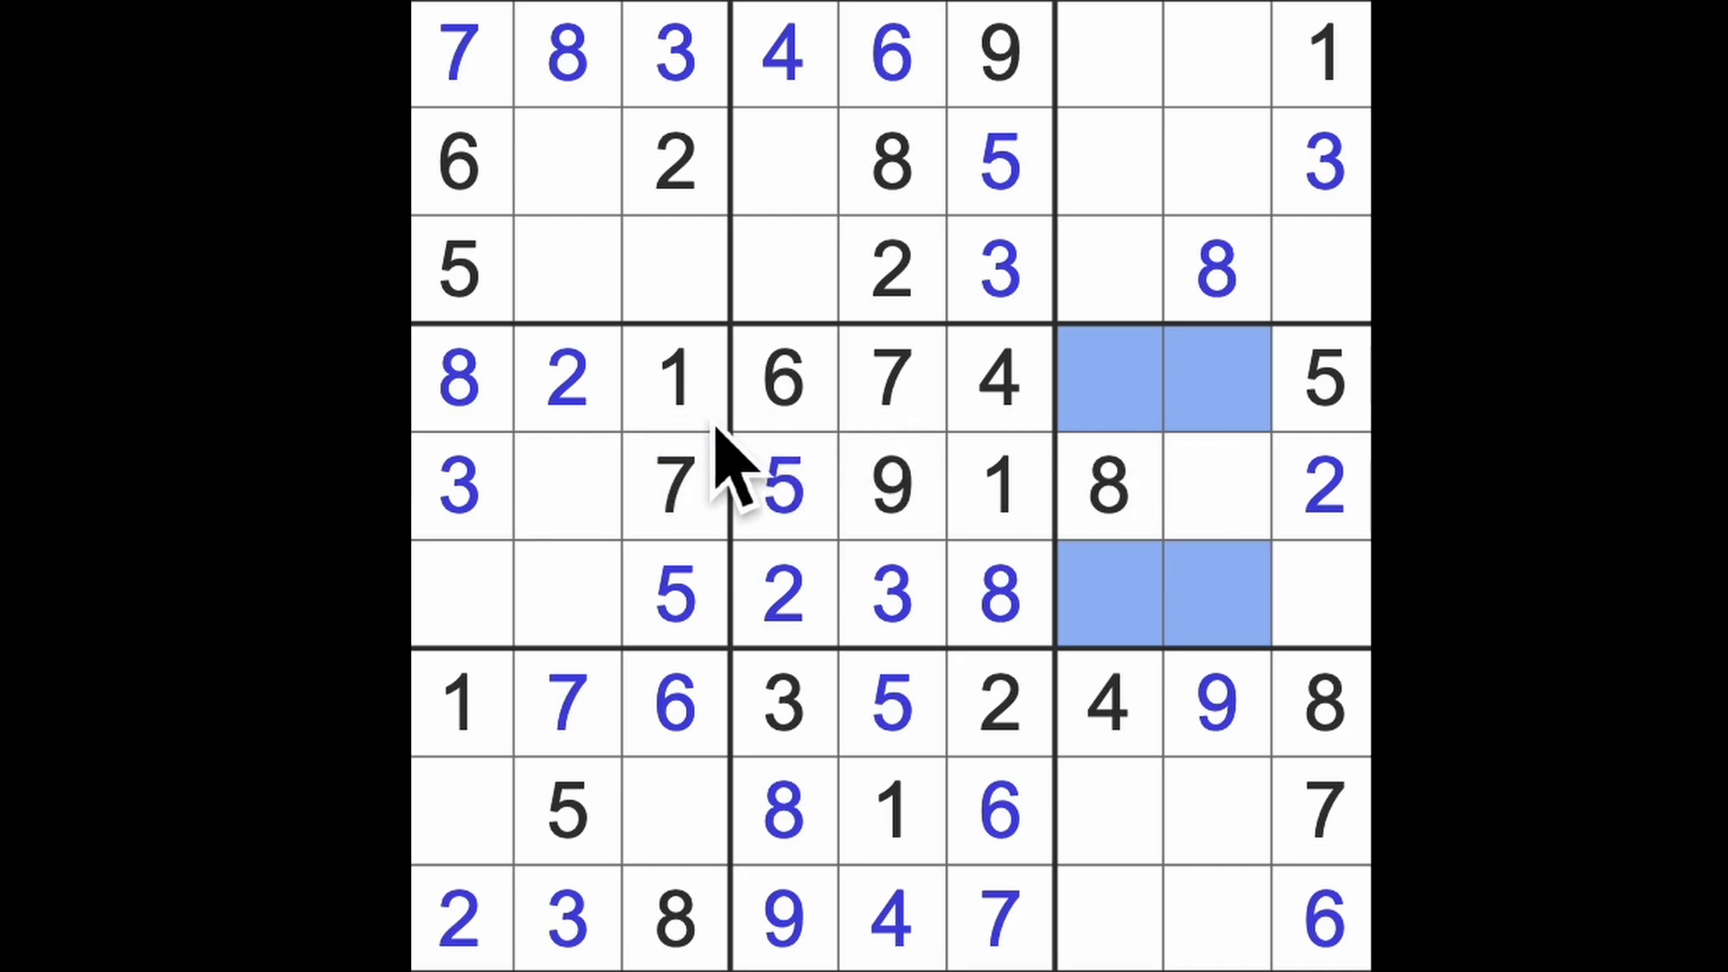
click(1212, 485)
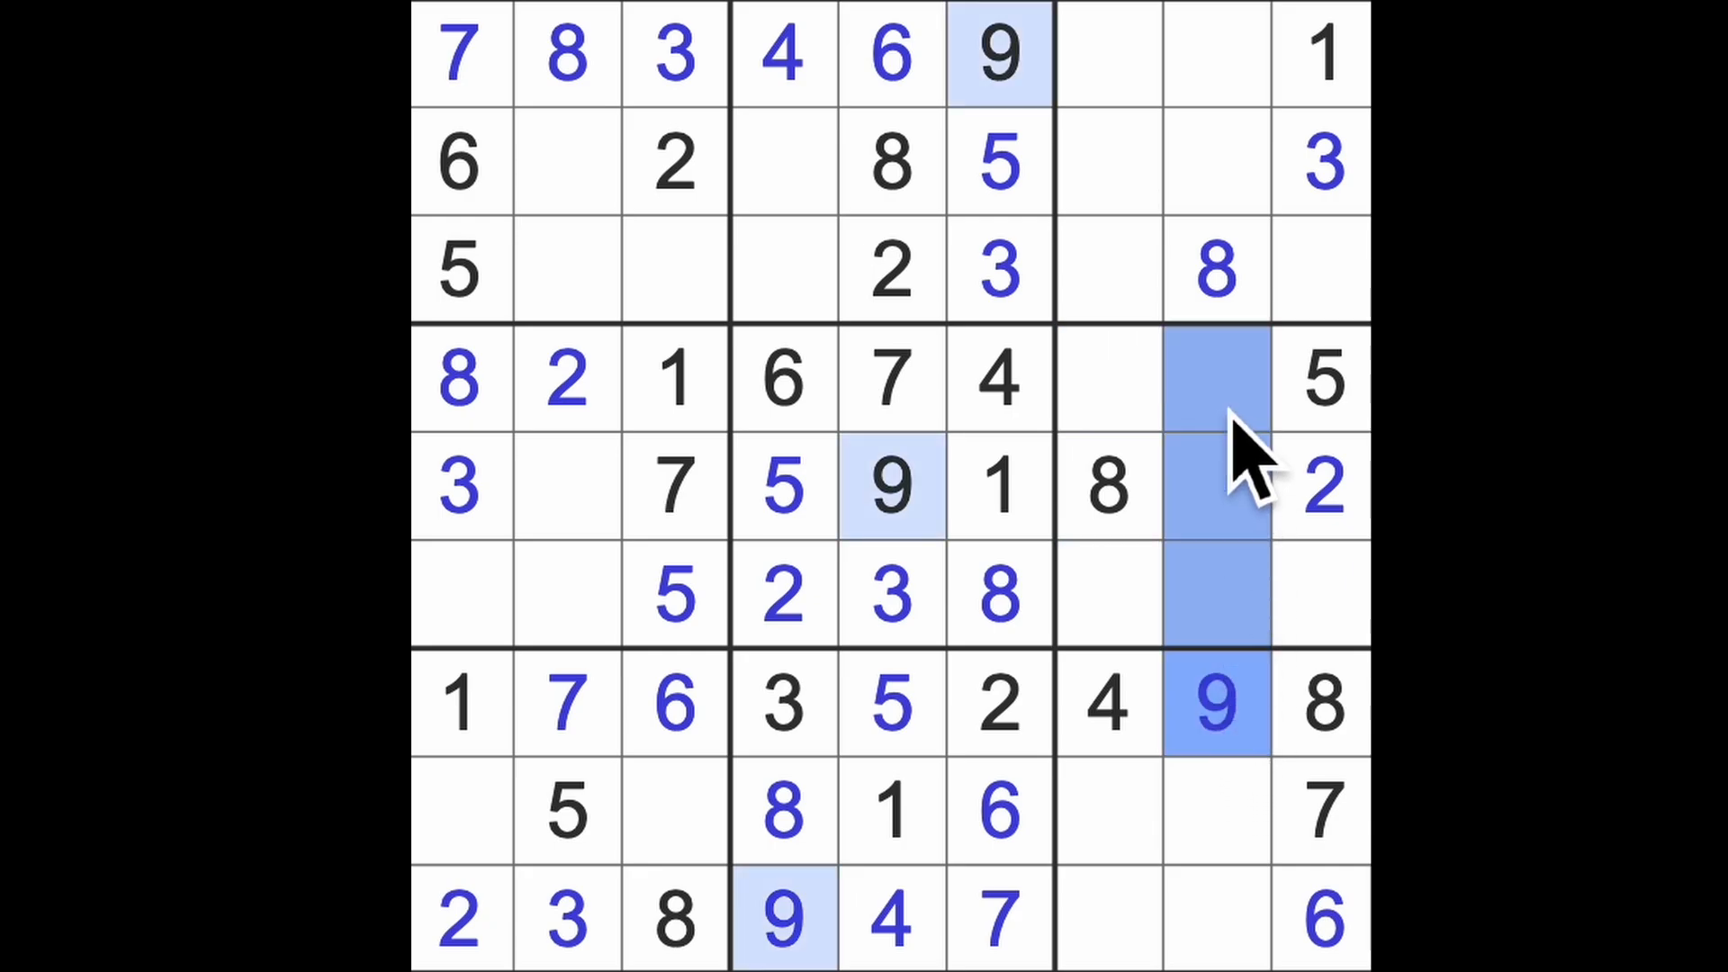
click(1108, 380)
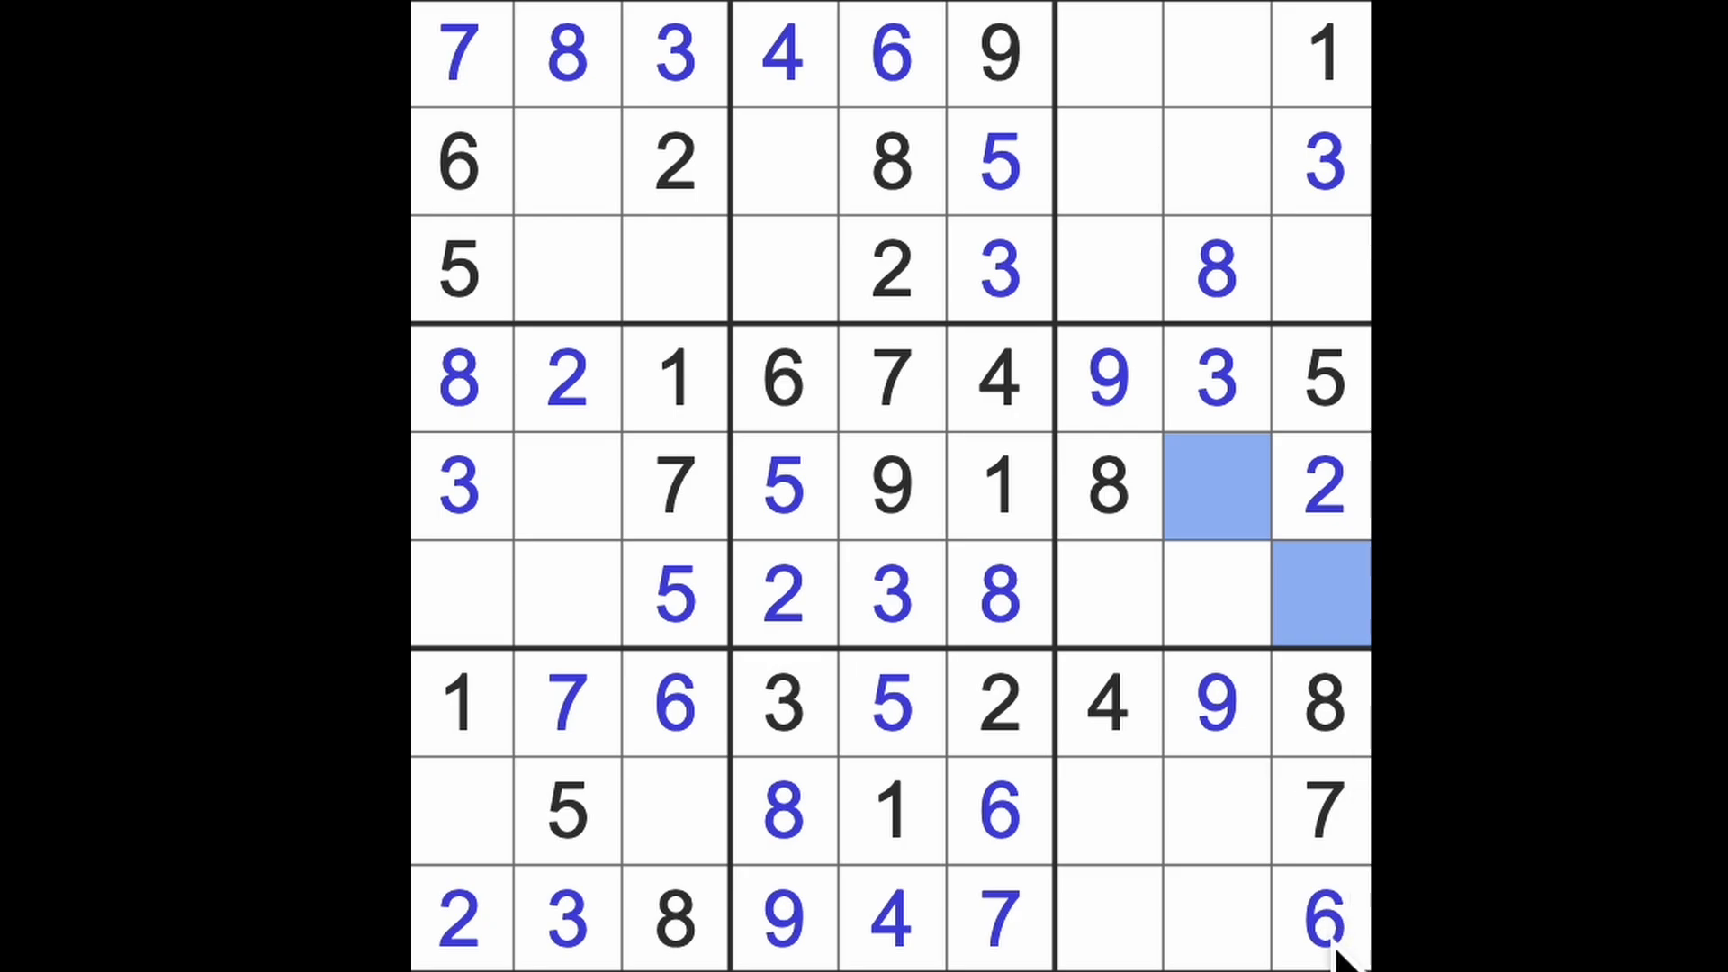
Place 6 at row 5, column 8 and row 6, column 2, and 4 at row 5, column 2.
click(1216, 488)
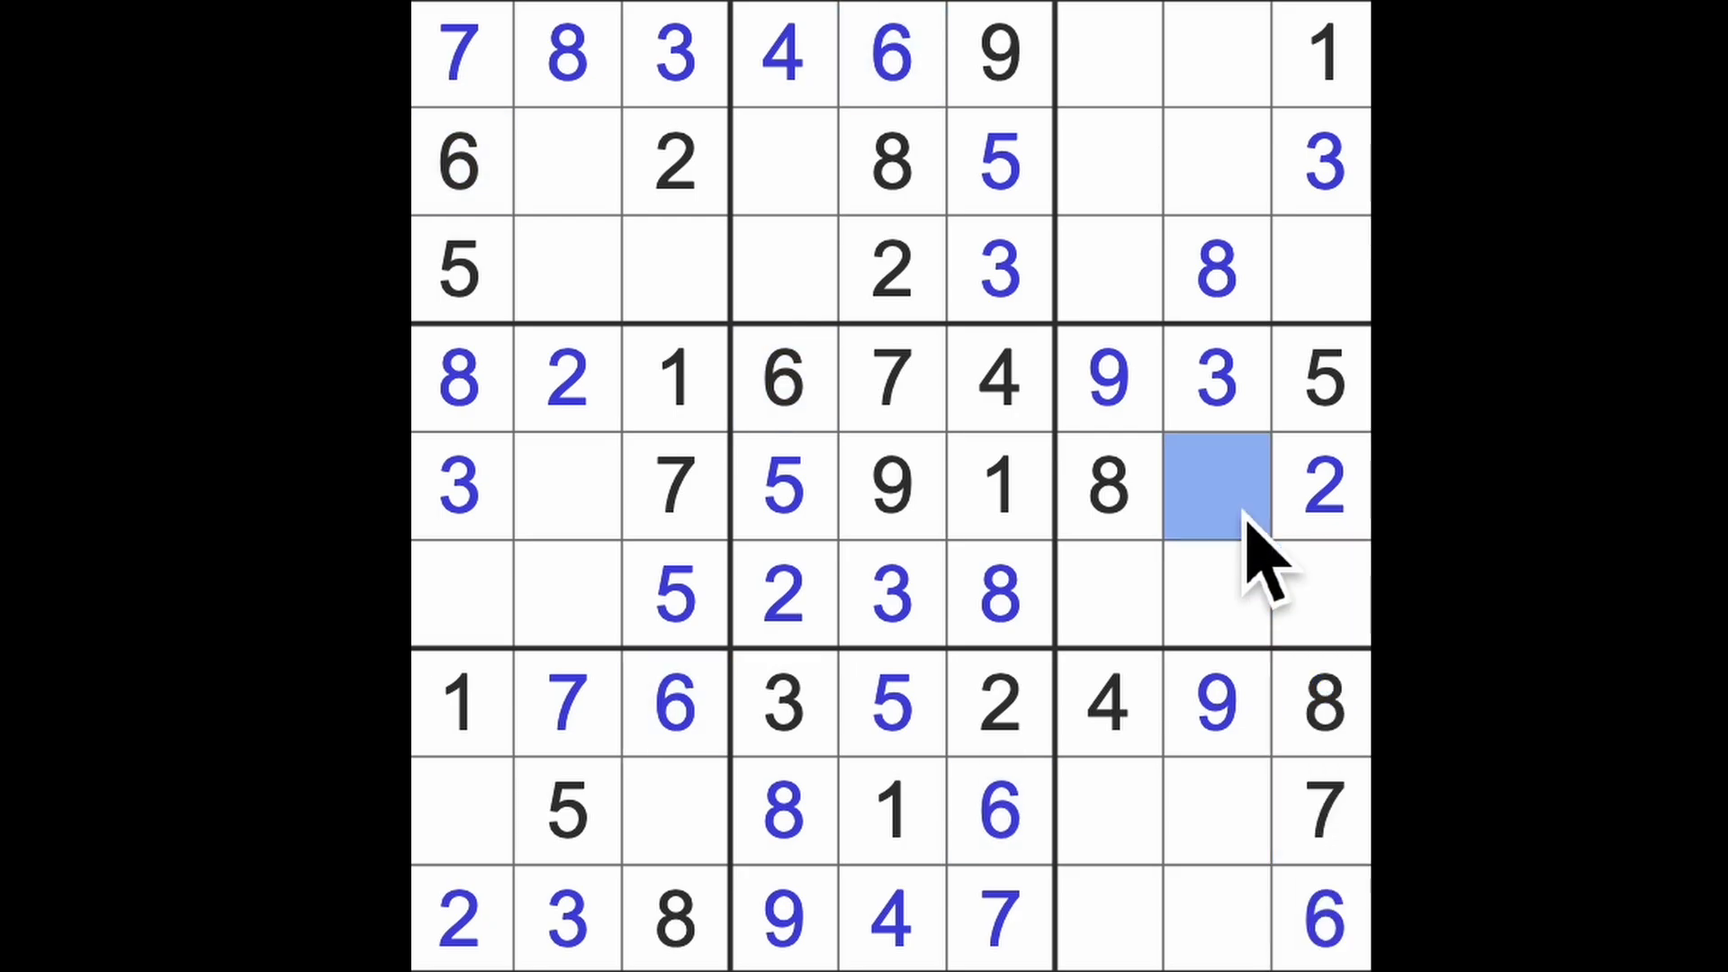
click(1216, 486)
text(6)
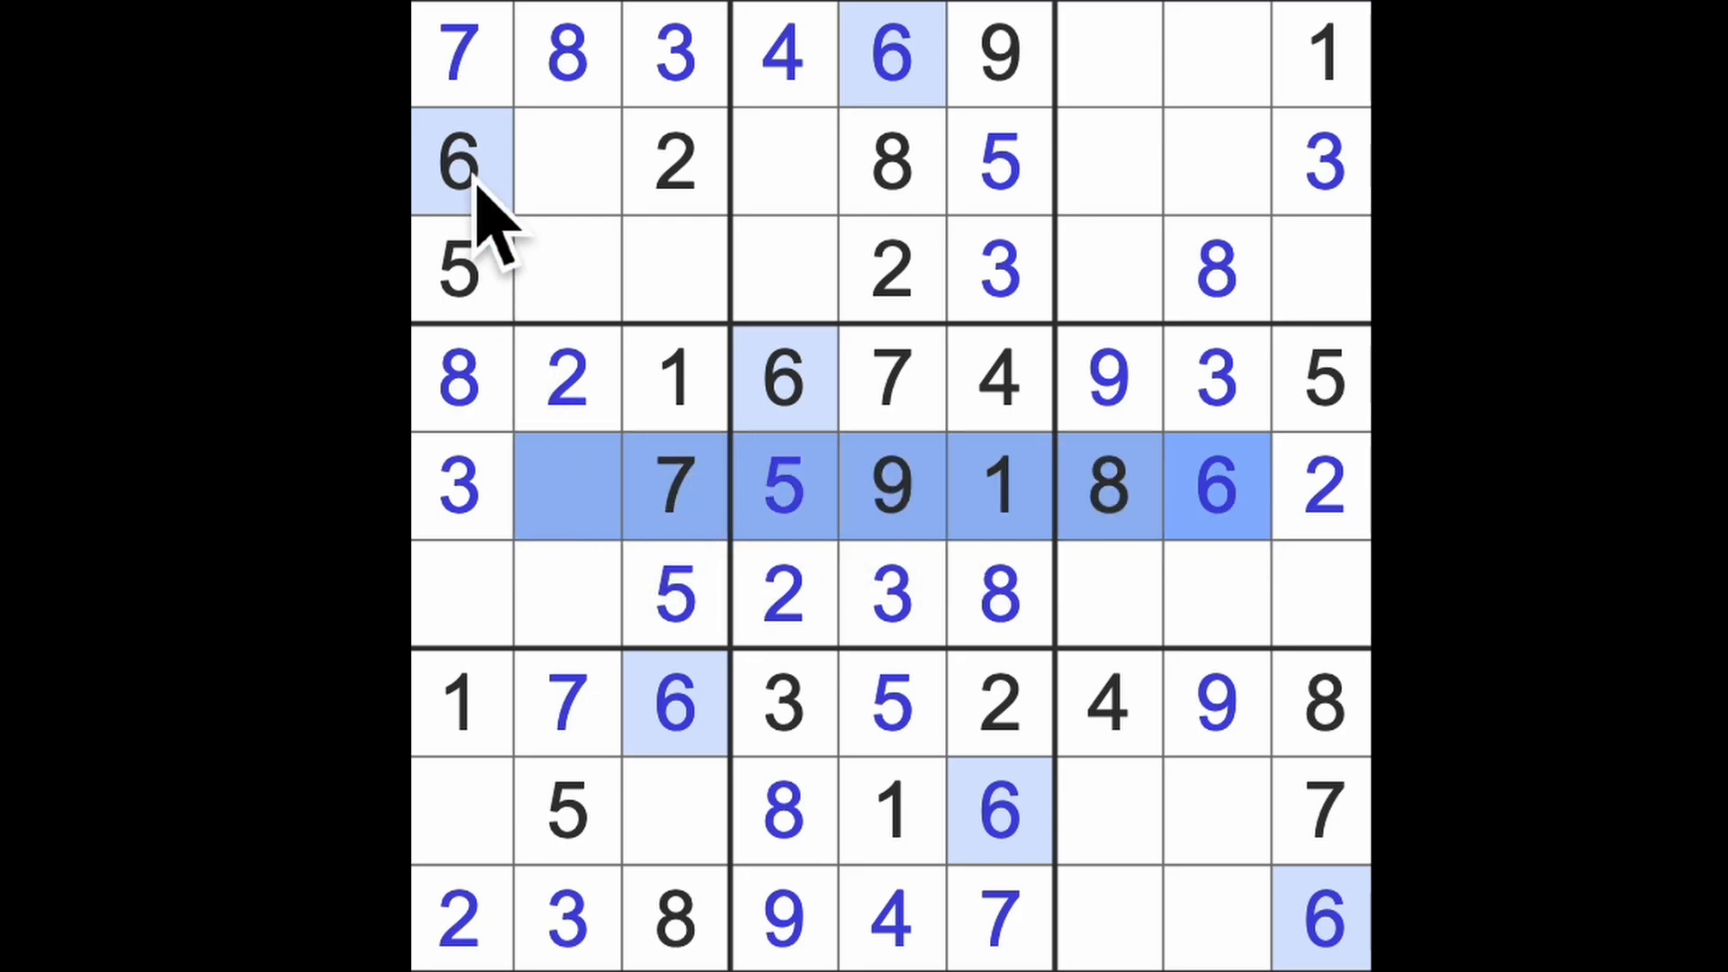
click(568, 595)
text(6)
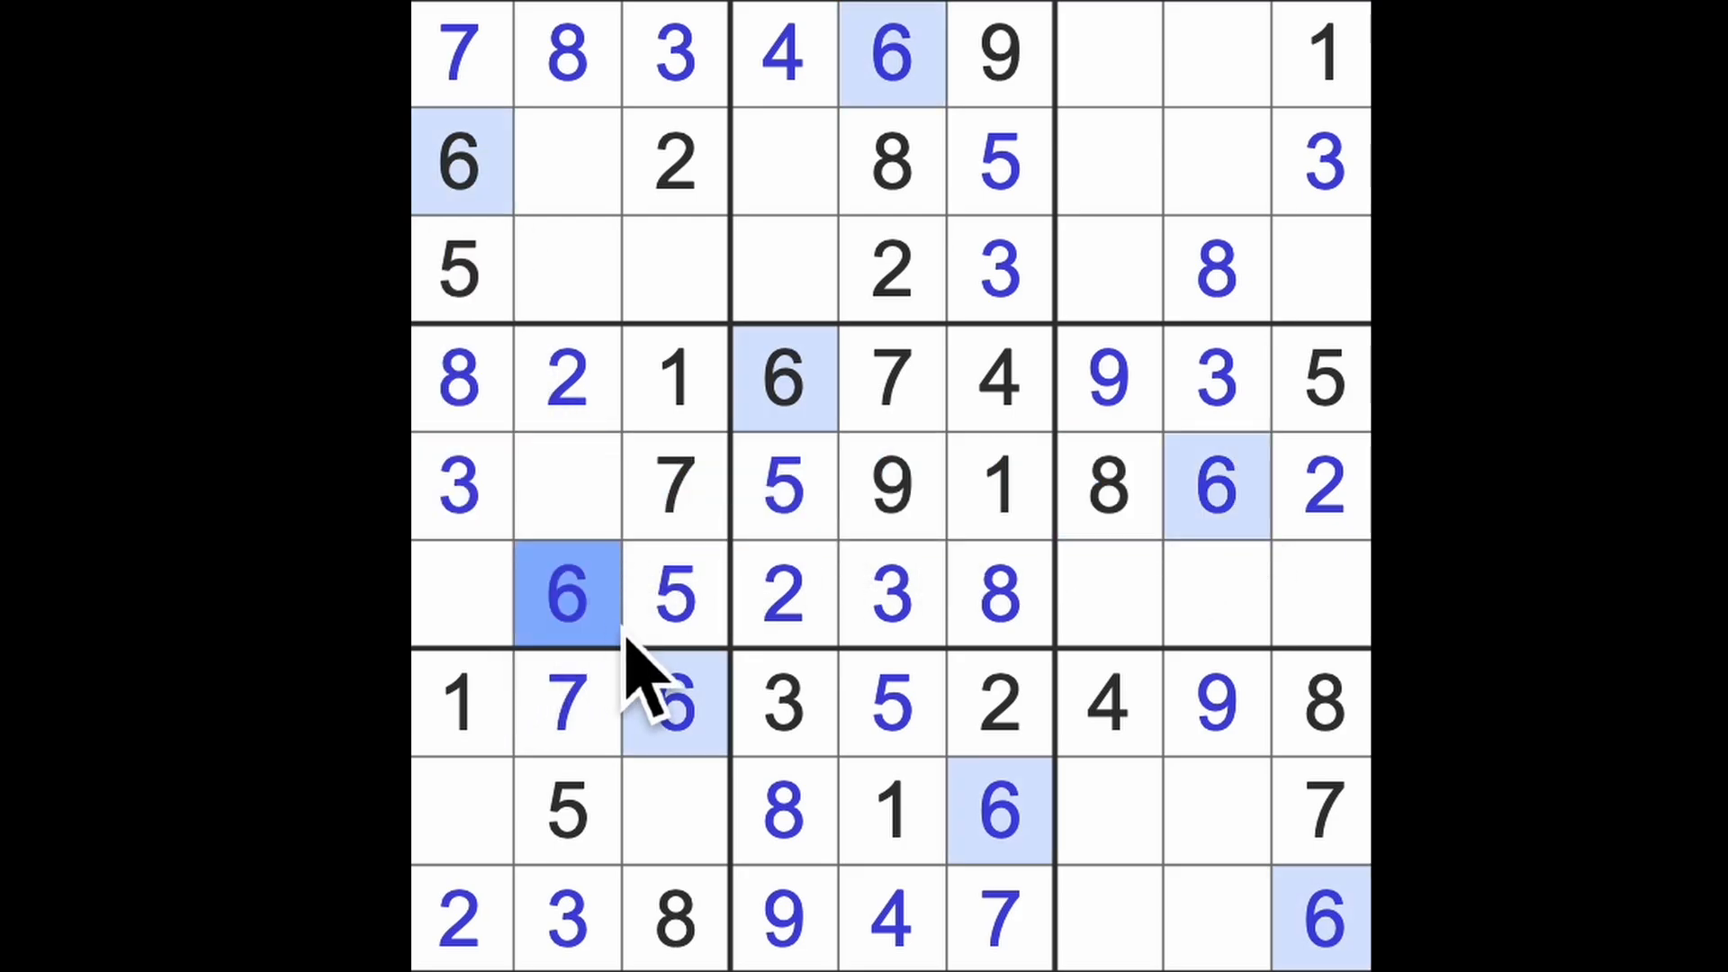
click(566, 485)
text(4)
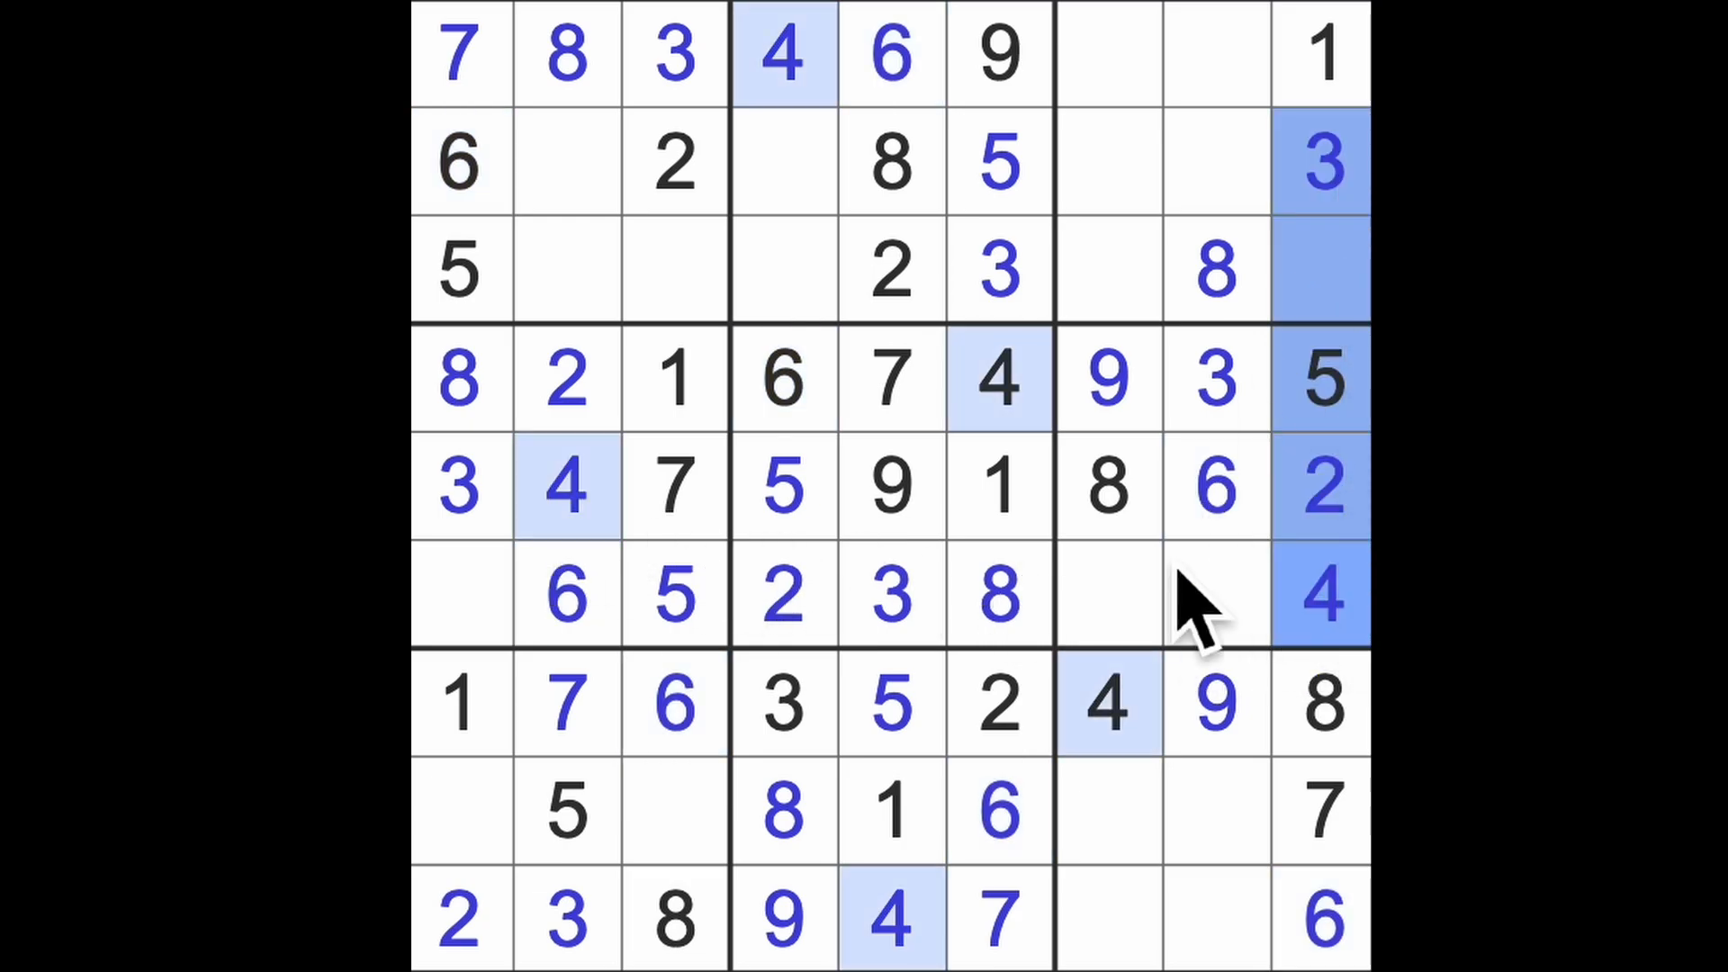
Place 4s at rows 2 and 3 (columns 8, 3) and 9s at r8c3 and r6c1.
click(1216, 162)
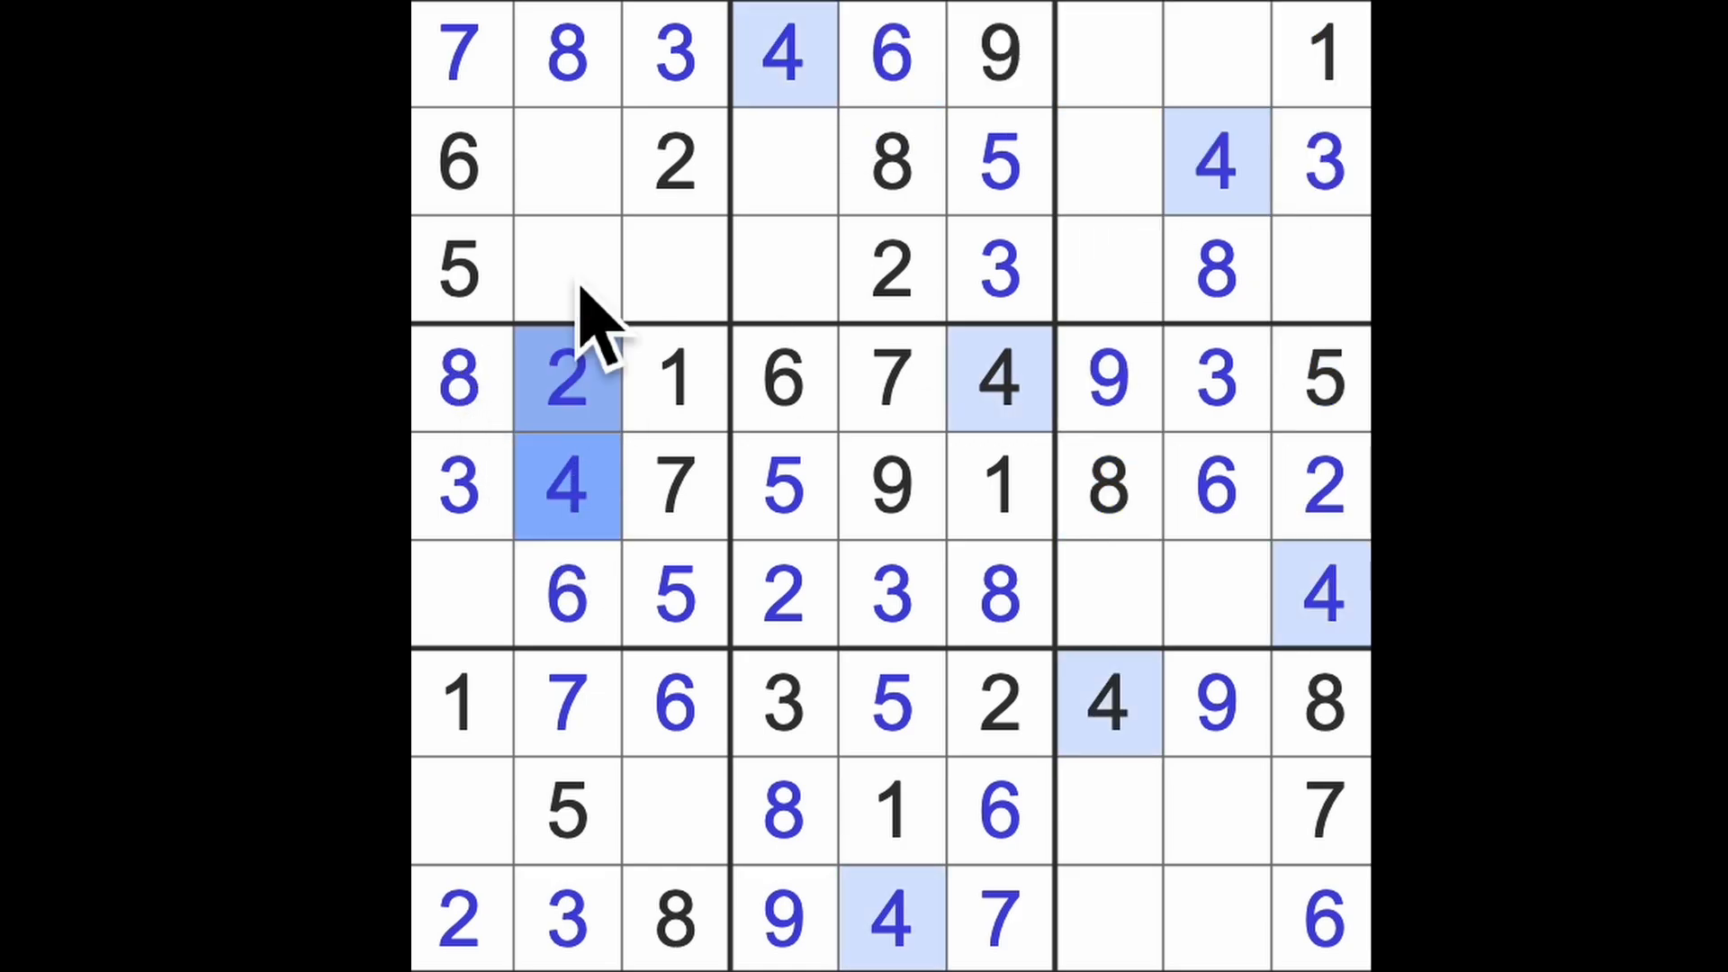
click(673, 270)
text(4)
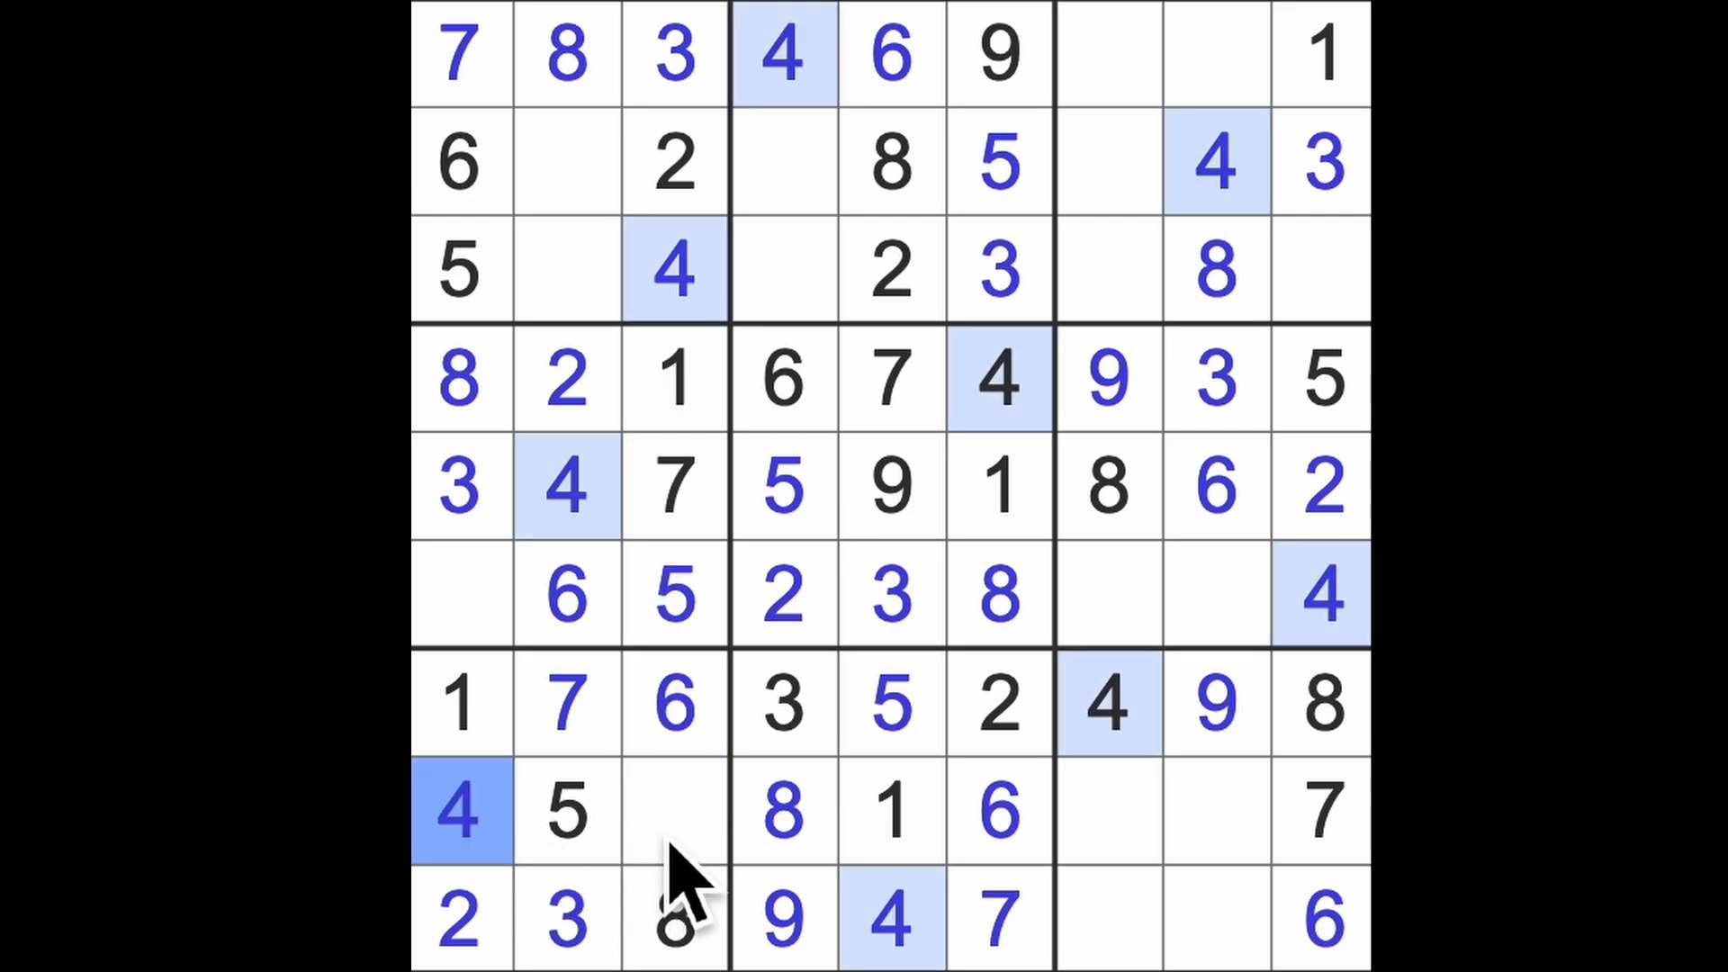
click(674, 811)
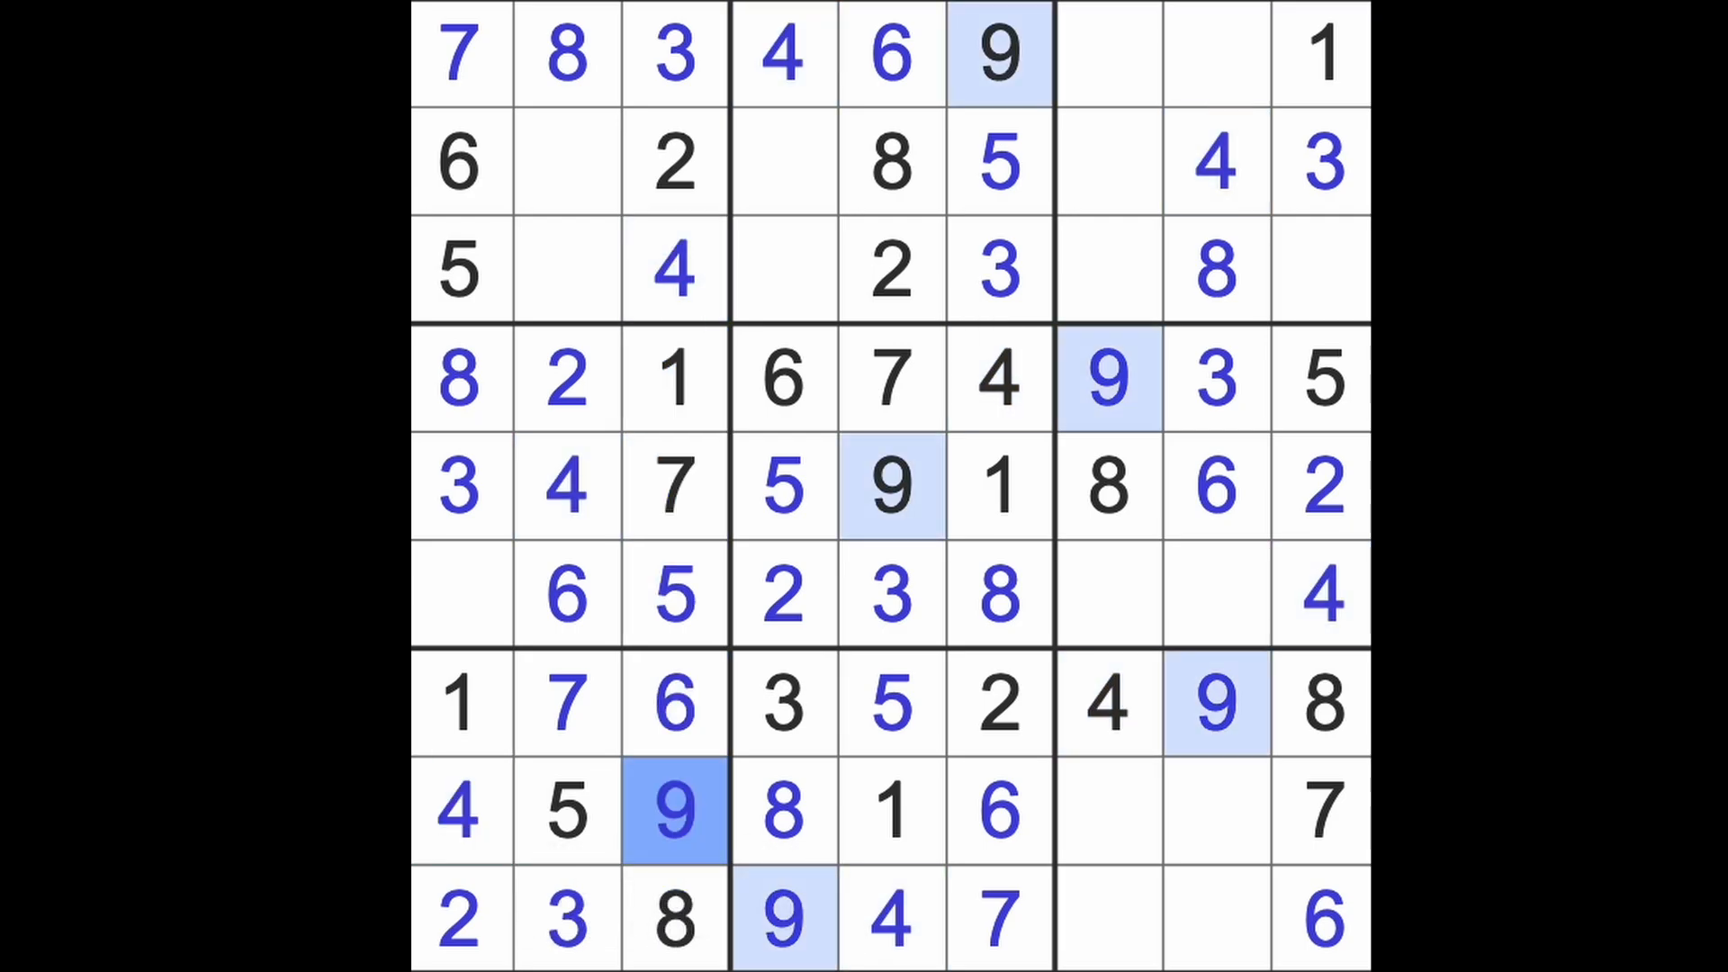
click(461, 593)
text(9)
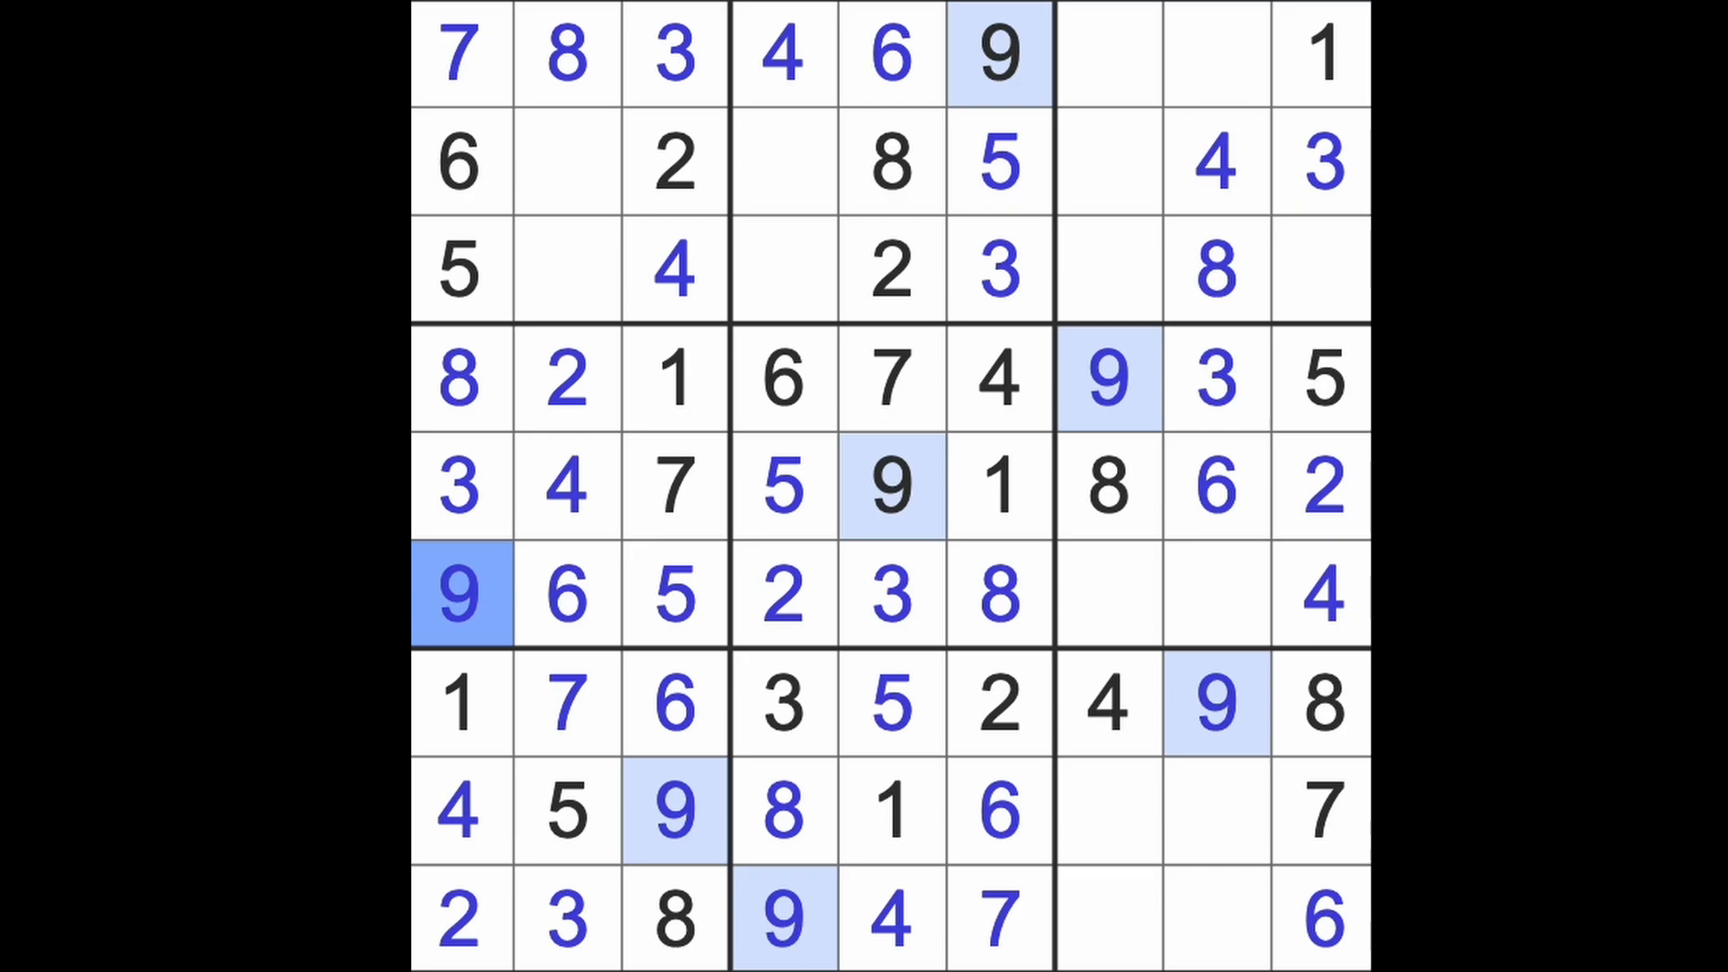
click(568, 270)
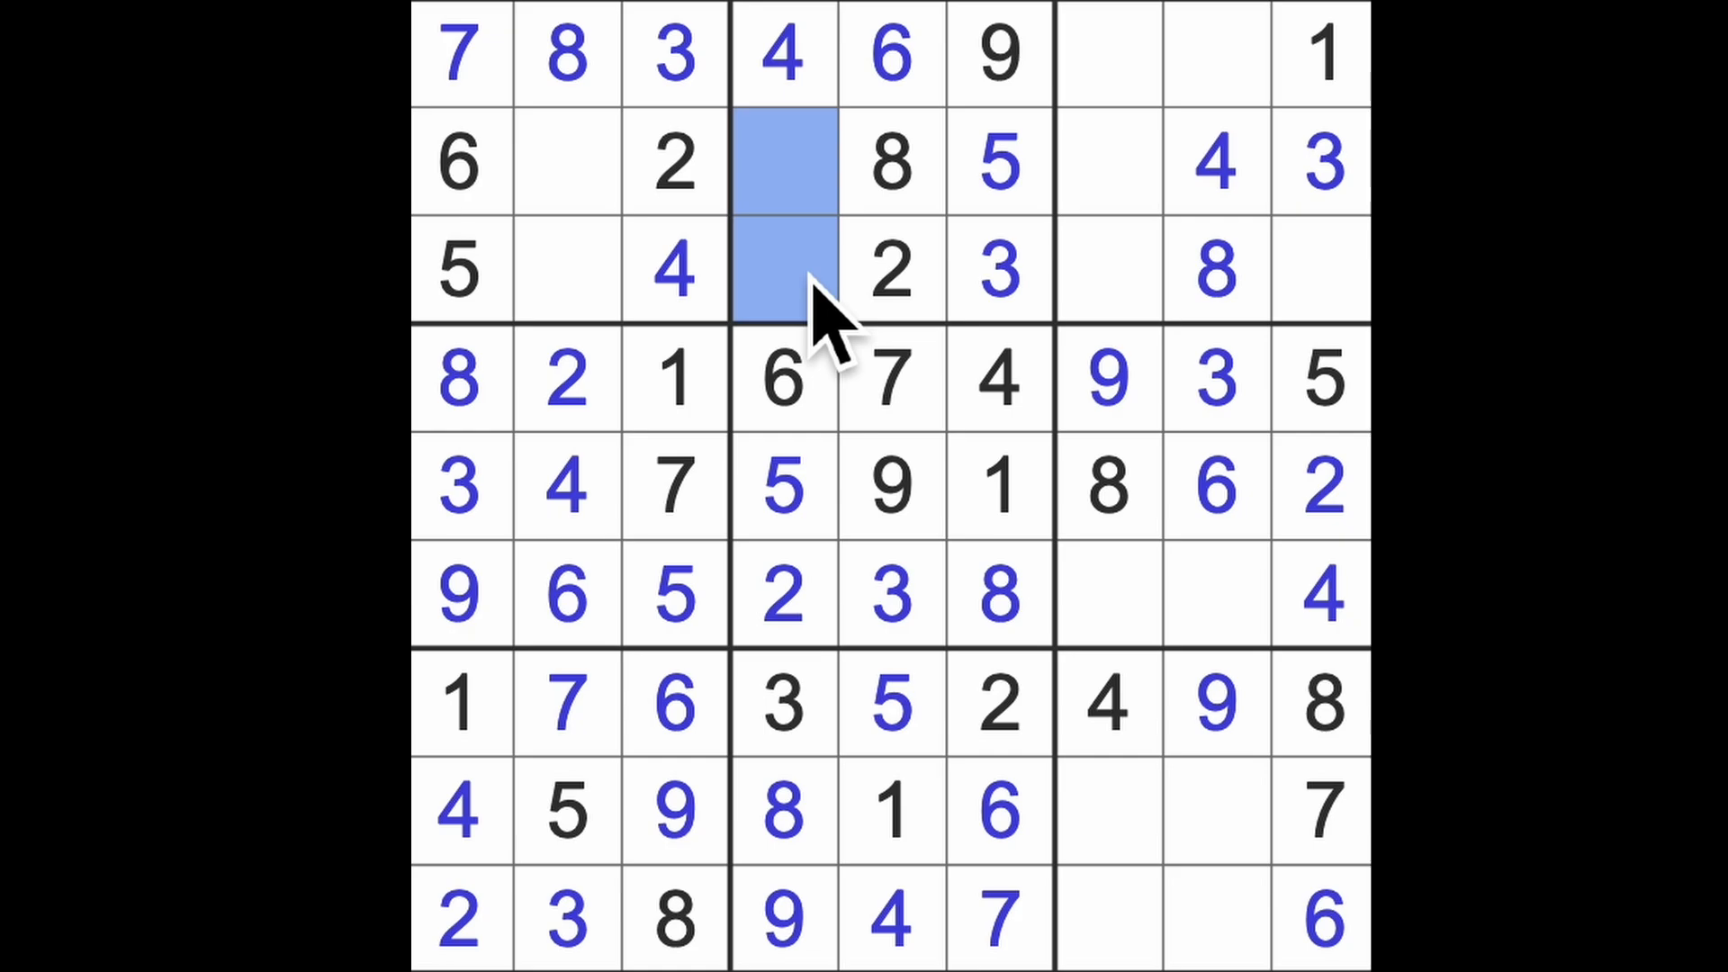
Fill the row 2 and 3 gaps, including 9 at row 3 column 9 and 6 at column 7.
click(1322, 272)
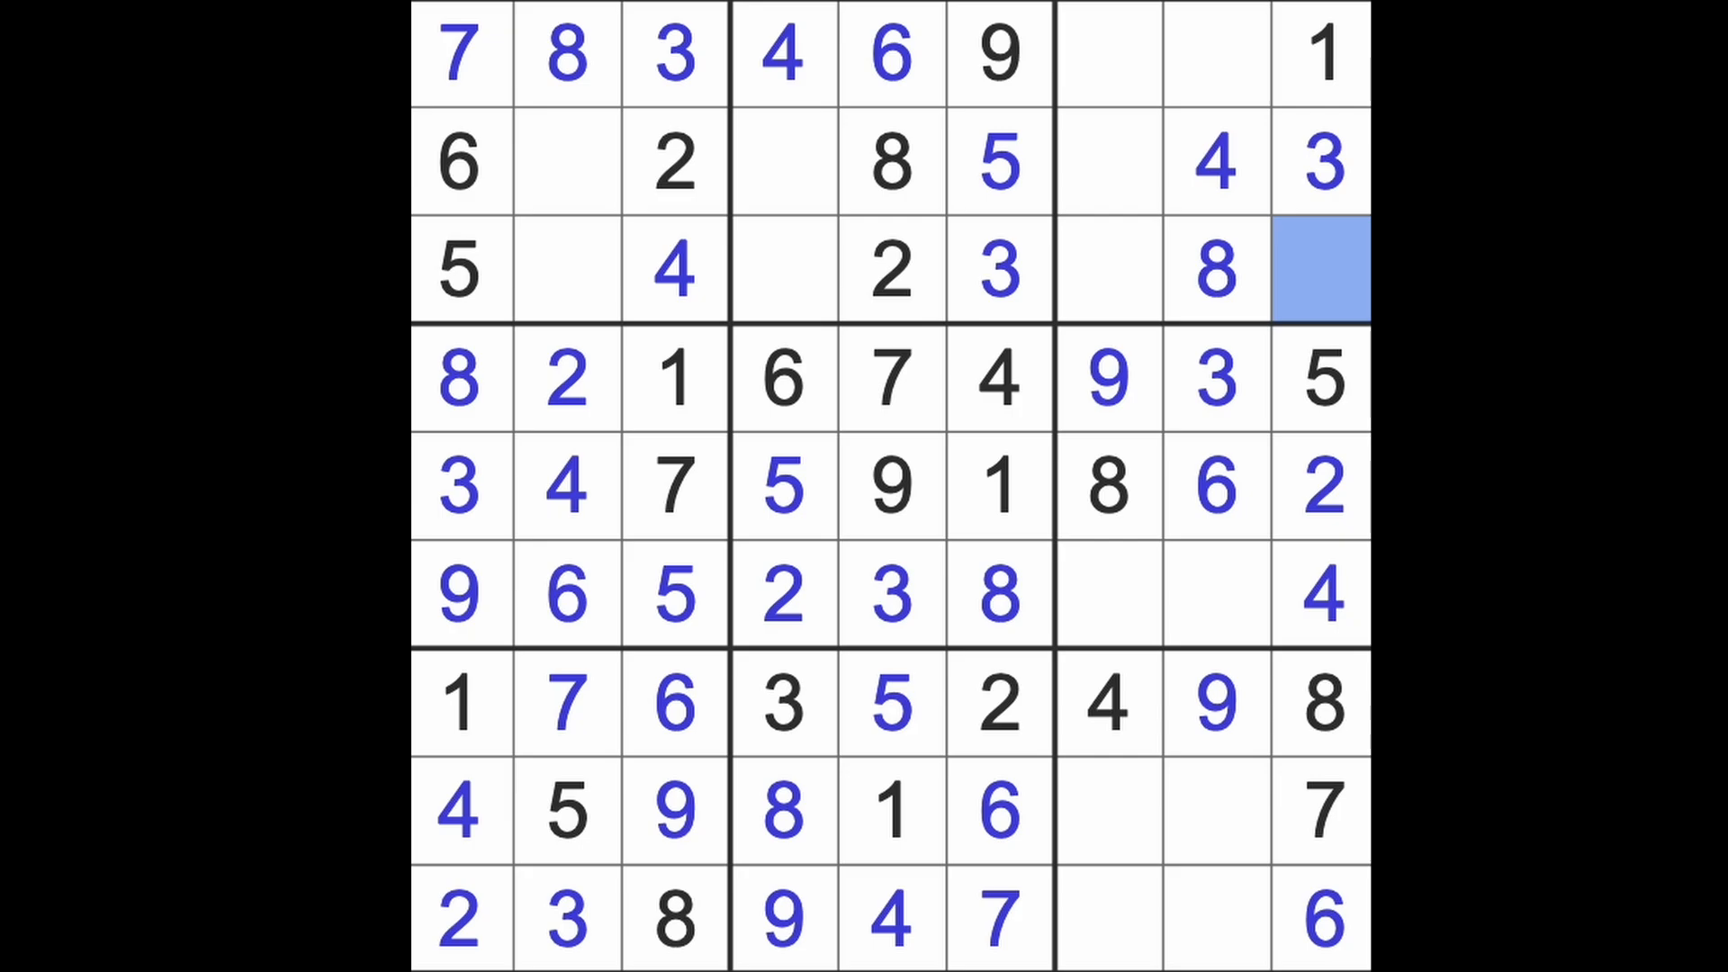
click(1320, 270)
text(9)
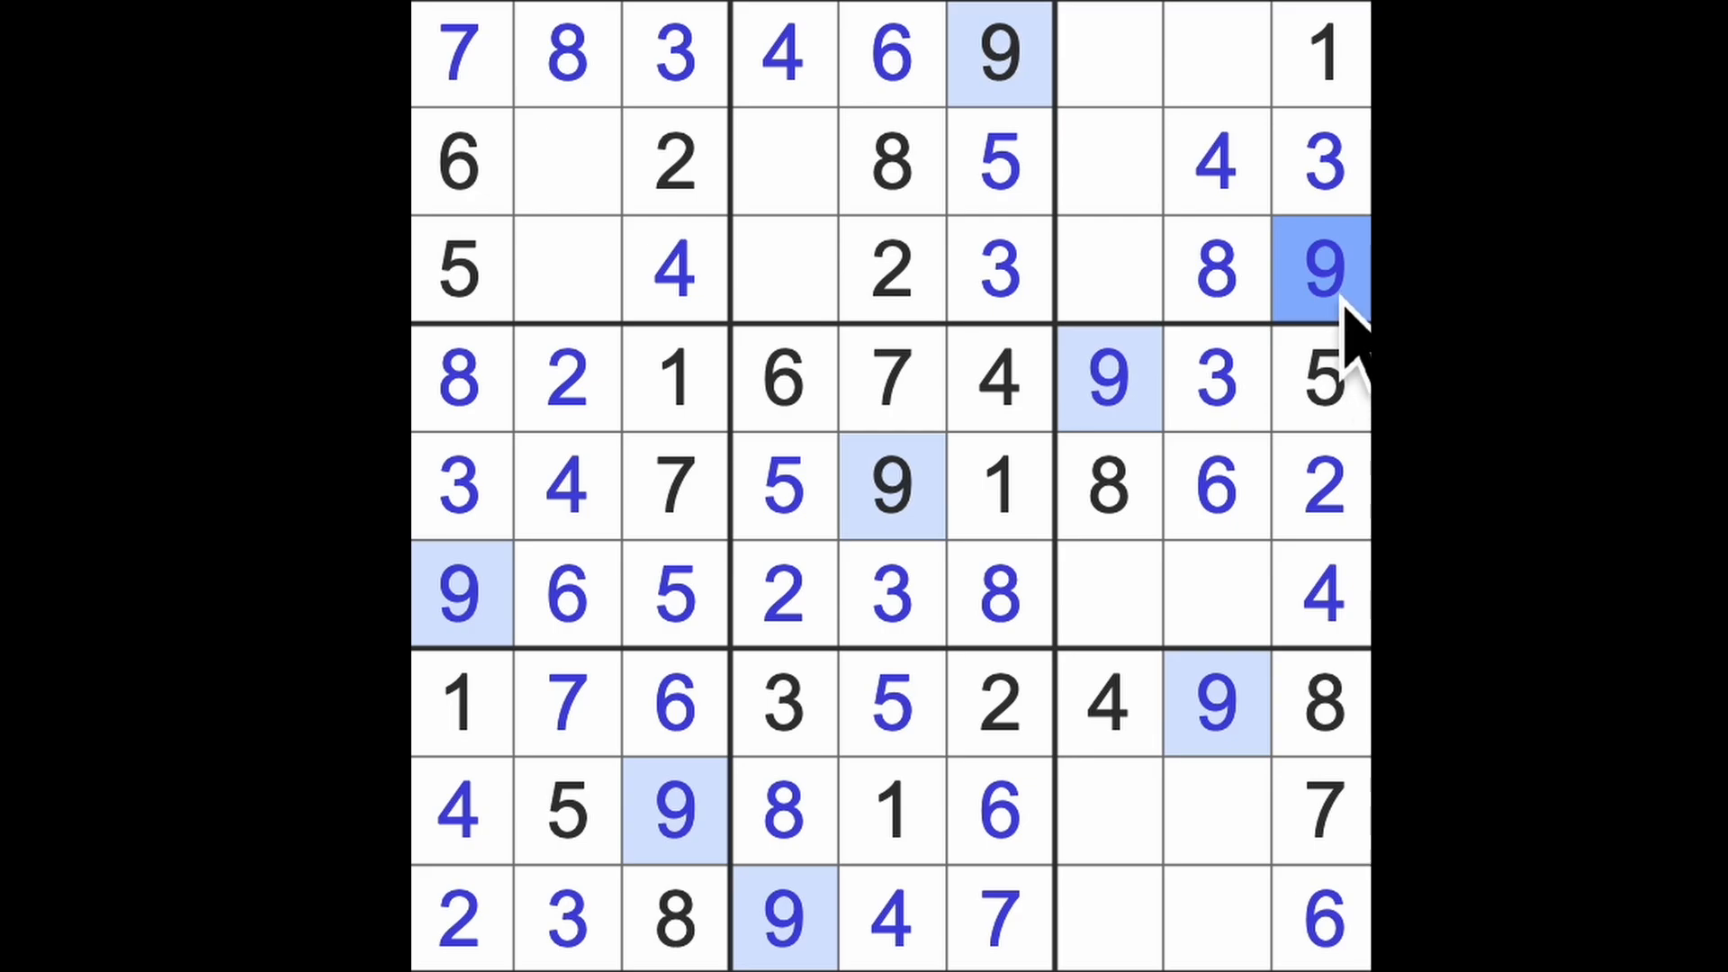
click(568, 162)
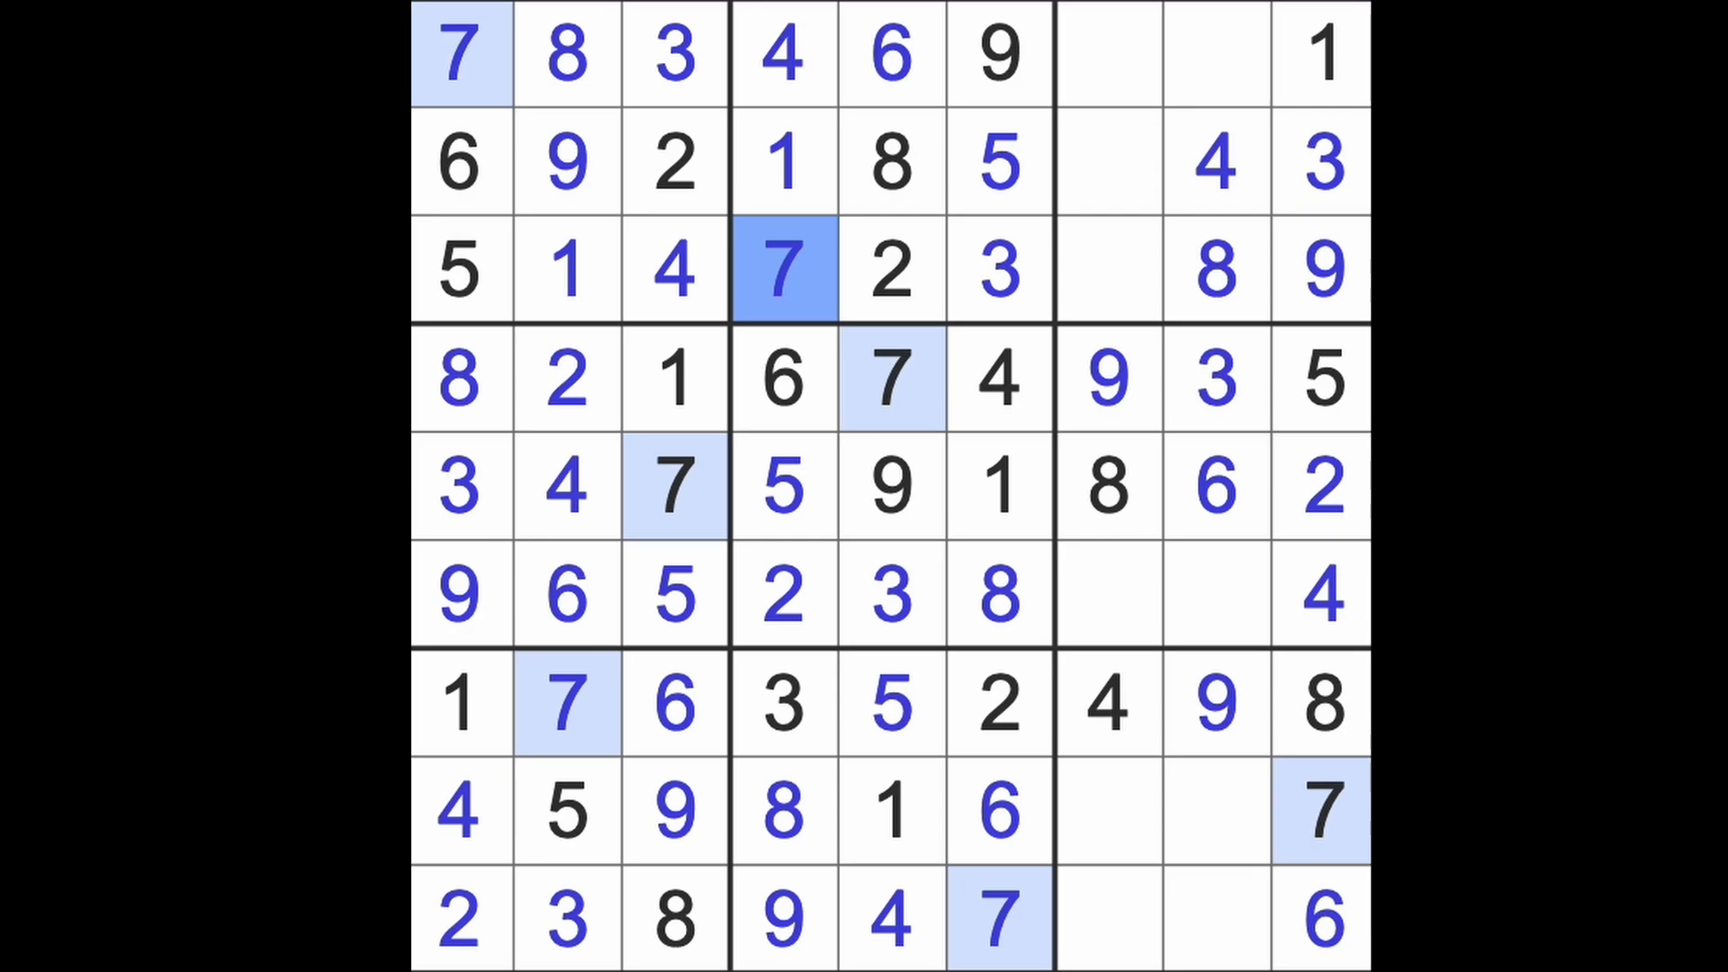
click(1108, 270)
text(6)
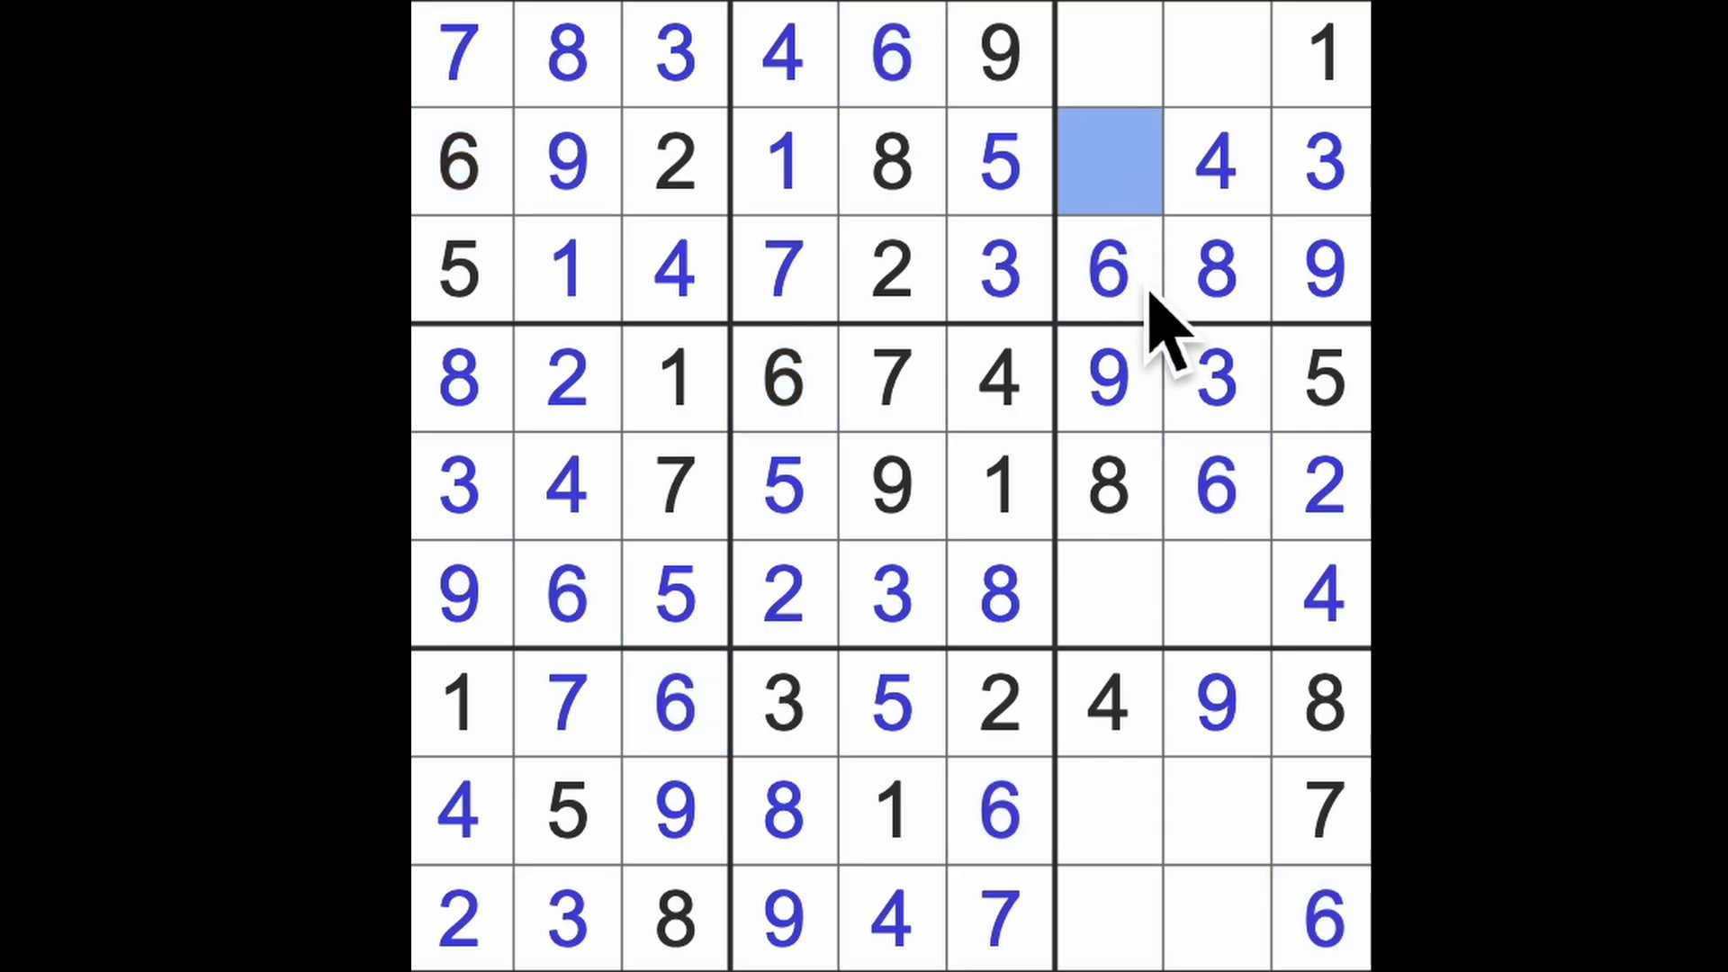
mouse_move(1179, 408)
text(7)
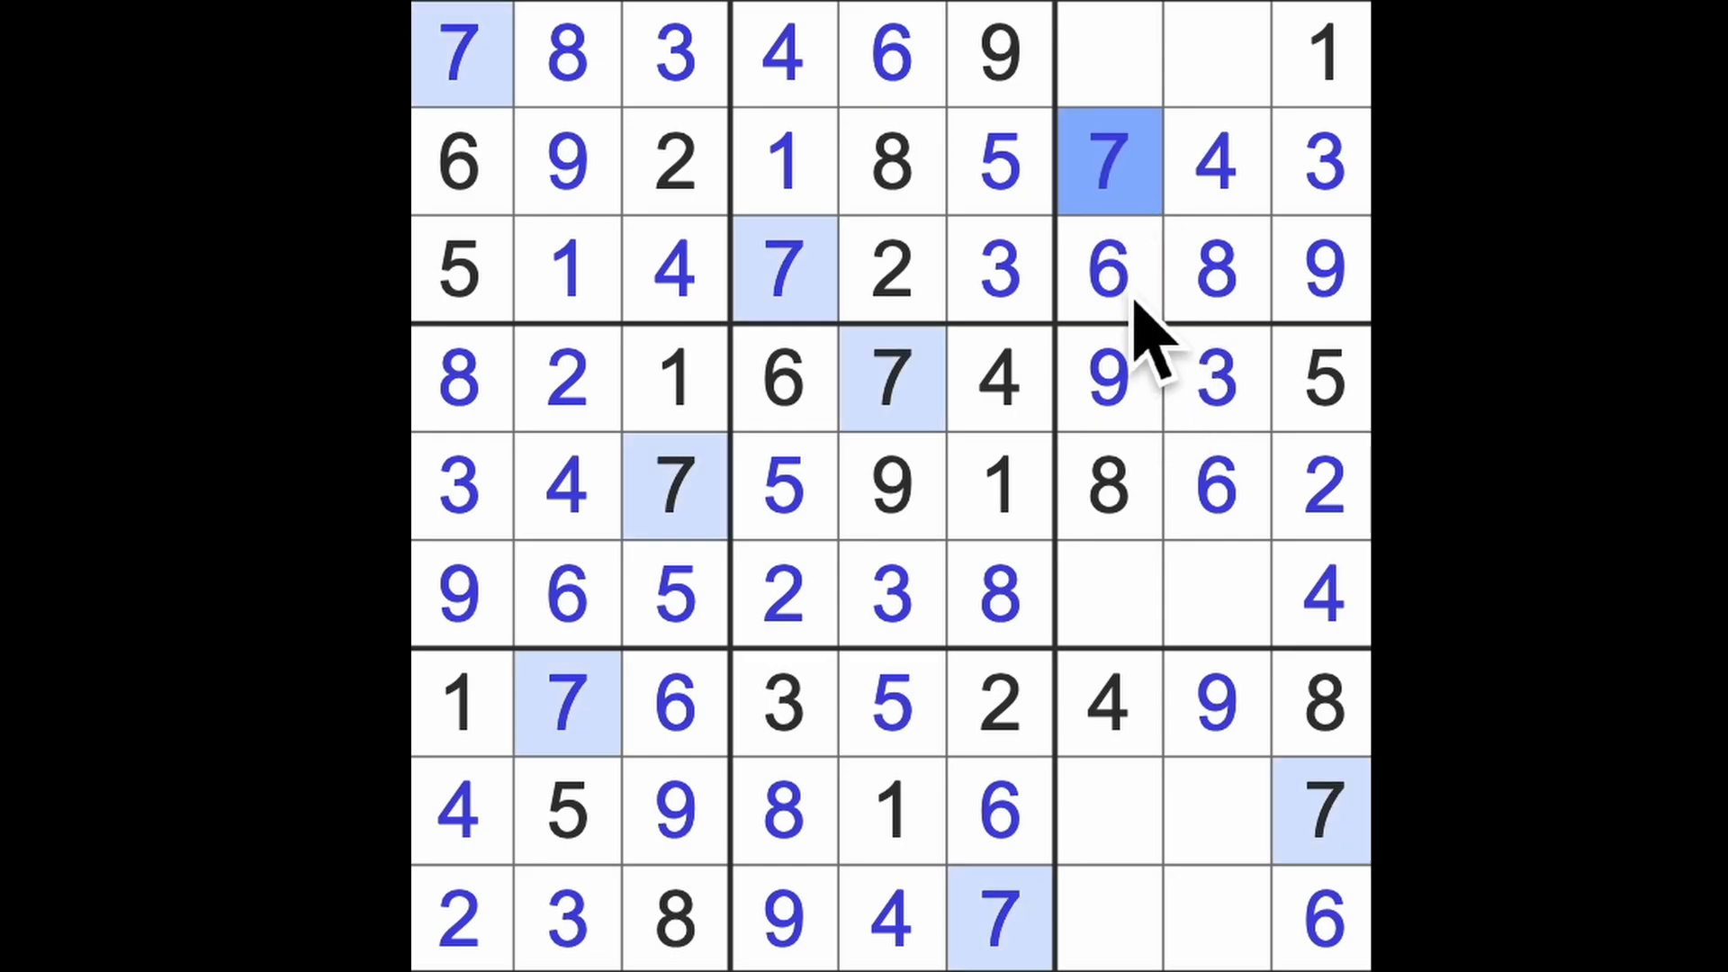
Place 7 and 1 in row 6 (columns 8 and 7) and 1 at row 9 column 8.
click(1213, 596)
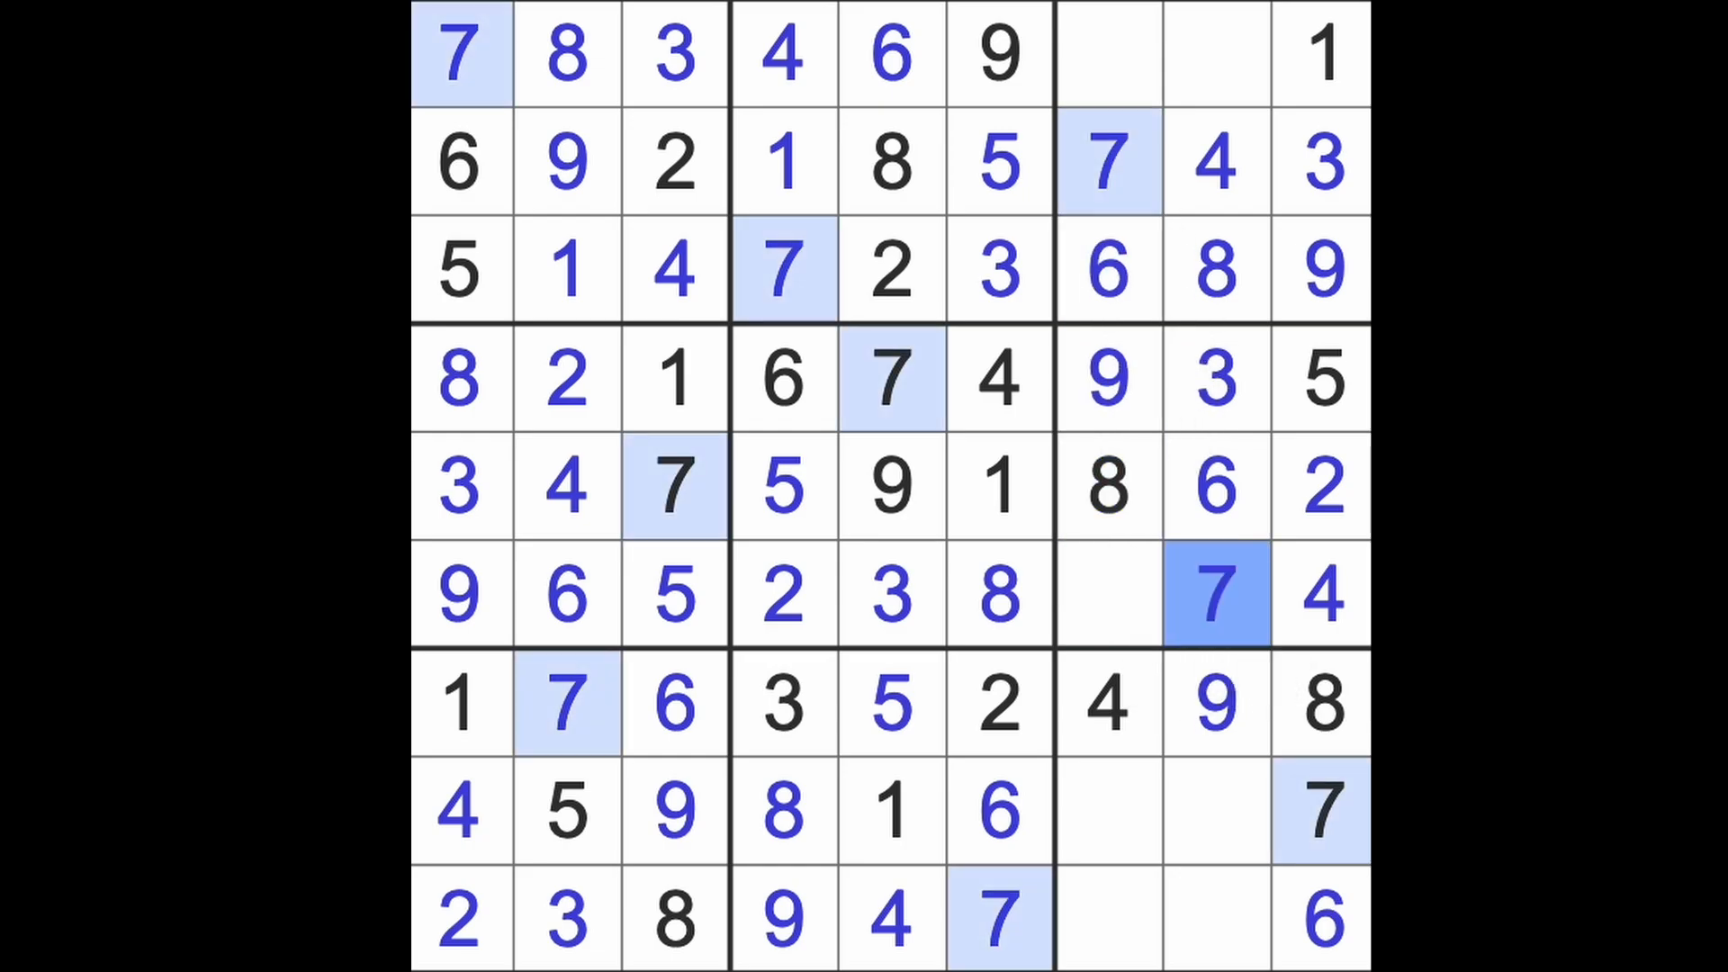
click(1108, 595)
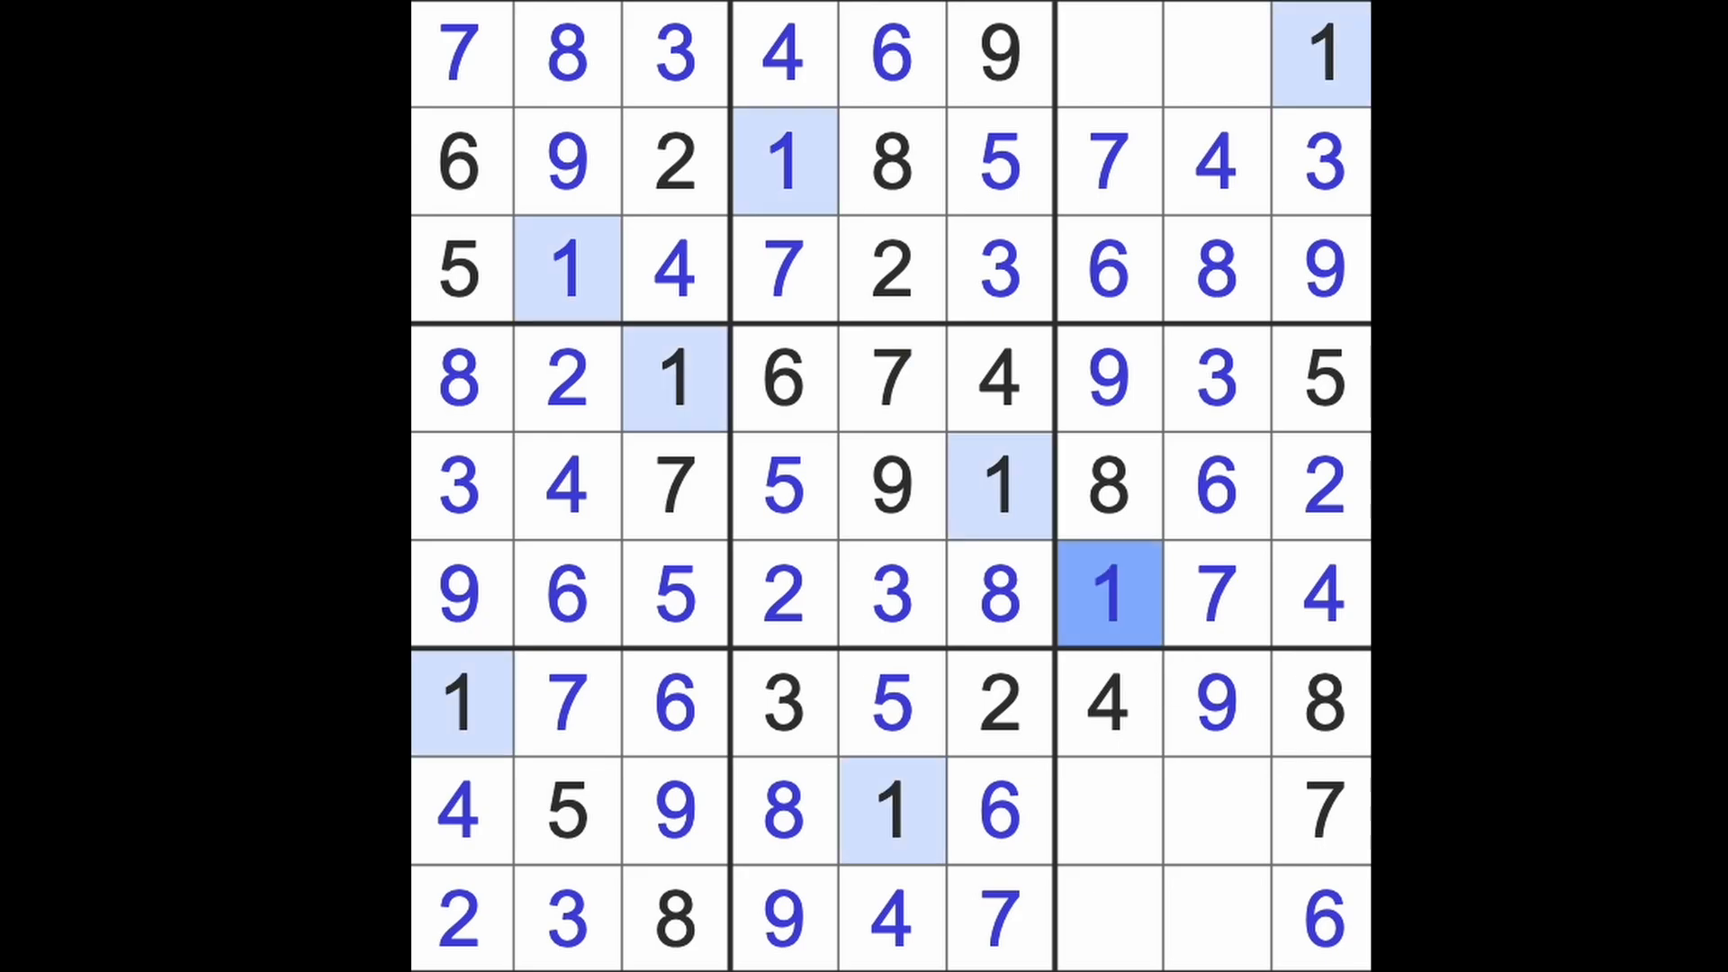
click(1108, 811)
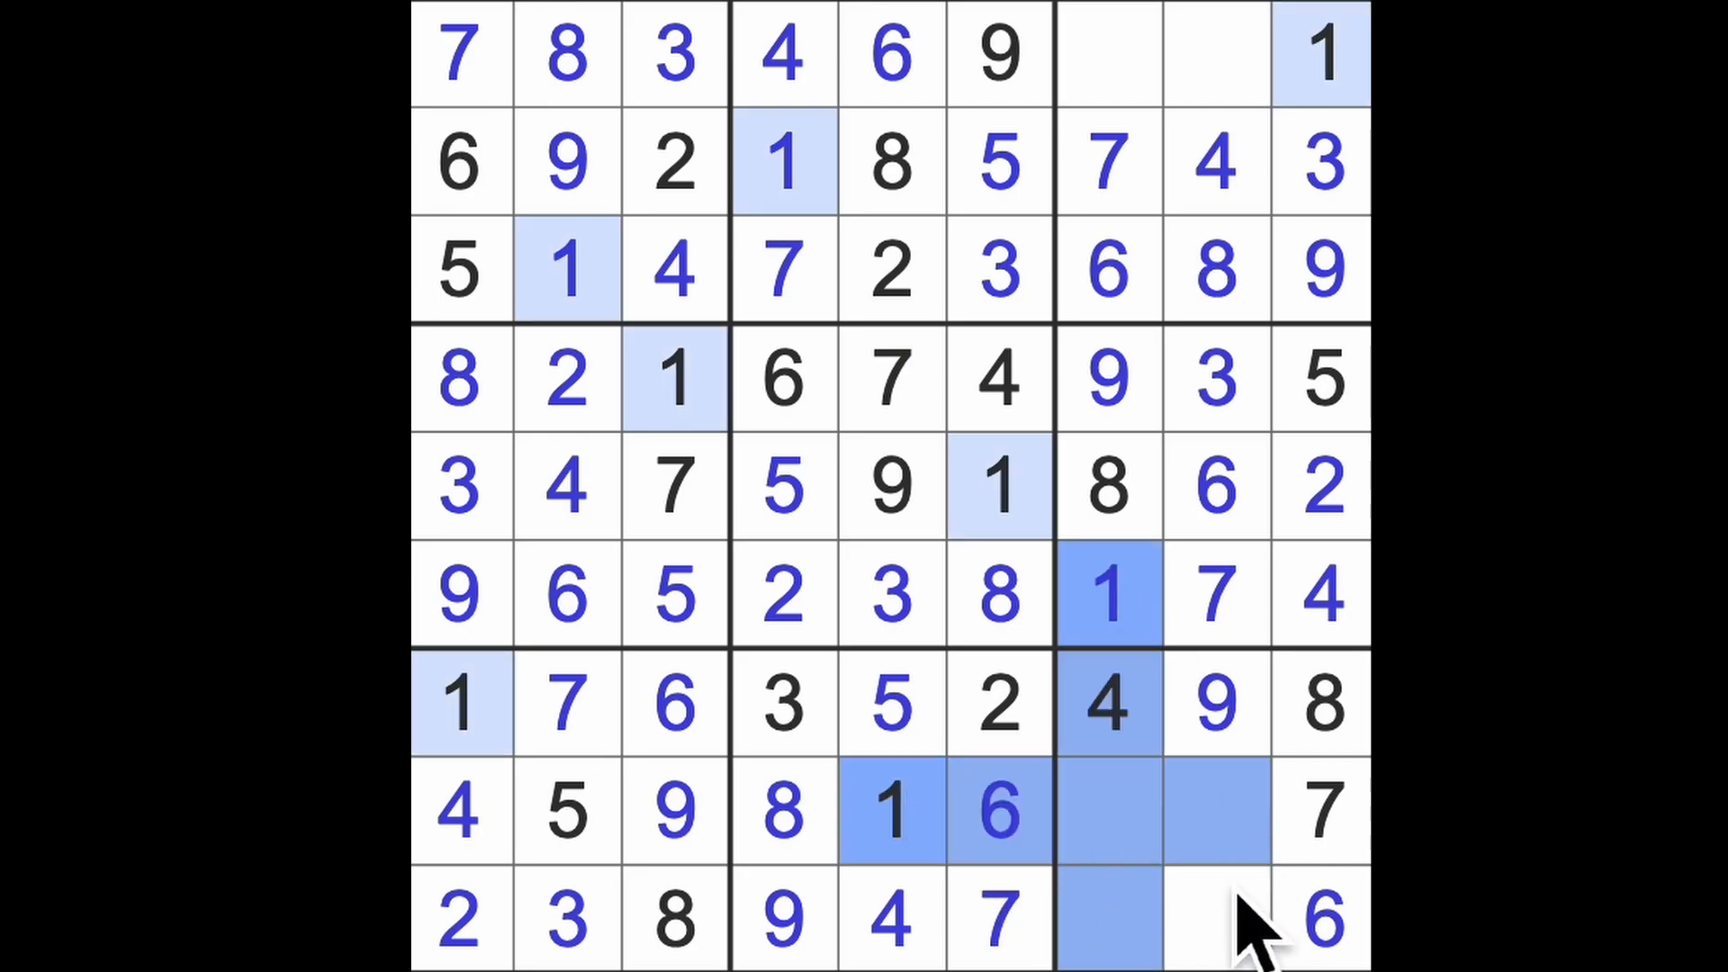
click(1216, 920)
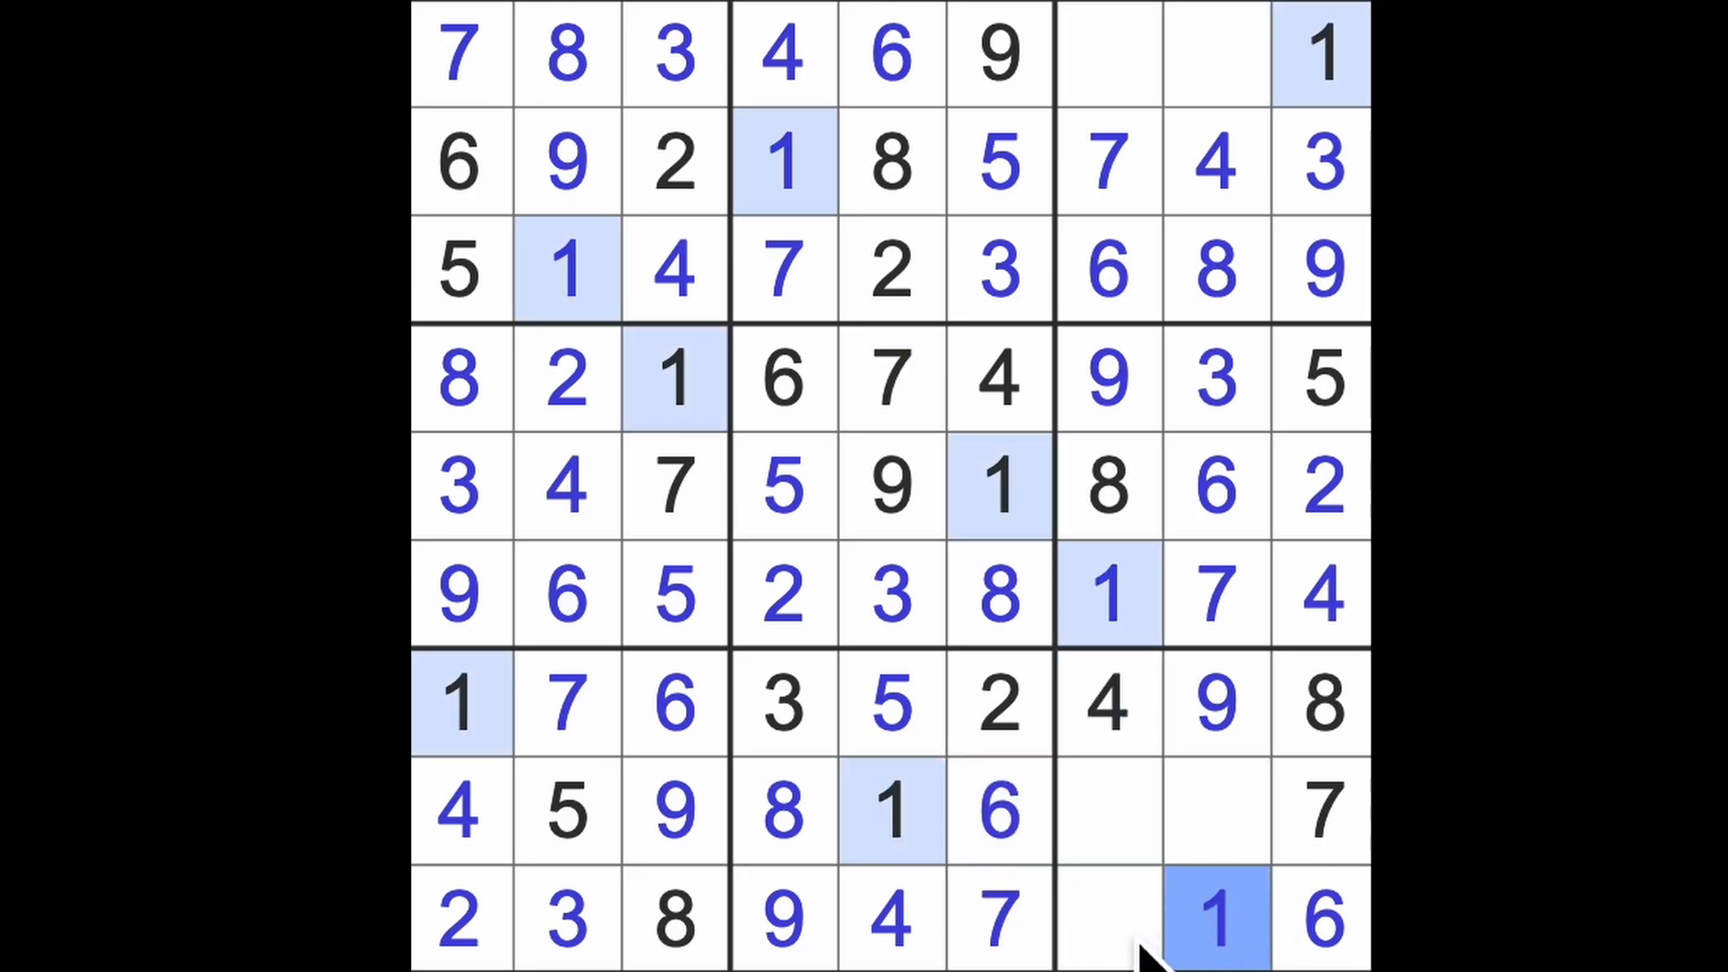
click(1108, 920)
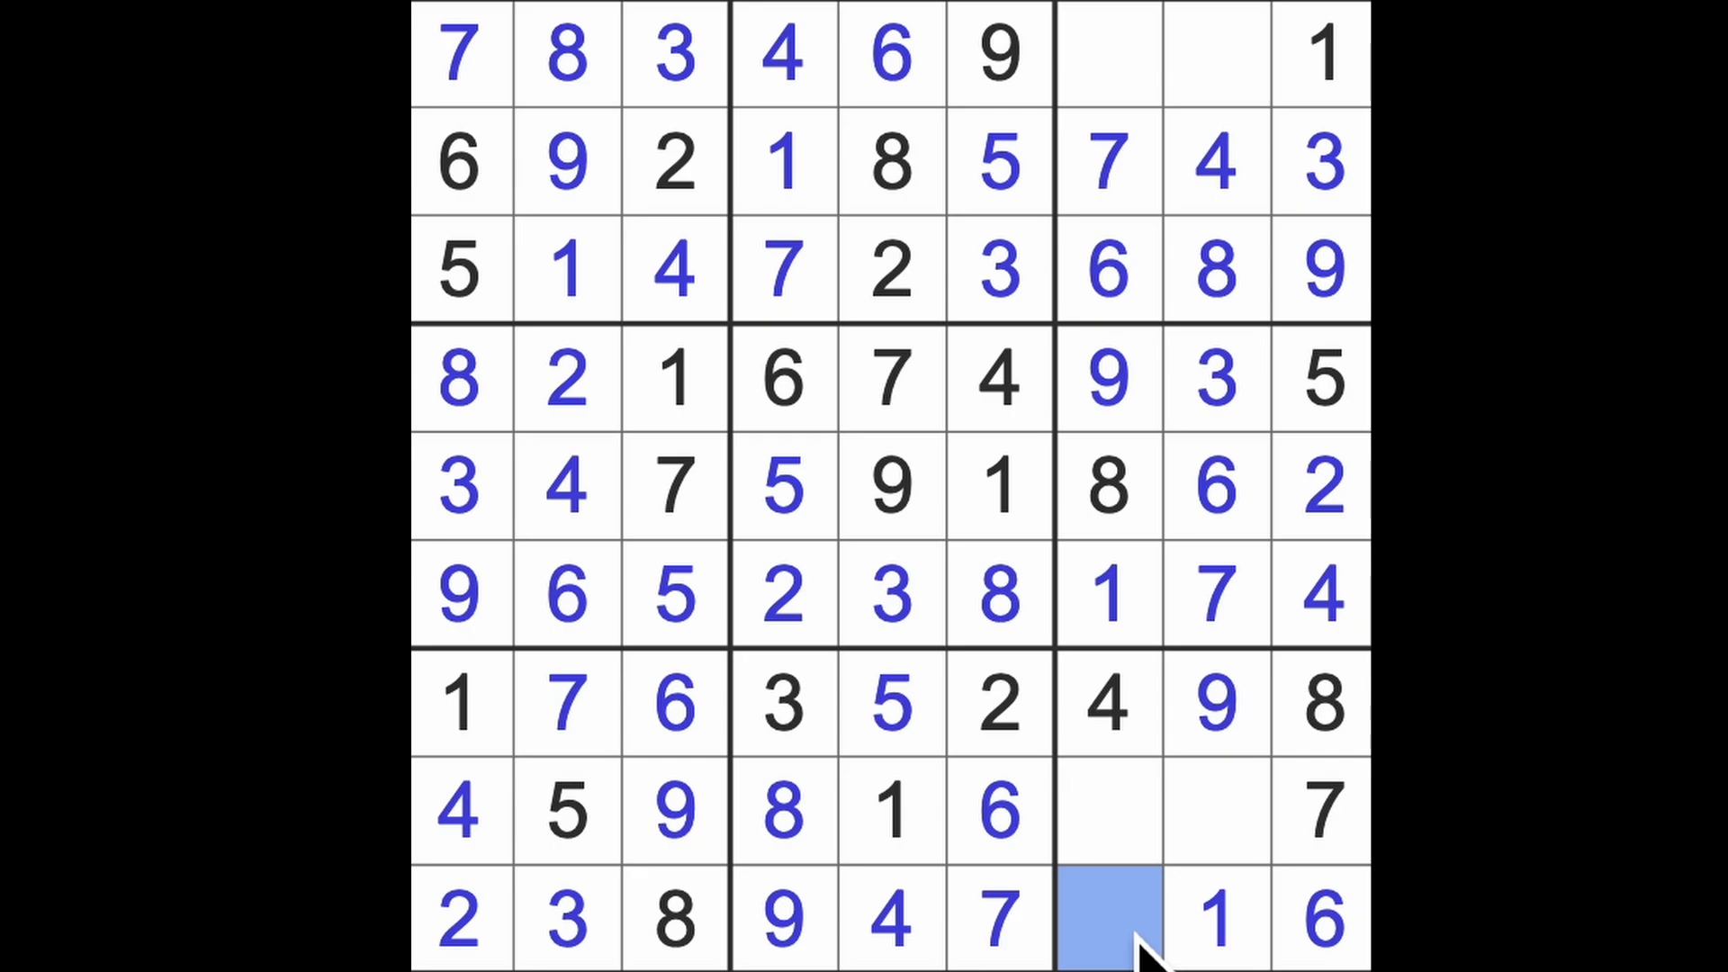
Enter 5 at row 9 column 7, 5 and 2 in the top row, and 2 at row 8 column 8.
click(1108, 918)
text(5)
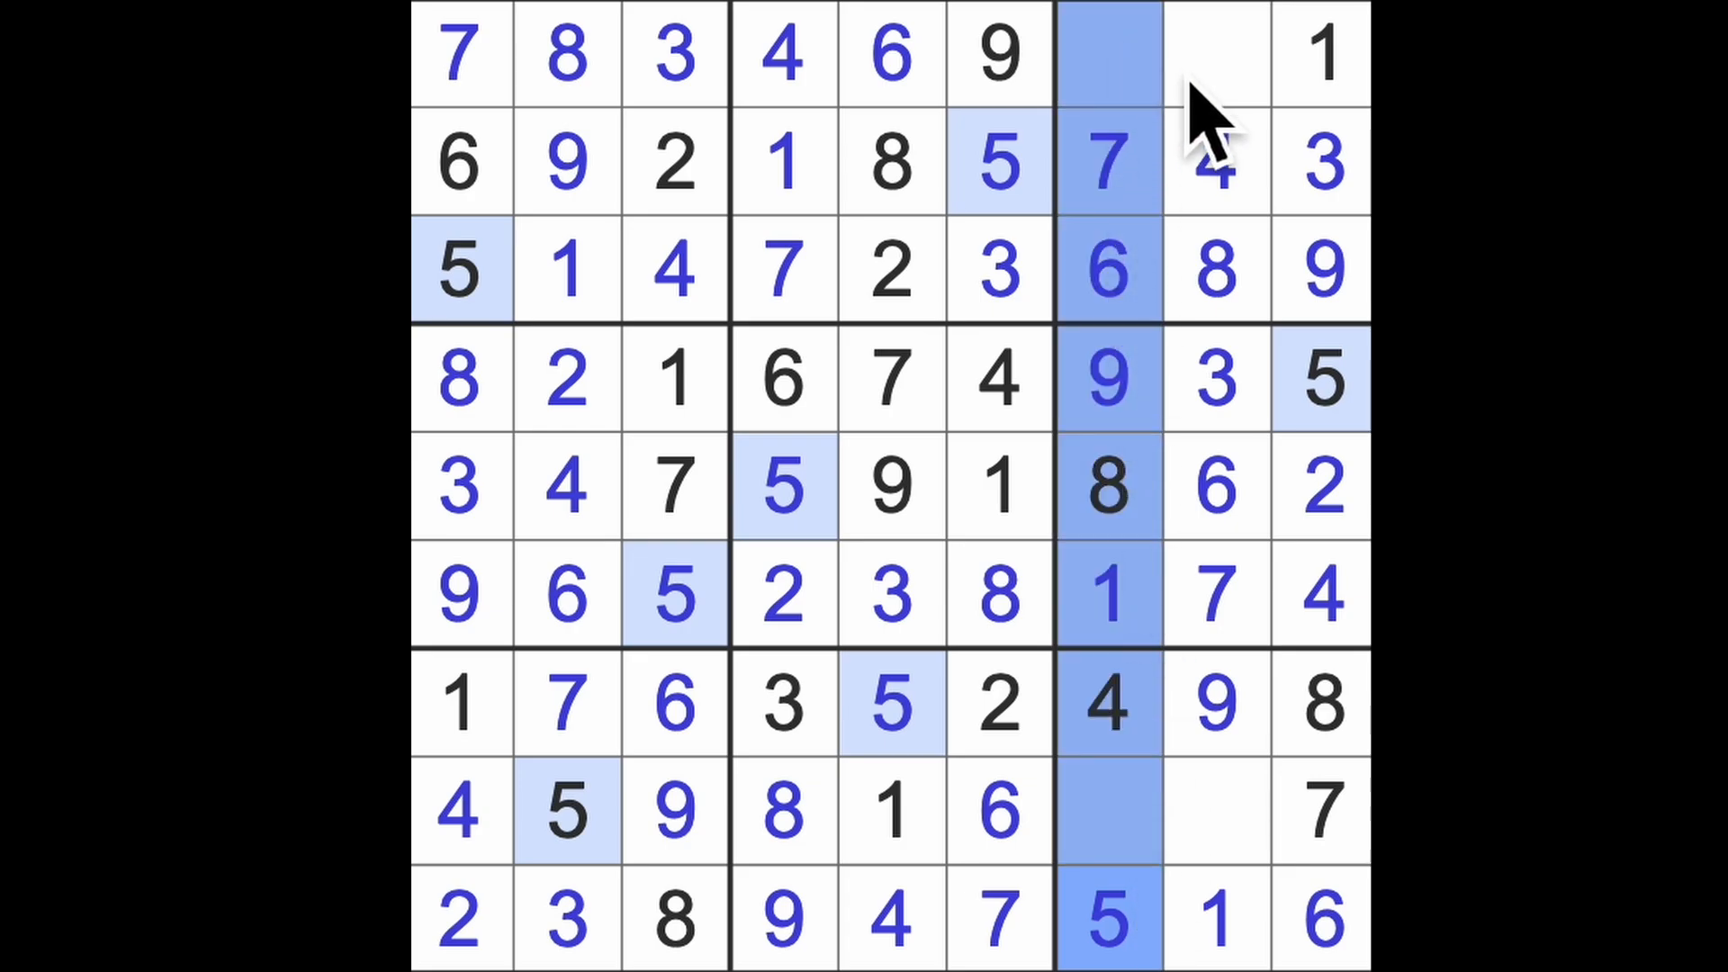
click(1214, 53)
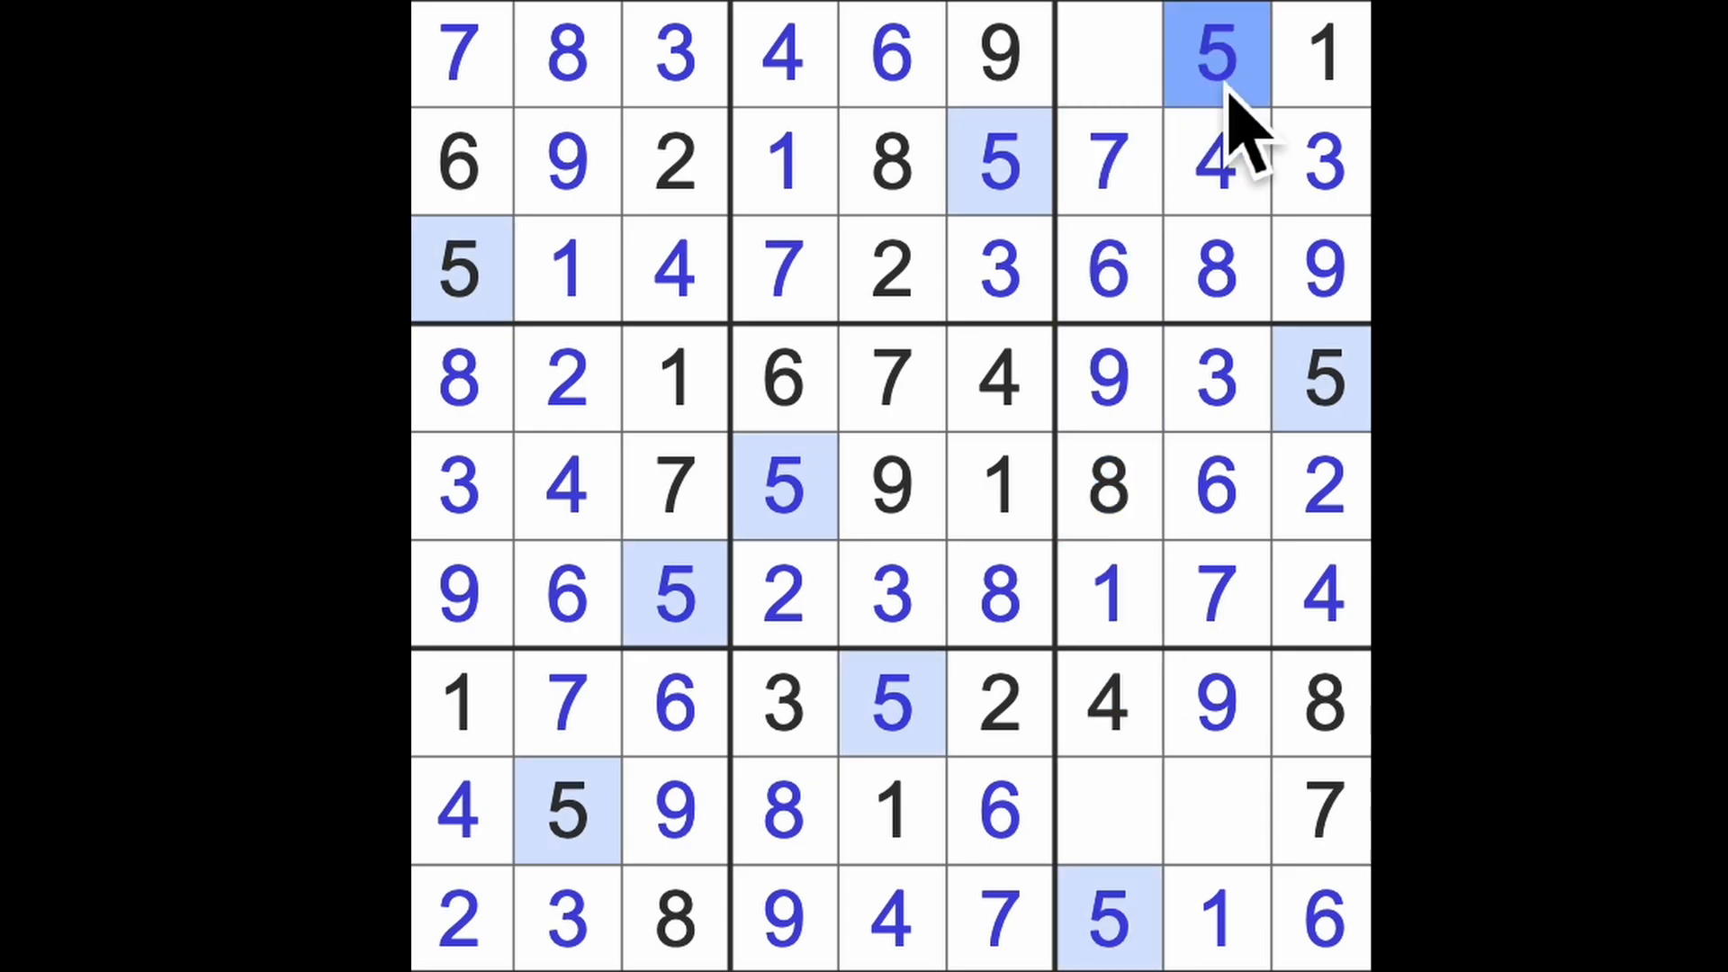
click(1109, 55)
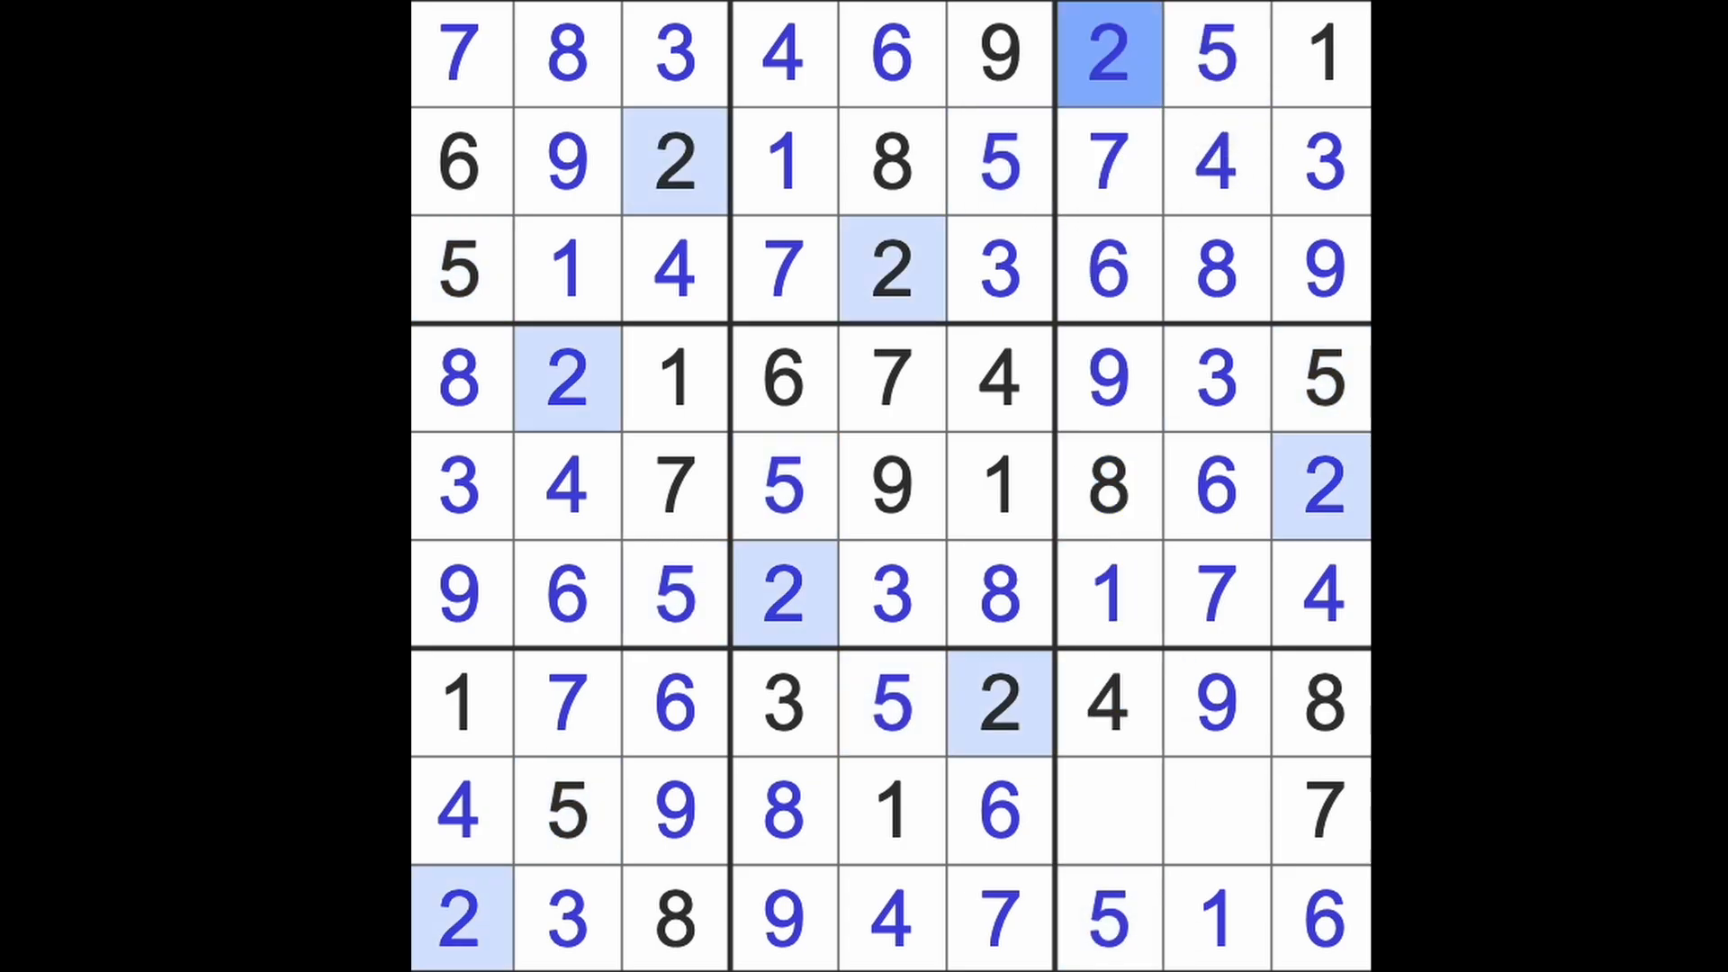
click(1216, 814)
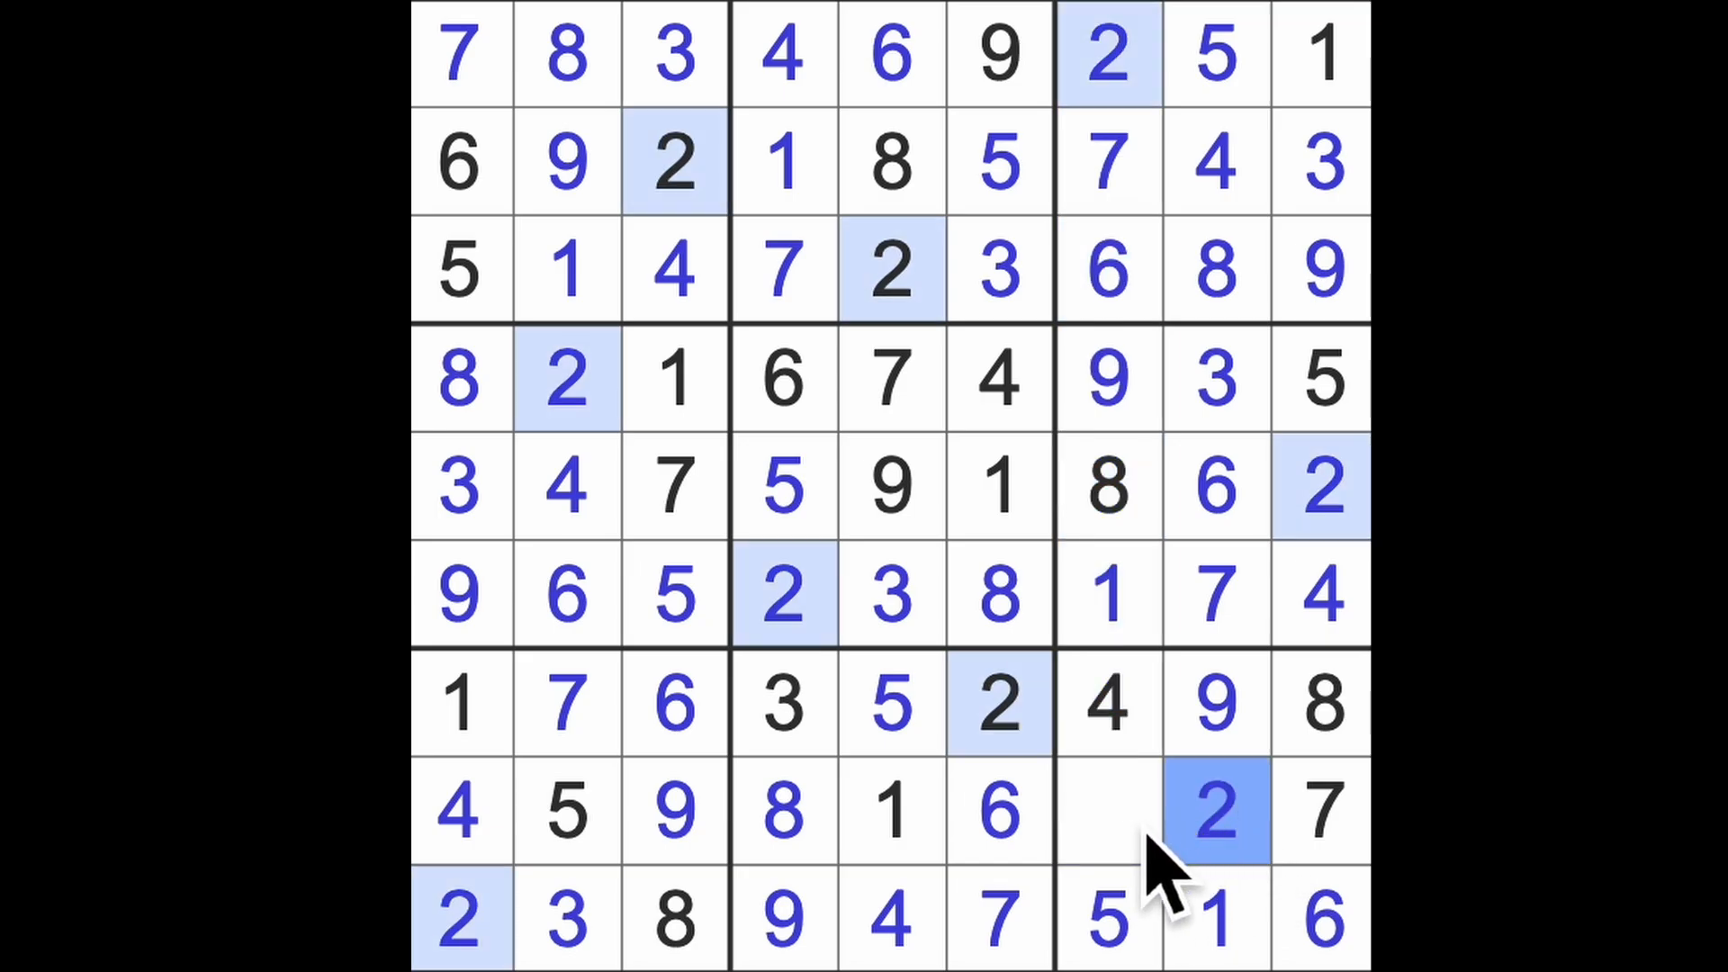